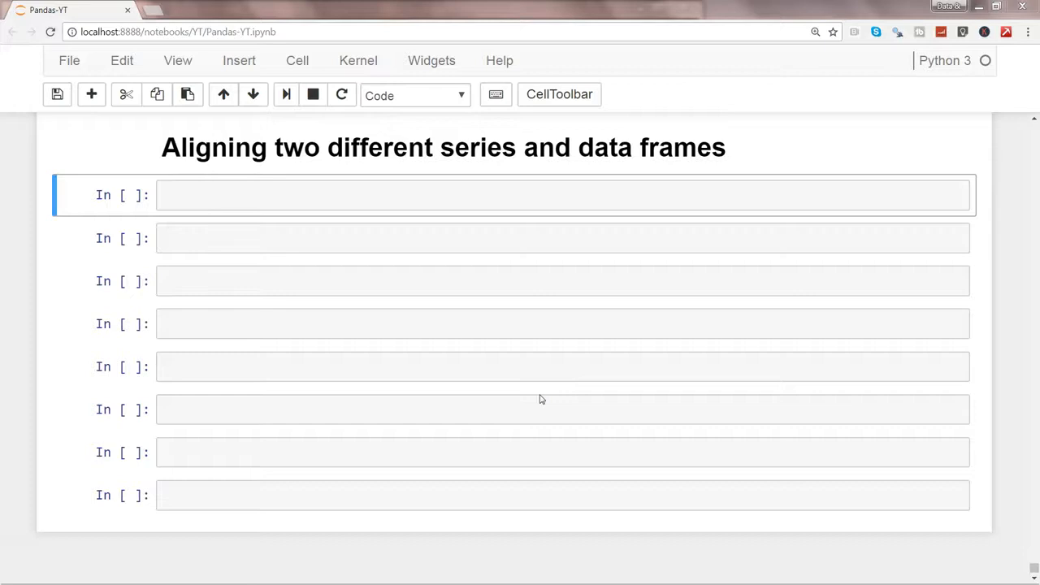
{"action": "mouse_move", "coordinate": [365, 195]}
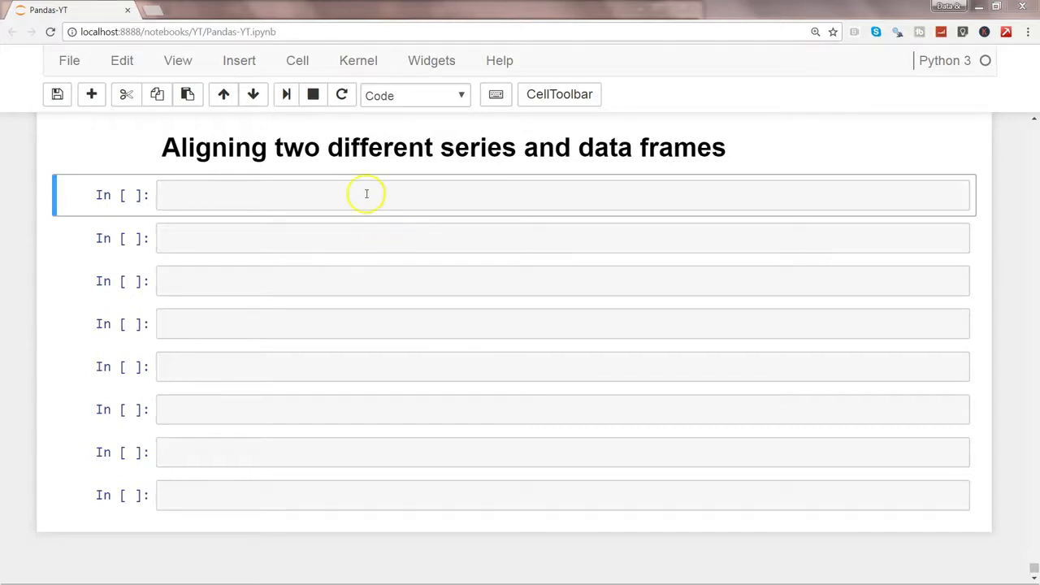
Write the imports: pandas as pd, numpy as np, and Series, DataFrame from pandas
{"action": "type", "text": "i"}
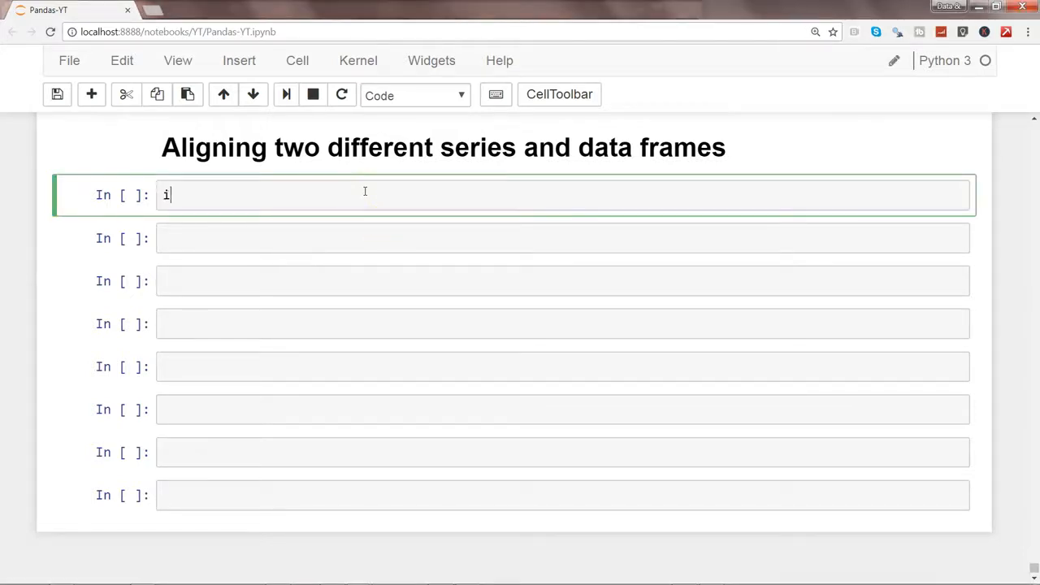
{"action": "type", "text": "mport pandas"}
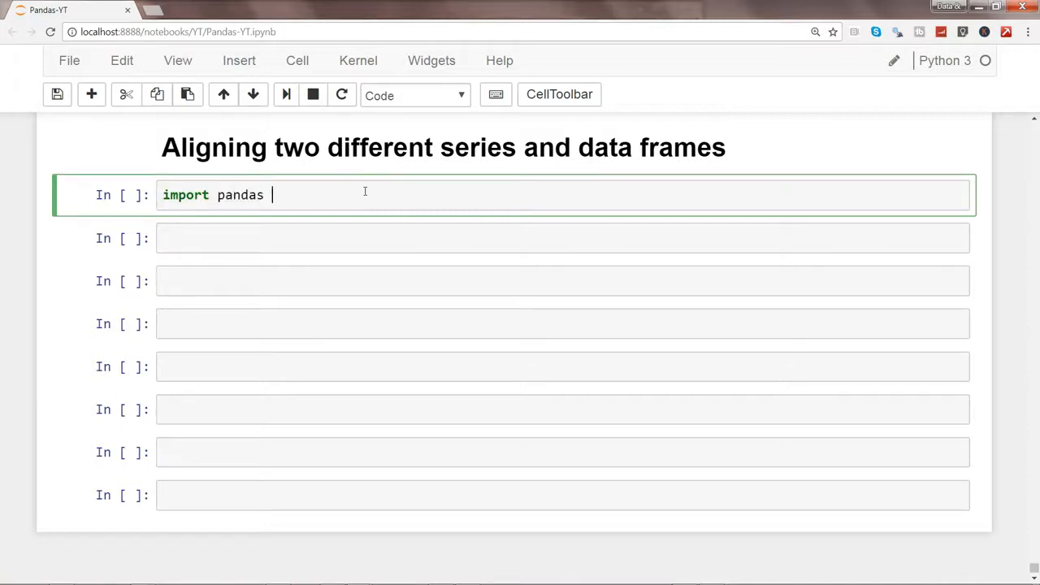
{"action": "type", "text": "as pd"}
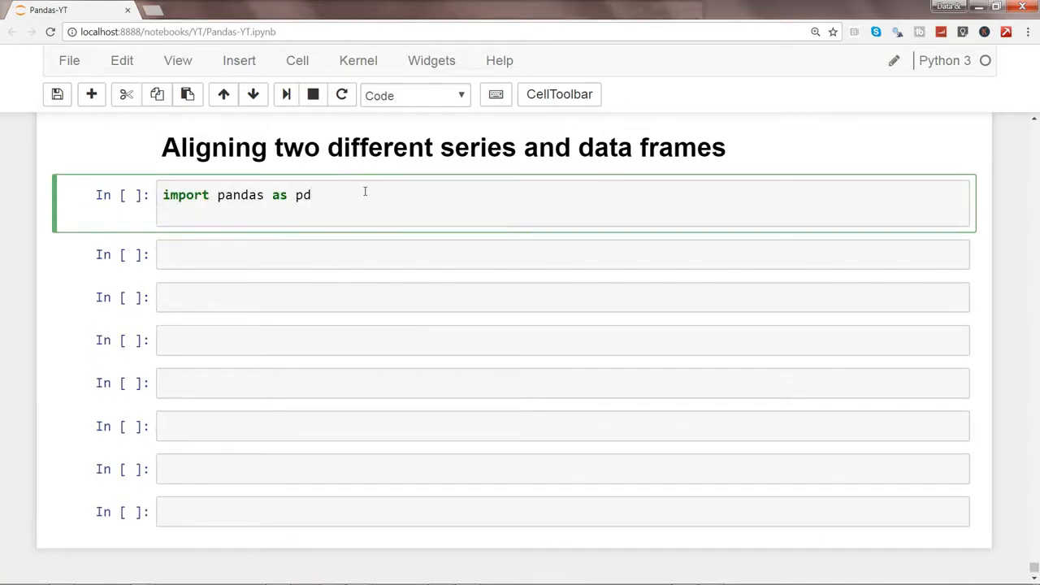
{"action": "type", "text": "import n"}
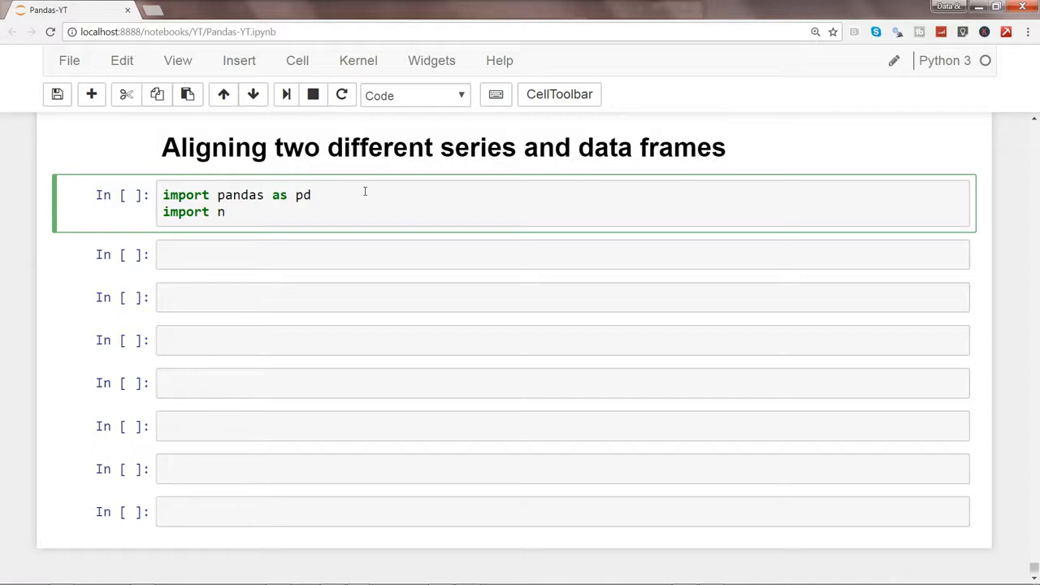
{"action": "type", "text": "umpy as np"}
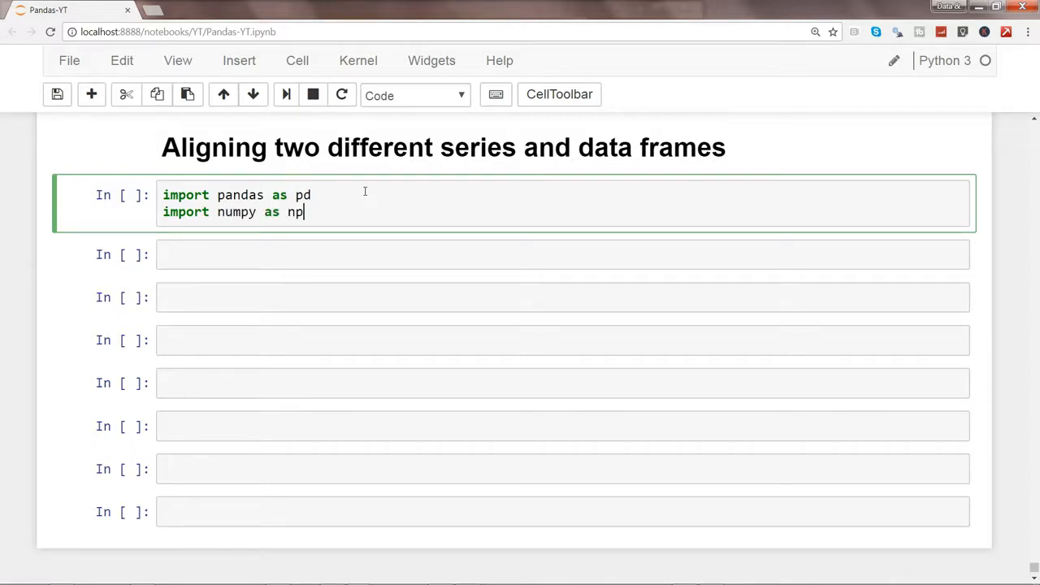
{"action": "key", "text": "ctrl+s"}
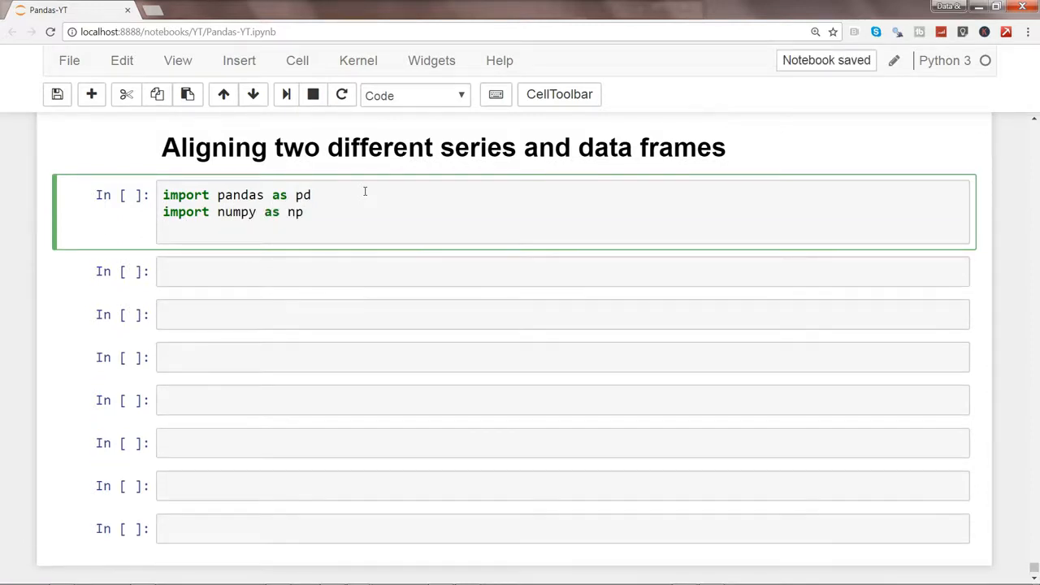
{"action": "type", "text": "from pandas"}
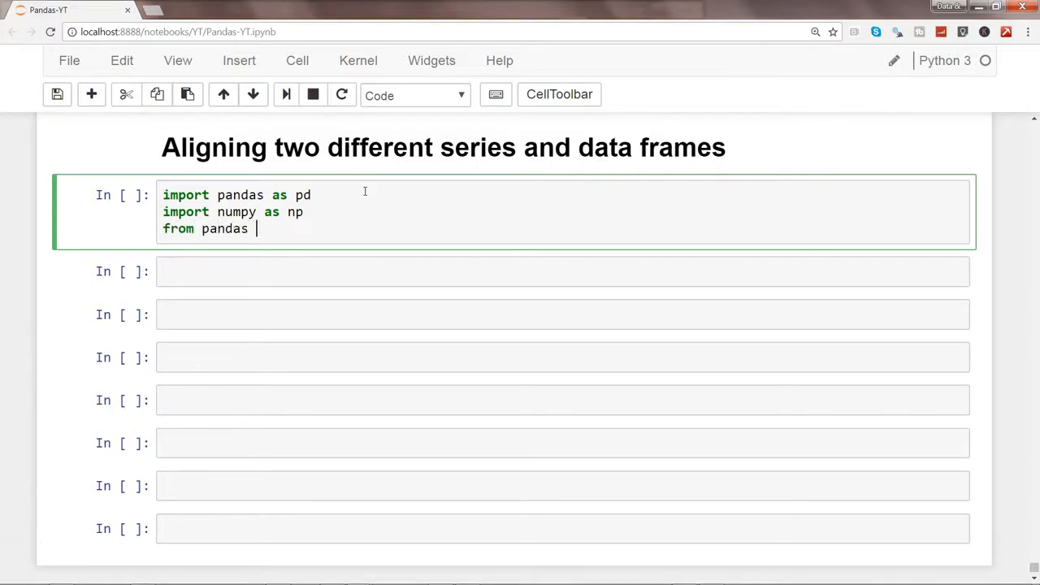
{"action": "type", "text": "import Serie"}
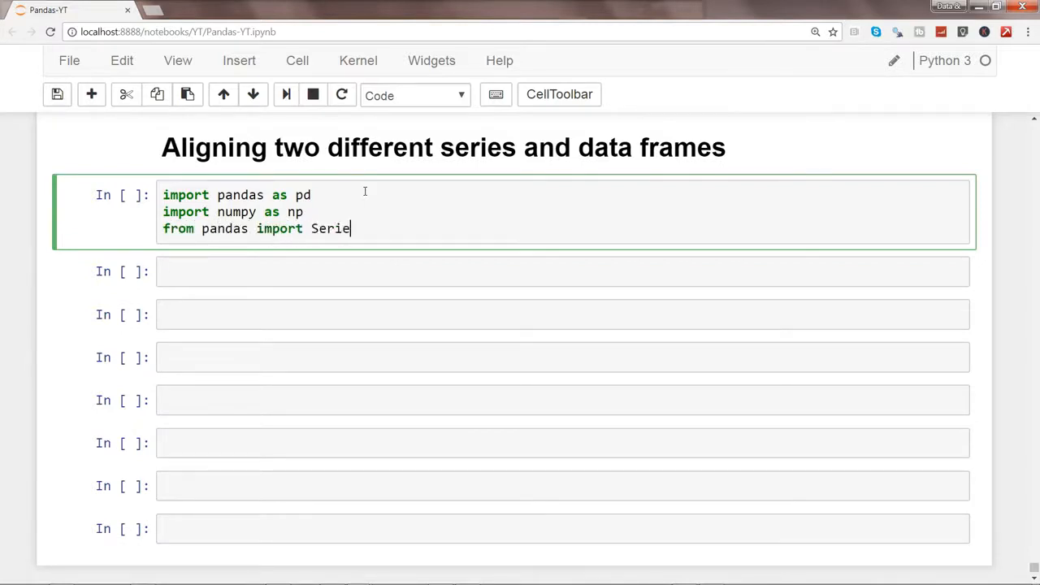
{"action": "type", "text": "s"}
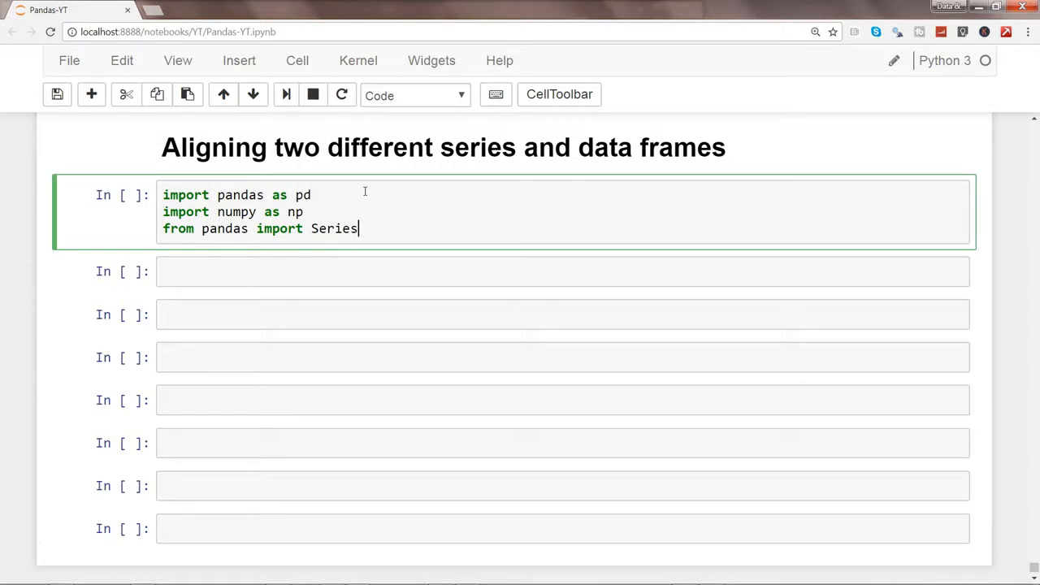
{"action": "type", "text": ", DataFrame"}
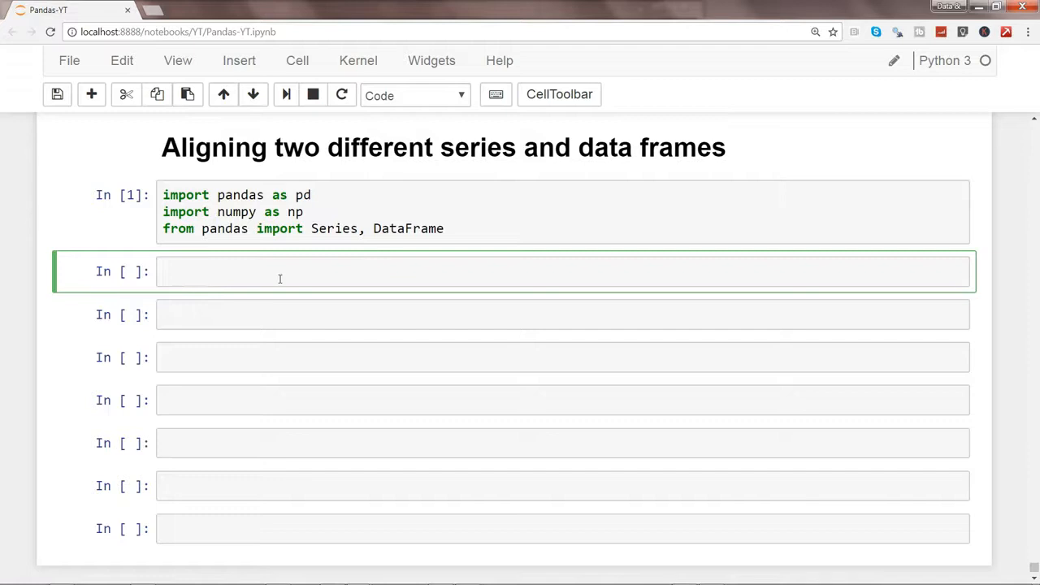
Start ser1 as a Series with the values 0,1,2,3,4,5
{"action": "type", "text": "ser1"}
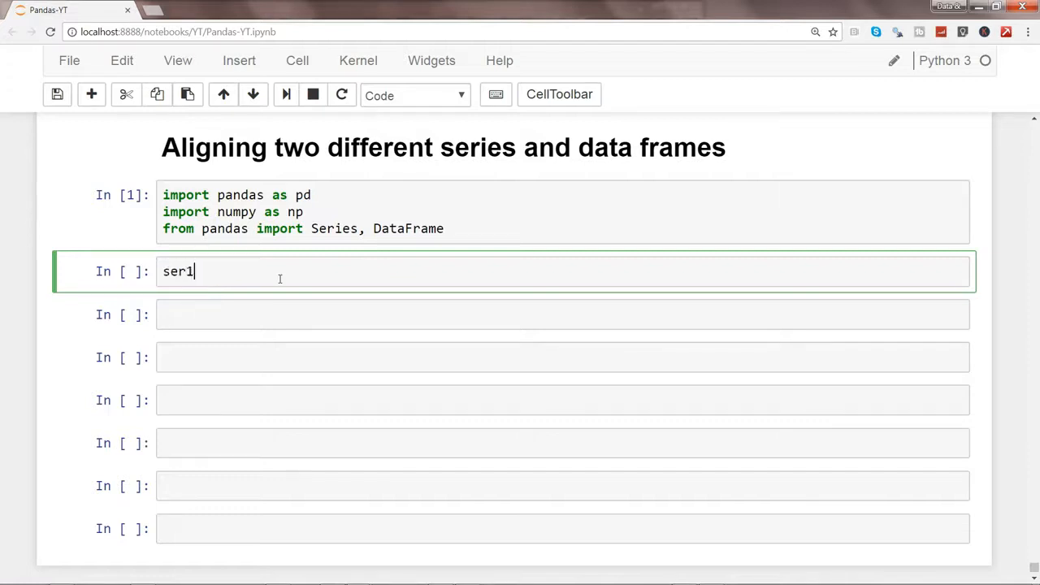
{"action": "type", "text": "= Ser"}
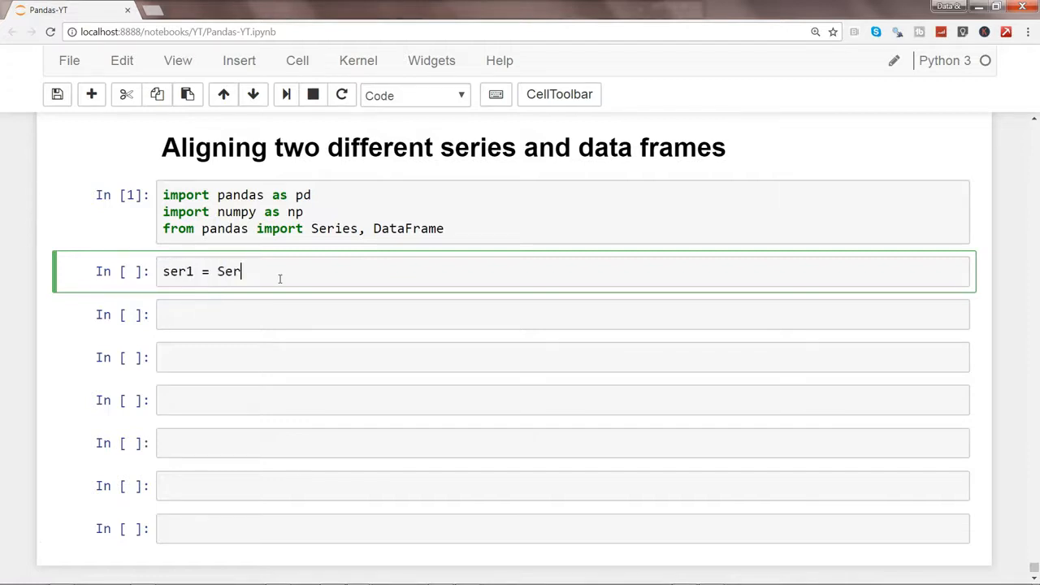
{"action": "type", "text": "ies"}
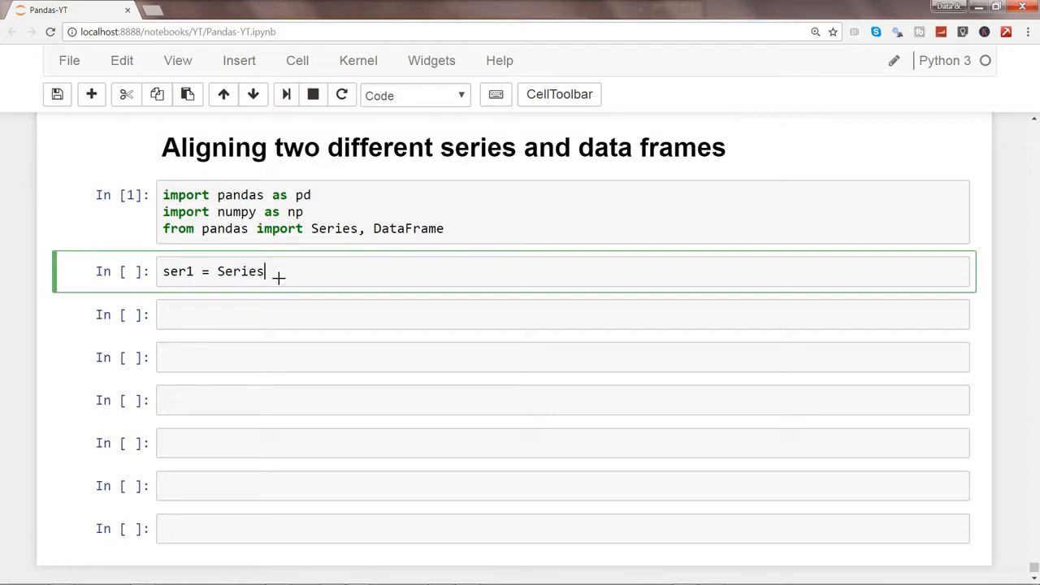
{"action": "type", "text": "()"}
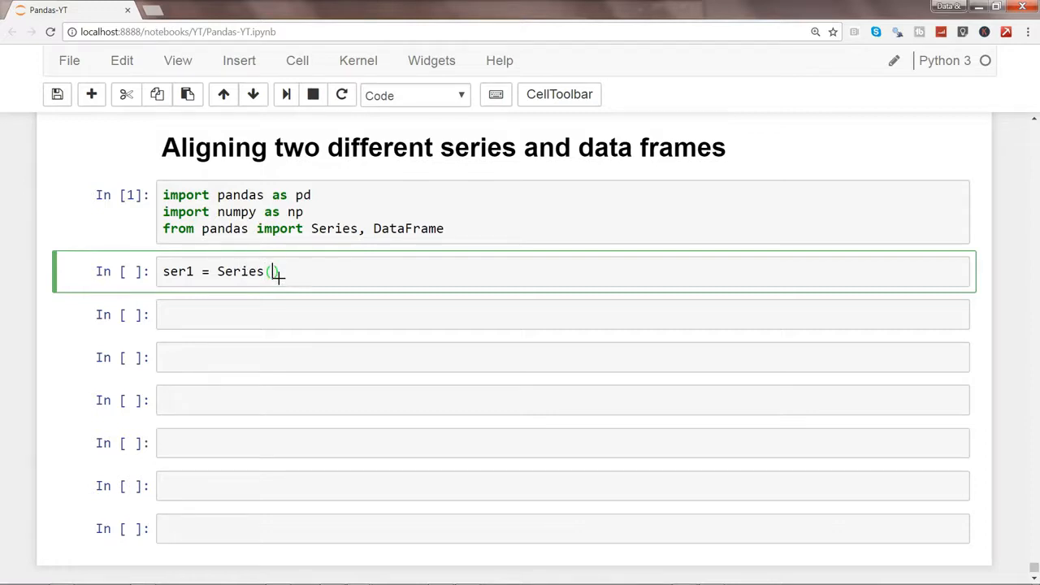
{"action": "type", "text": "[]"}
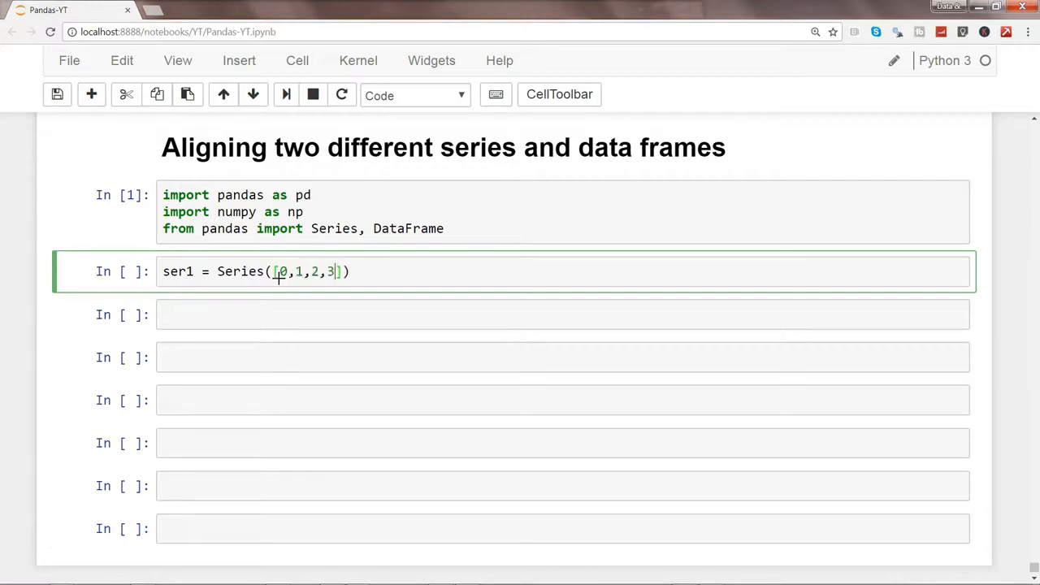
{"action": "type", "text": ",4,5"}
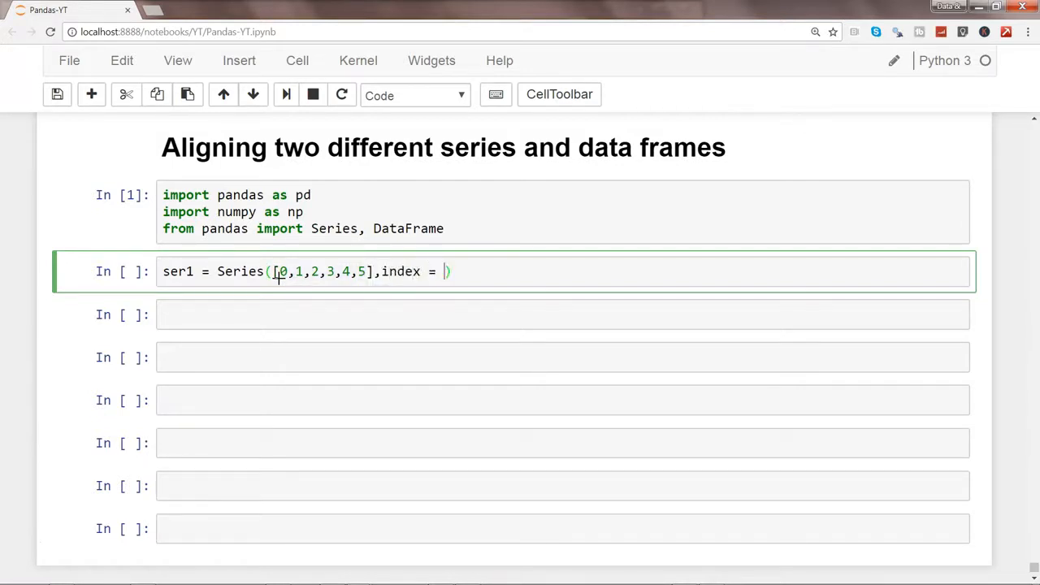
Give ser1 the index labels 'A','B','C','E','F','G'
{"action": "type", "text": "['A'"}
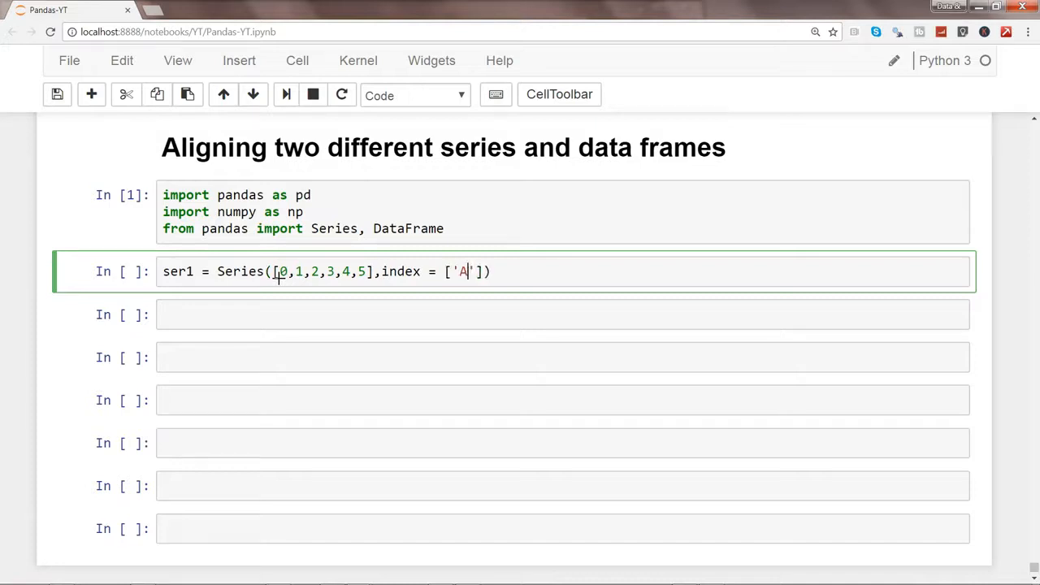
{"action": "type", "text": ",'B'"}
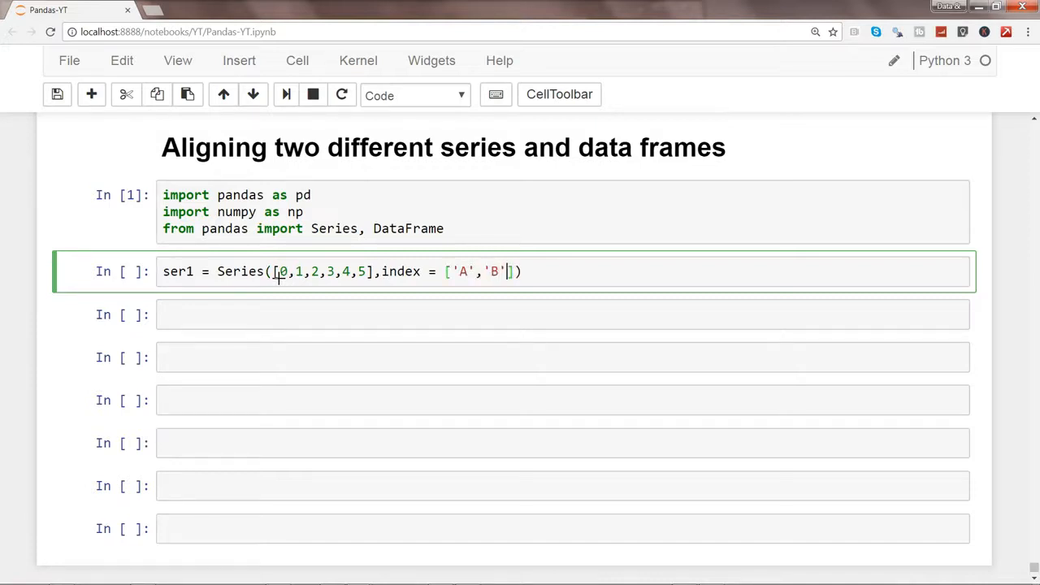
{"action": "type", "text": ",'C'"}
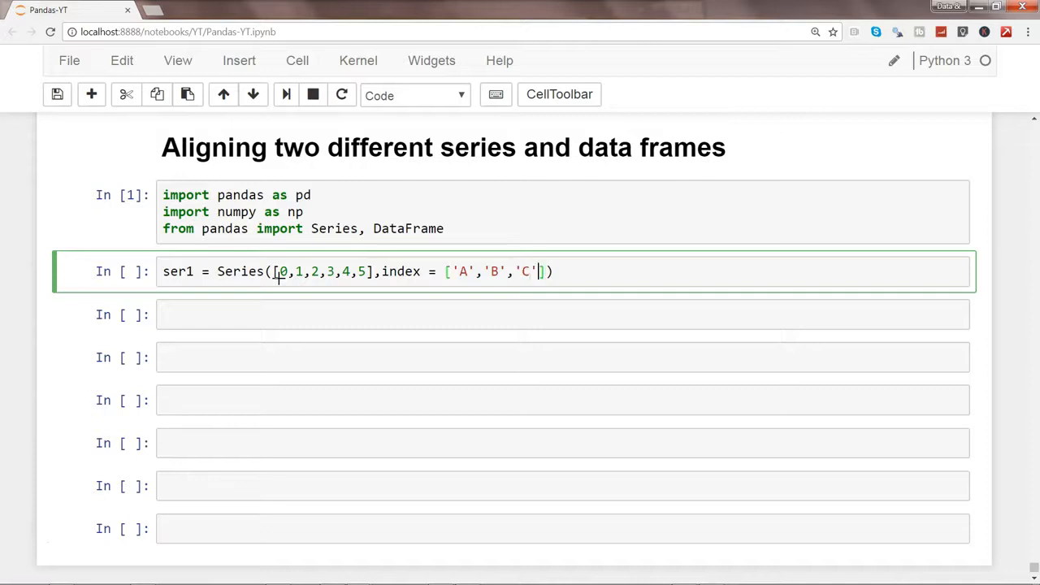
{"action": "type", "text": ",'E','F"}
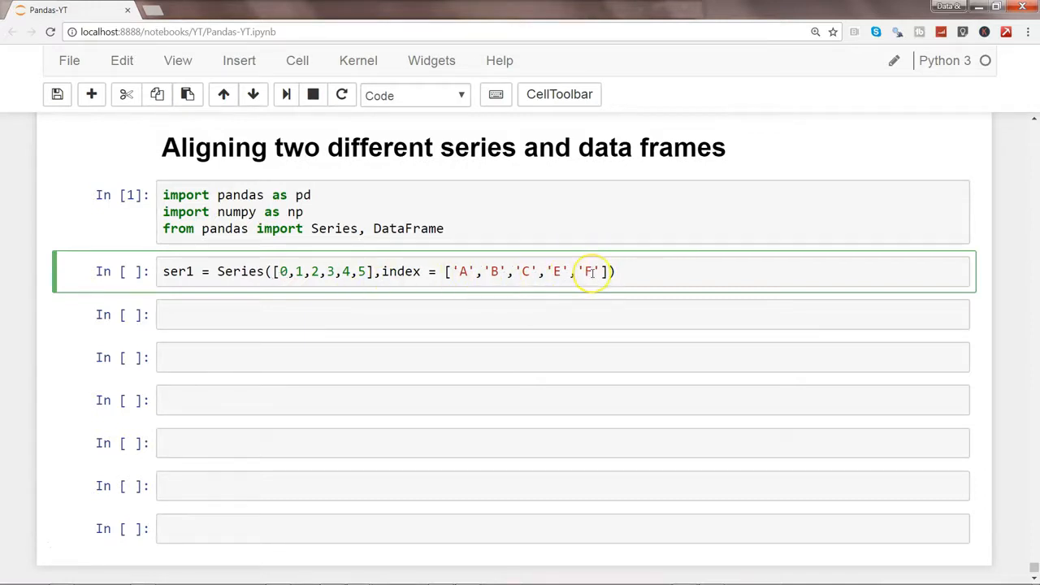
{"action": "type", "text": ",'G'"}
{"action": "type", "text": "ser1"}
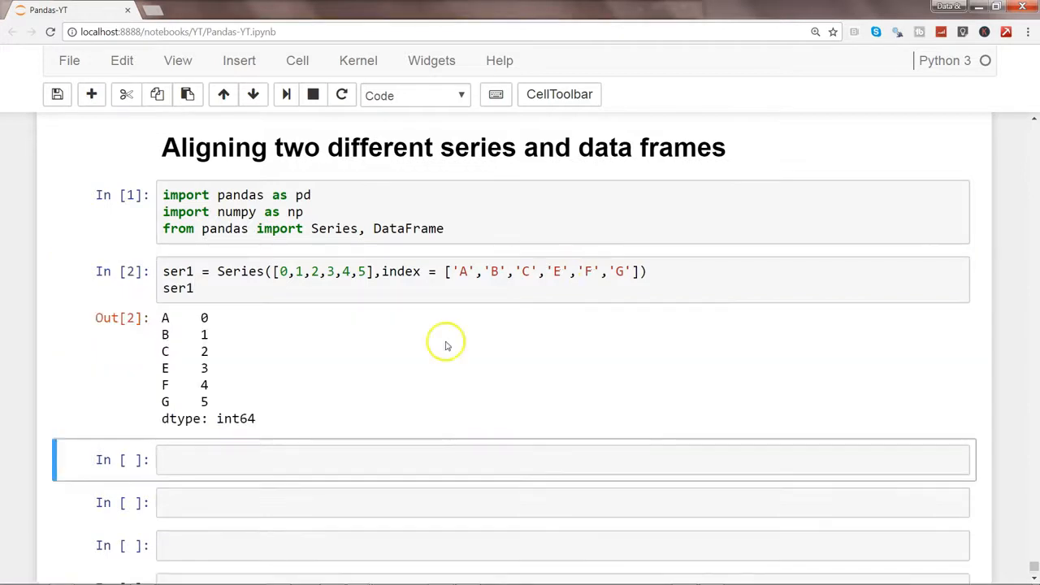
{"action": "mouse_move", "coordinate": [205, 317]}
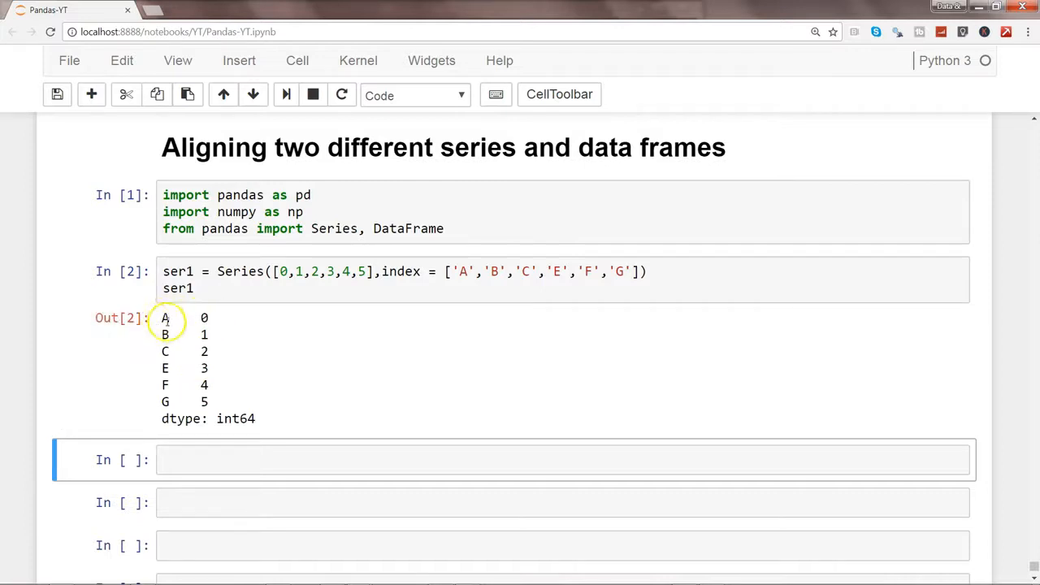
{"action": "mouse_move", "coordinate": [166, 368]}
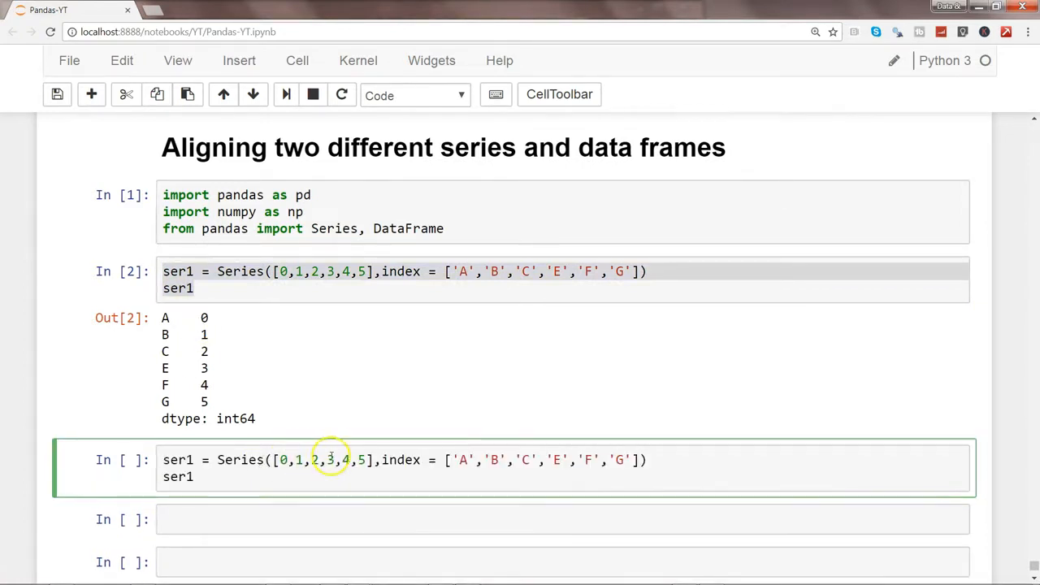
{"action": "mouse_move", "coordinate": [333, 458]}
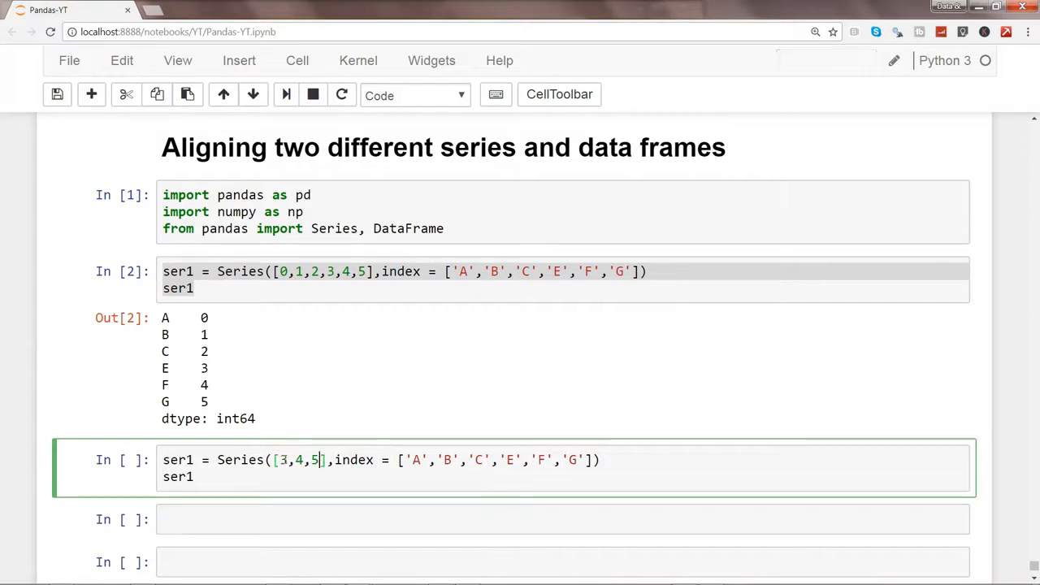
Edit the copied cell into ser2 with values 3–8 indexed A,B,D,F,H,I and run it
{"action": "type", "text": "6,"}
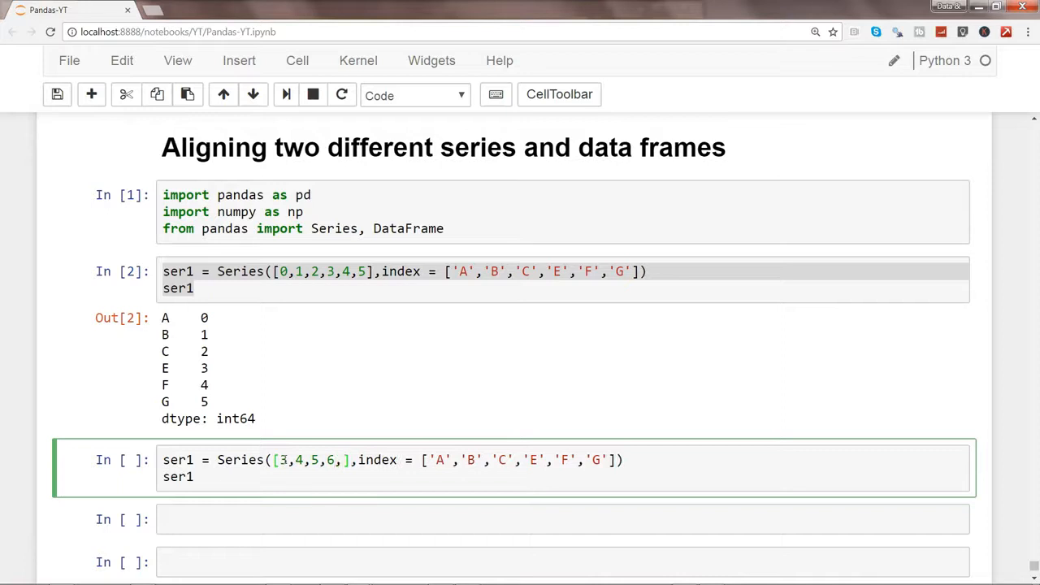
{"action": "type", "text": "7,8"}
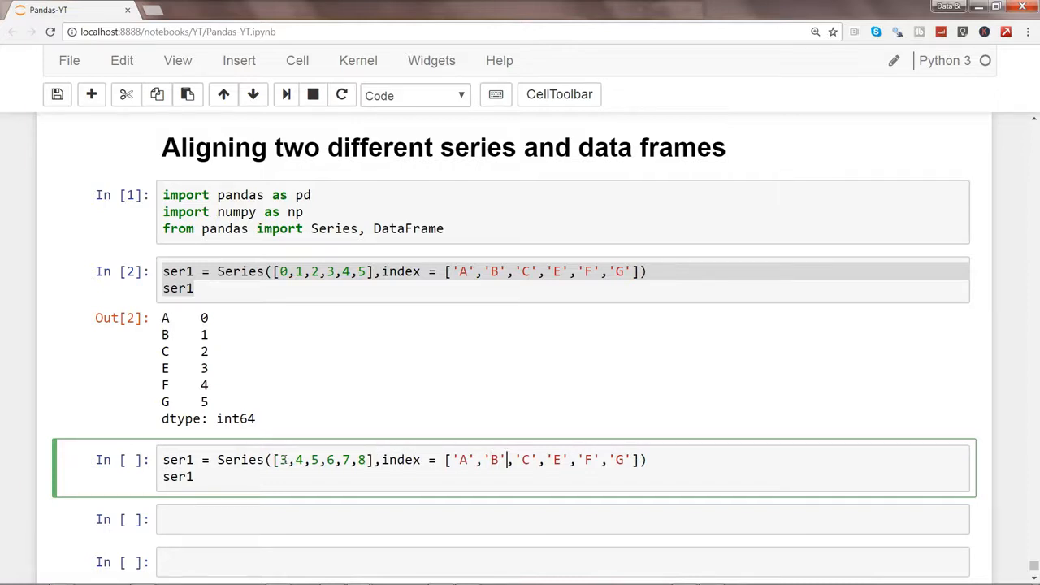
{"action": "type", "text": "D"}
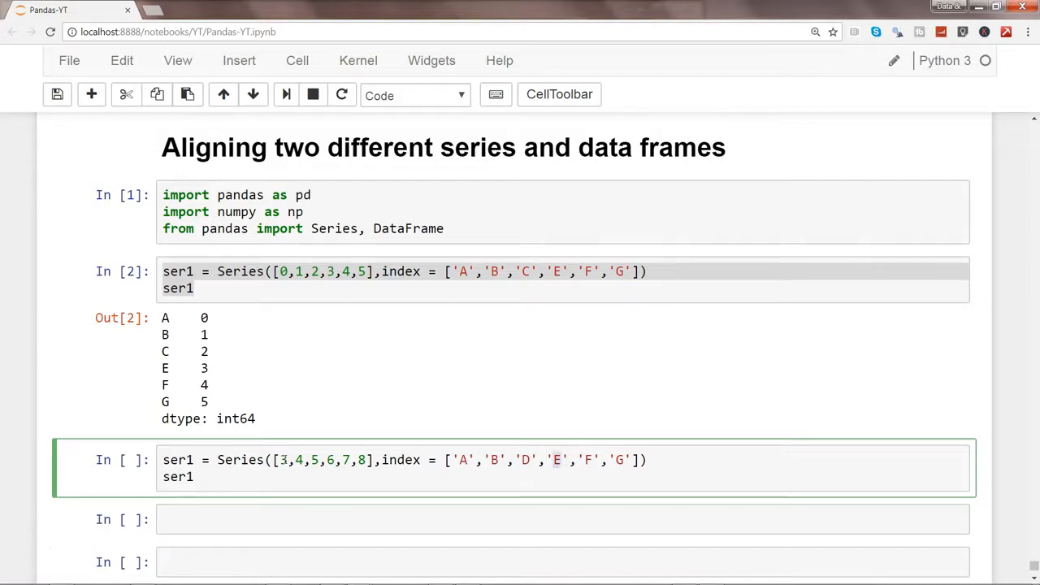
{"action": "type", "text": "F"}
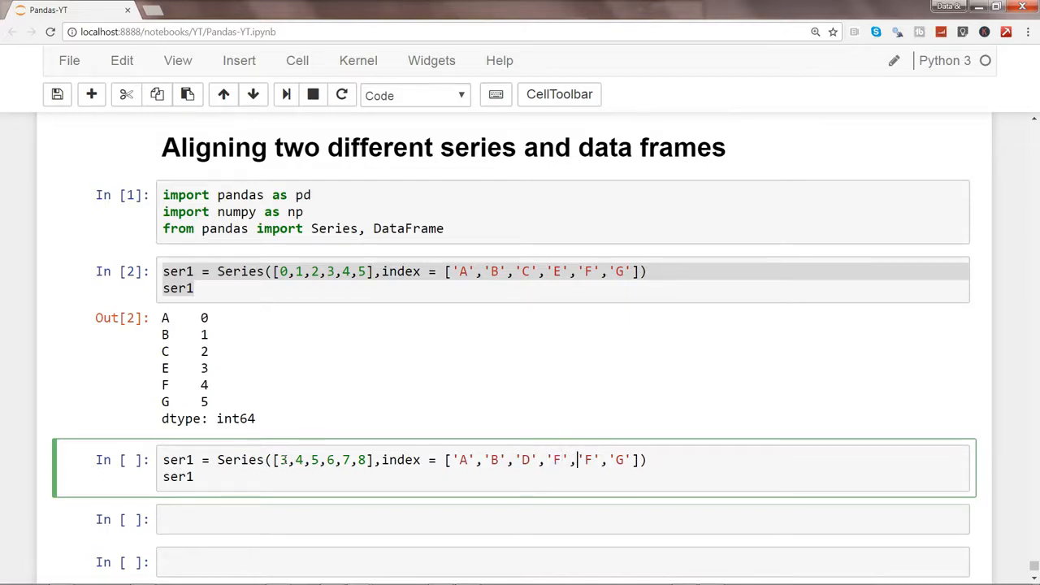
{"action": "type", "text": "H"}
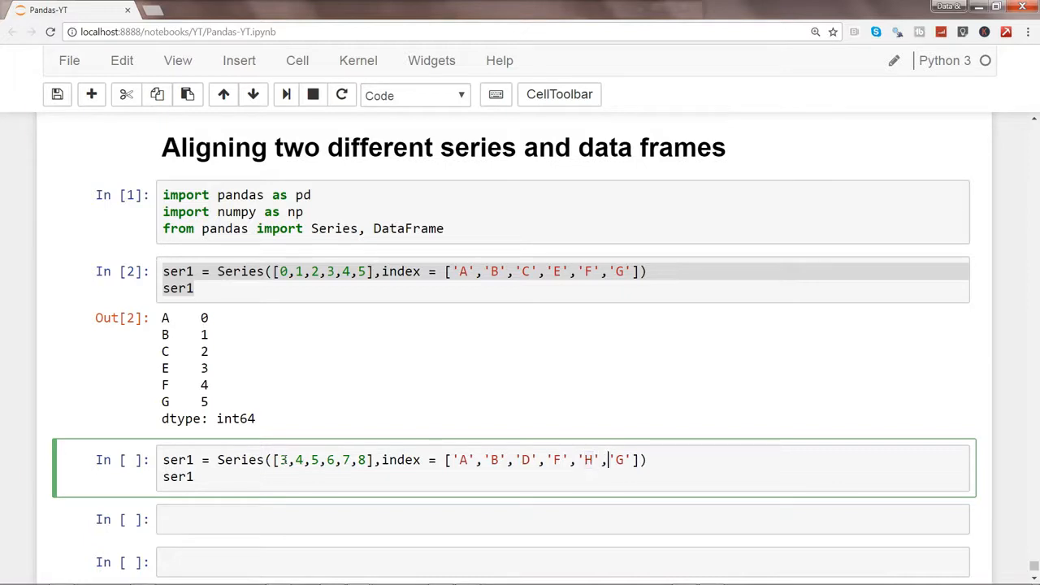
{"action": "key", "text": "Backspace"}
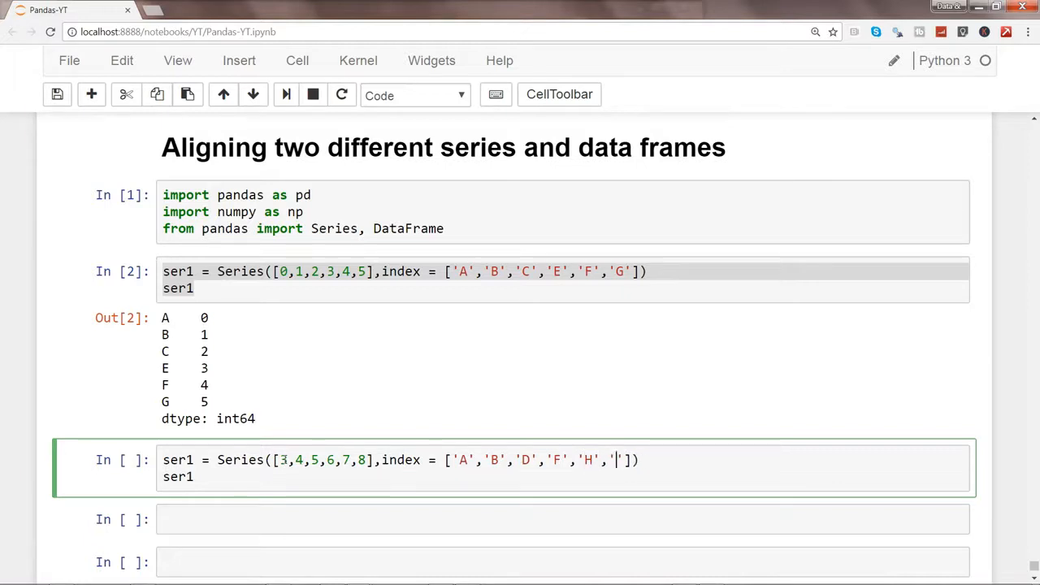
{"action": "type", "text": "I"}
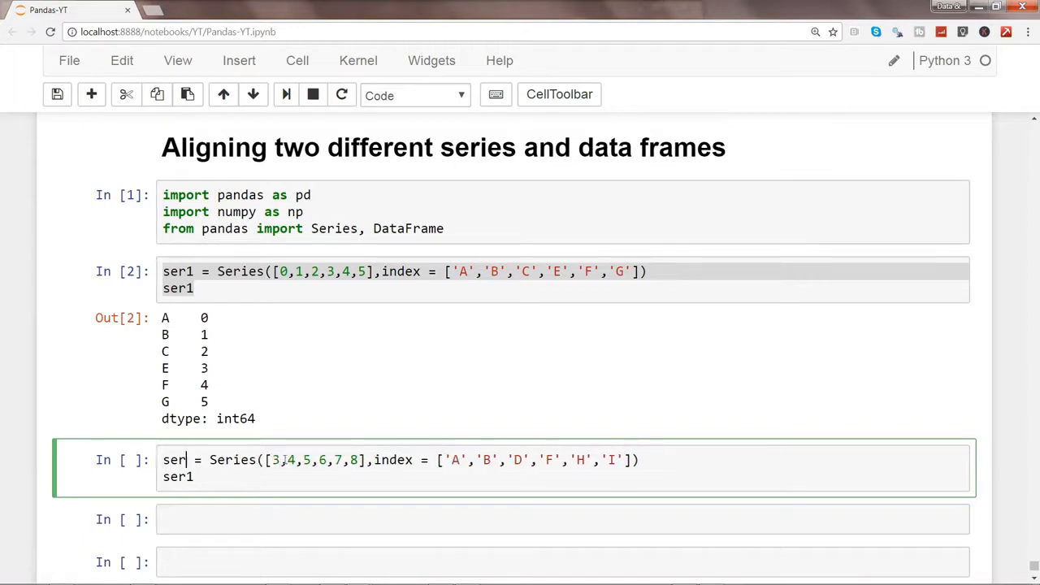
{"action": "type", "text": "2"}
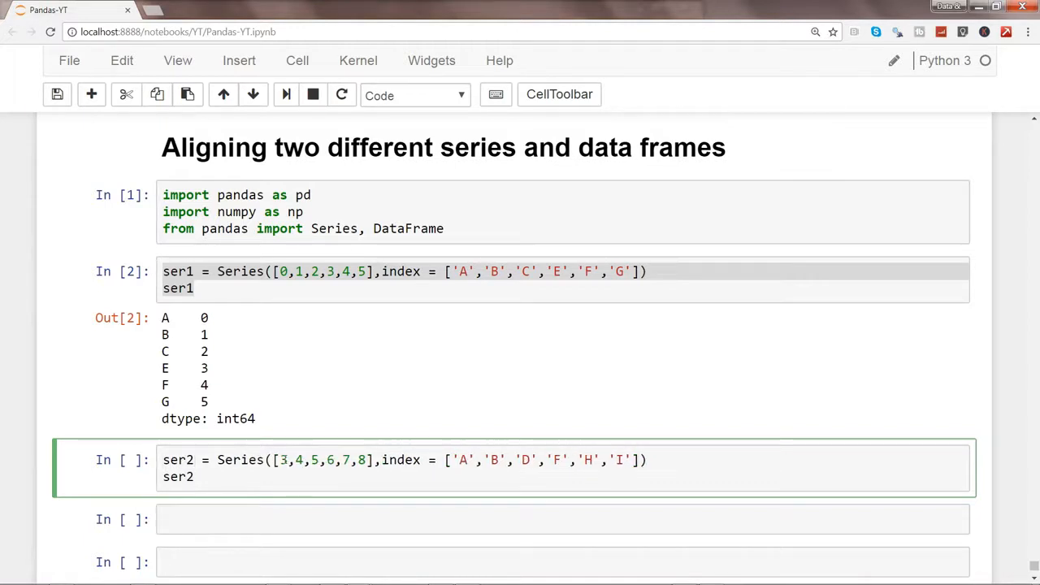
{"action": "key", "text": "shift+Return"}
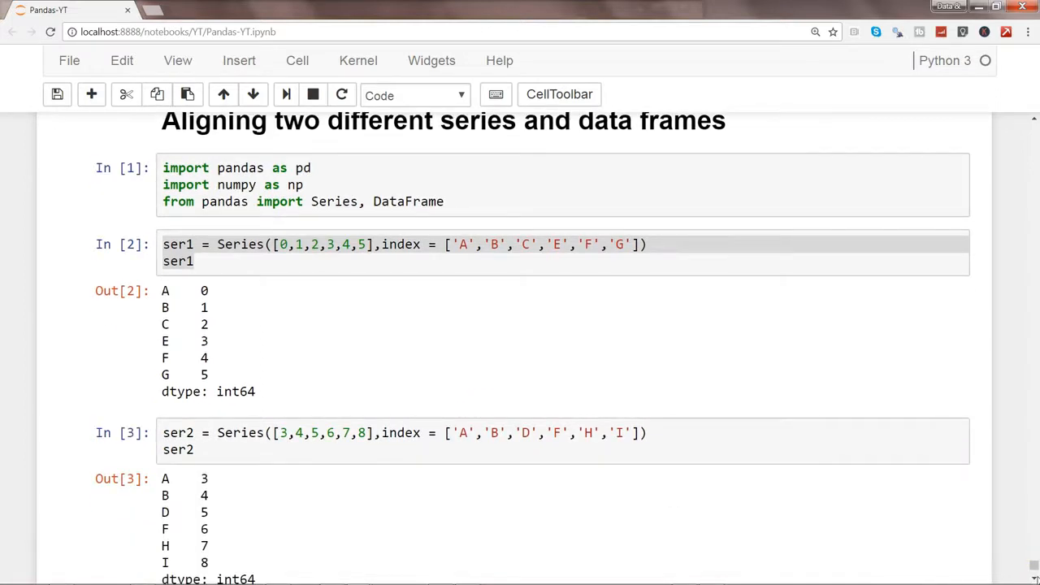
{"action": "scroll", "scroll_direction": "down", "scroll_amount": 3}
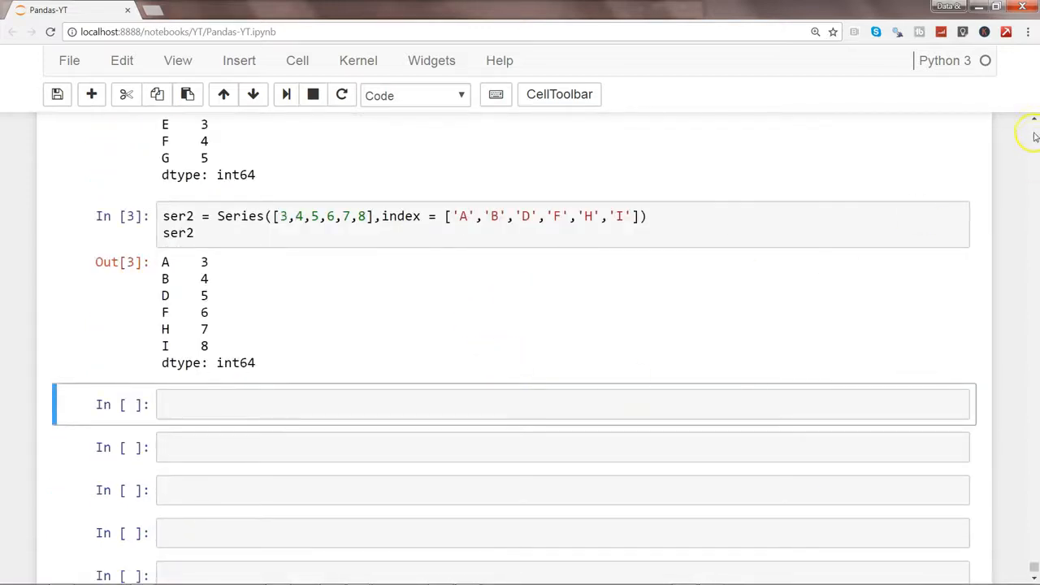
{"action": "scroll", "scroll_direction": "up", "scroll_amount": 3}
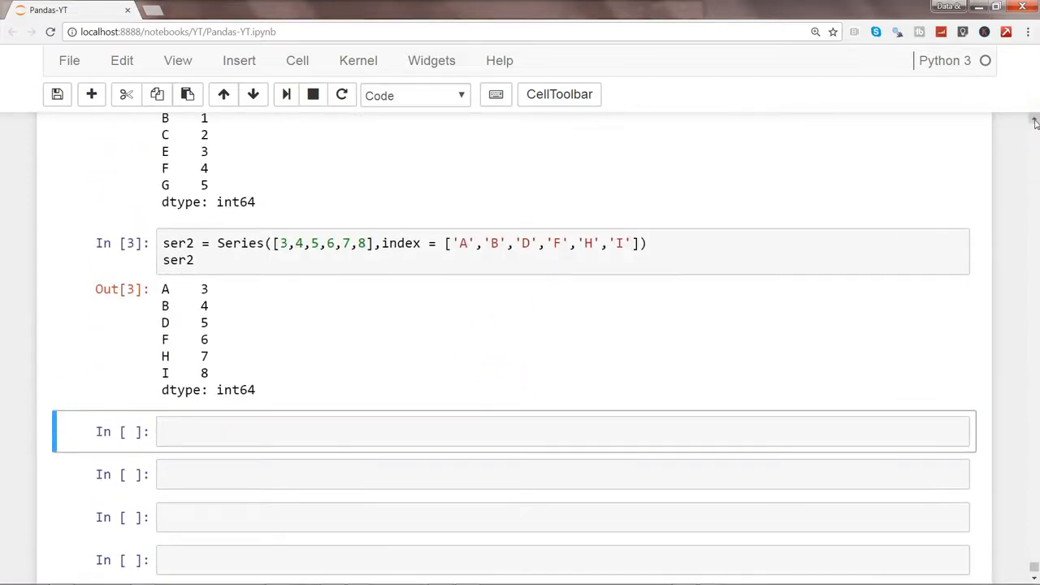
{"action": "scroll", "scroll_direction": "up", "scroll_amount": 3}
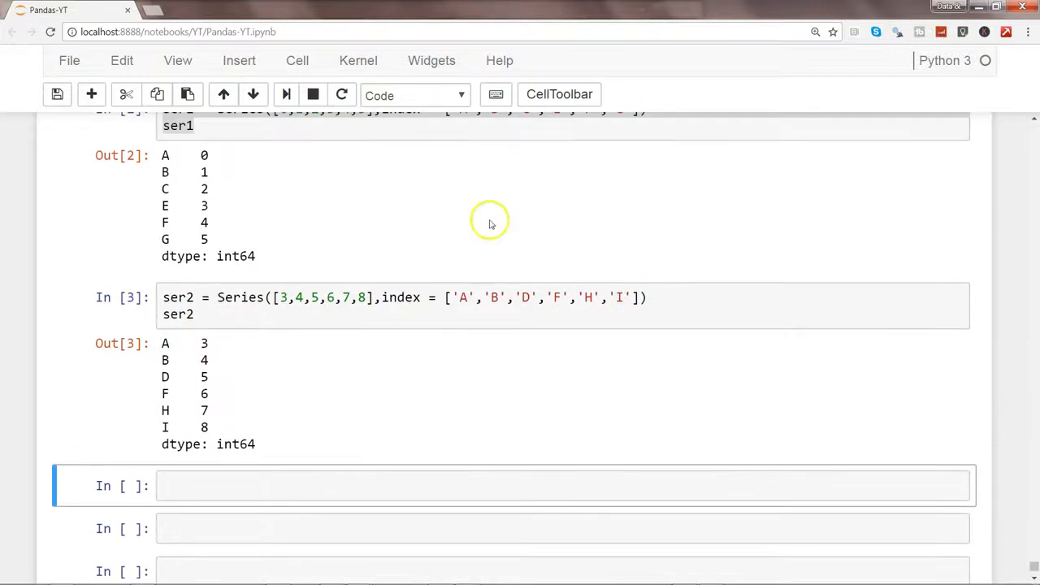
{"action": "mouse_move", "coordinate": [166, 198]}
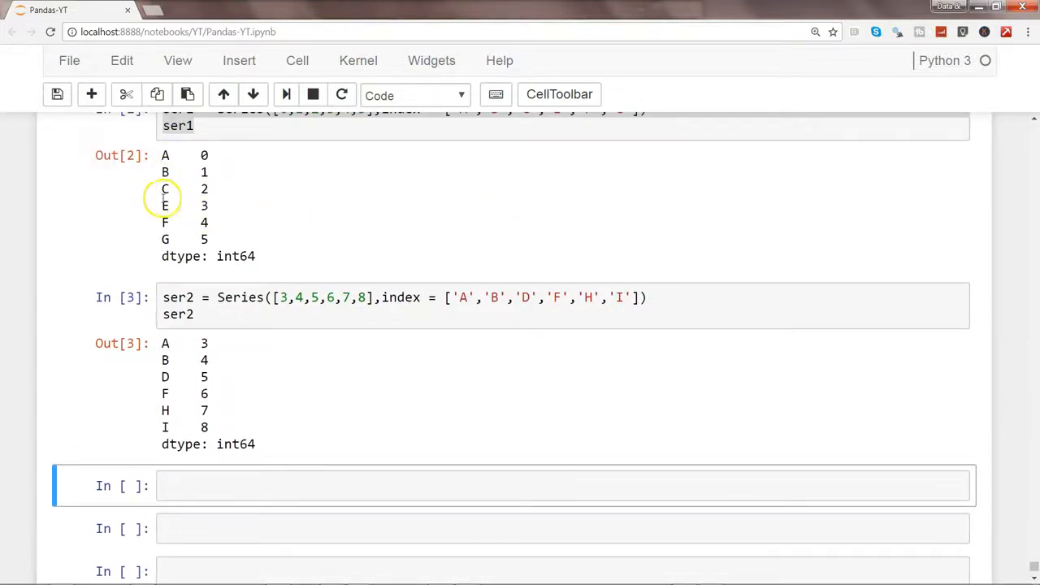
{"action": "mouse_move", "coordinate": [218, 377]}
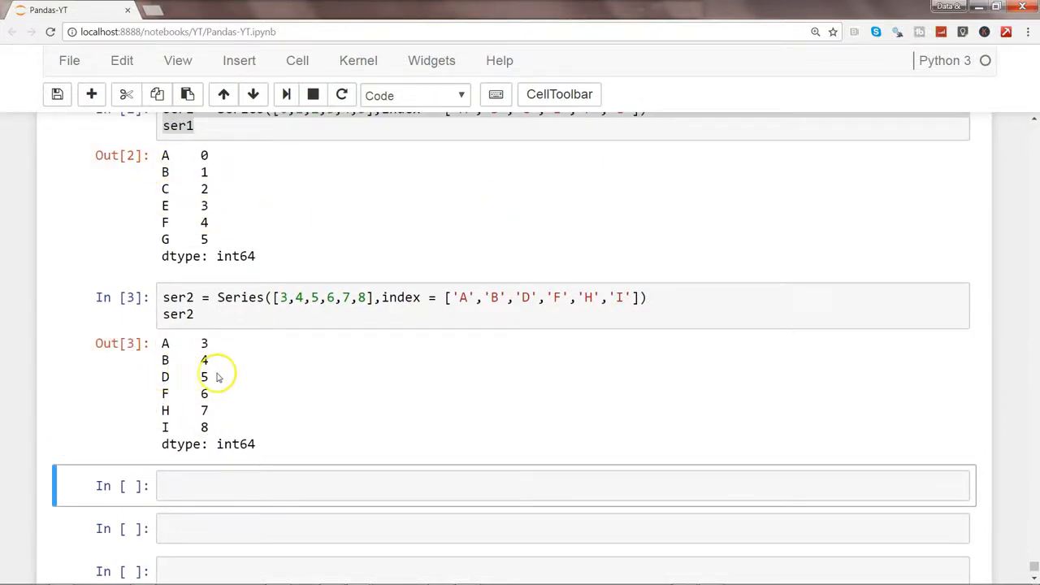
{"action": "double_click", "coordinate": [185, 377]}
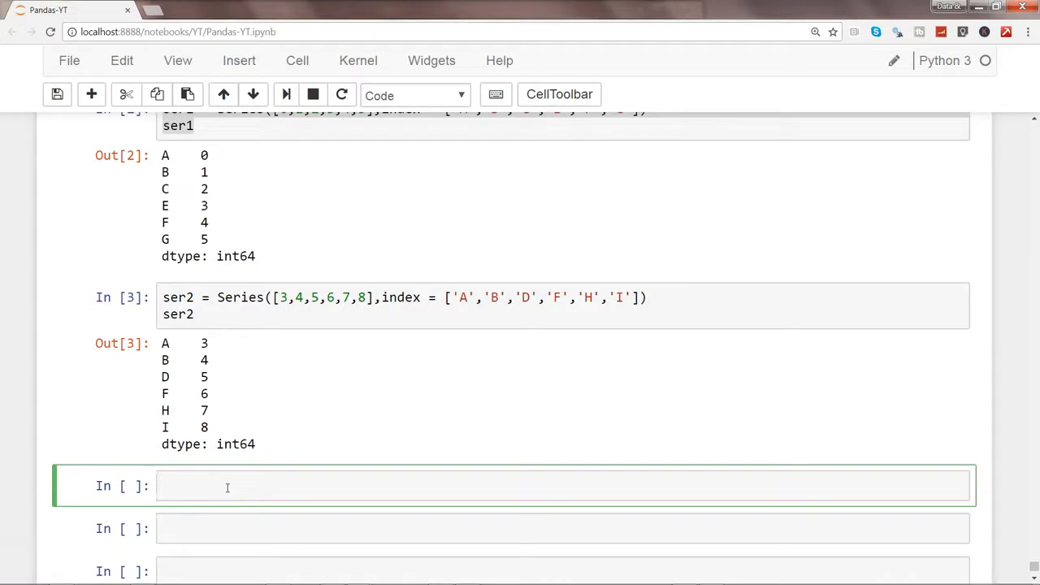
Run ser1 + ser2 to show the aligned sum with NaN for unmatched labels
{"action": "type", "text": "ser"}
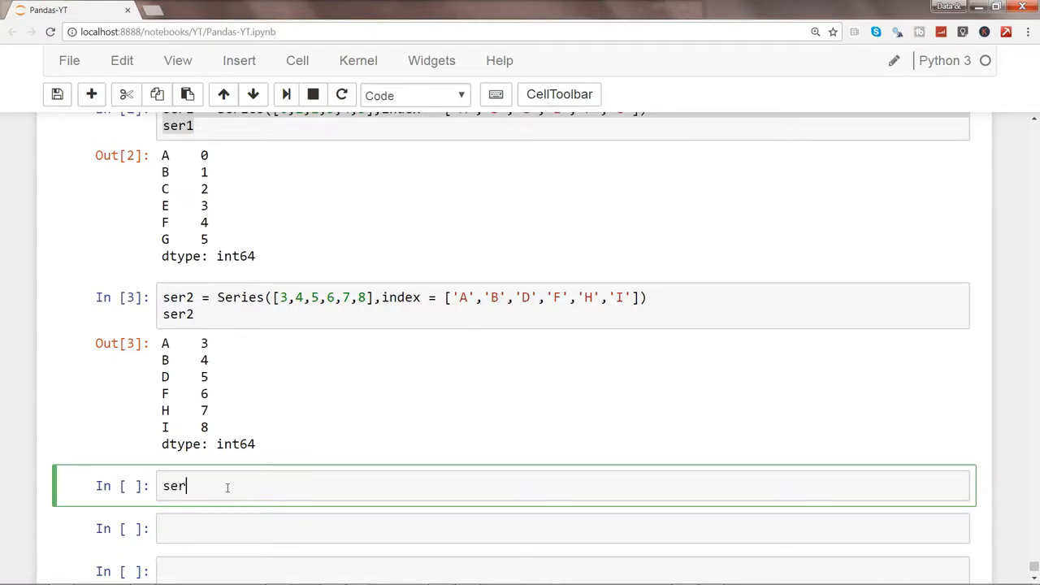
{"action": "type", "text": "1 + s"}
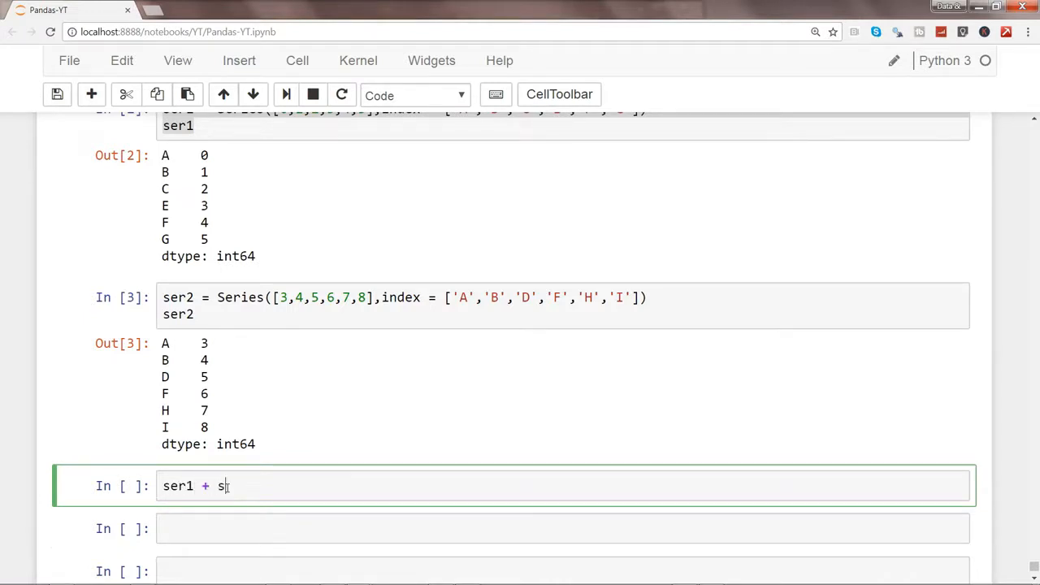
{"action": "type", "text": "er2"}
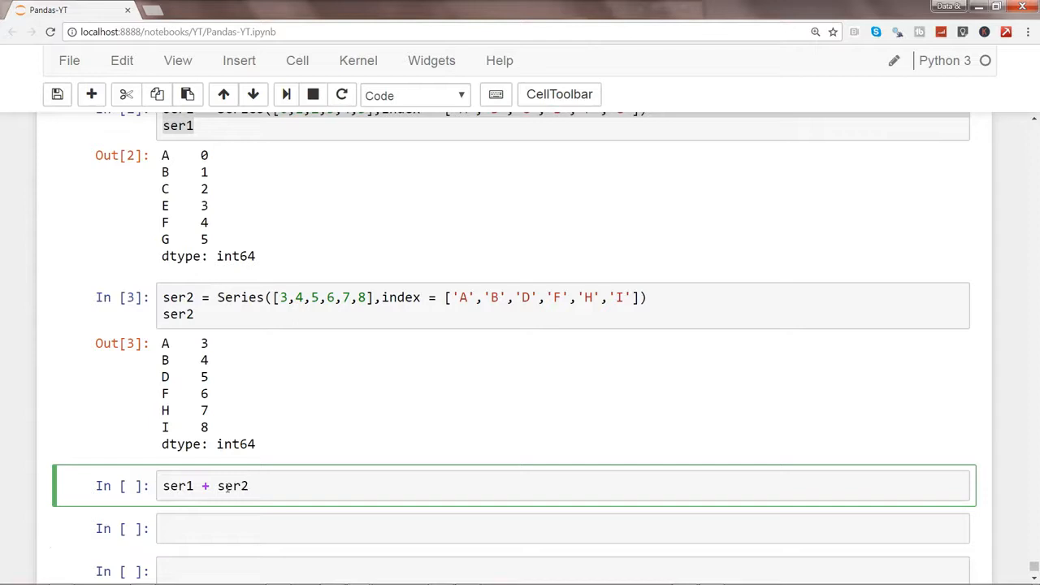
{"action": "key", "text": "shift+Return"}
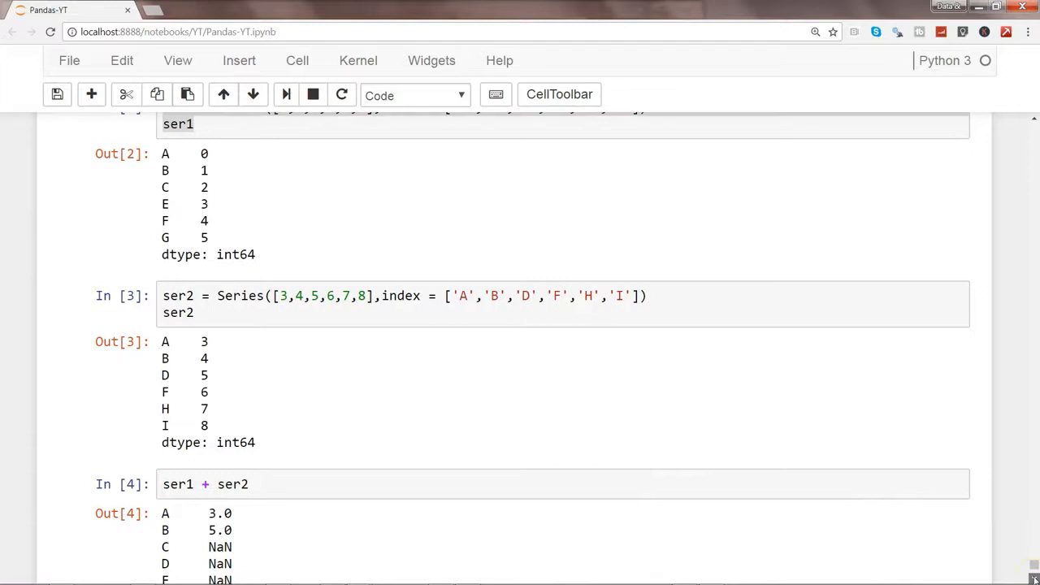
{"action": "scroll", "scroll_direction": "down", "scroll_amount": 3}
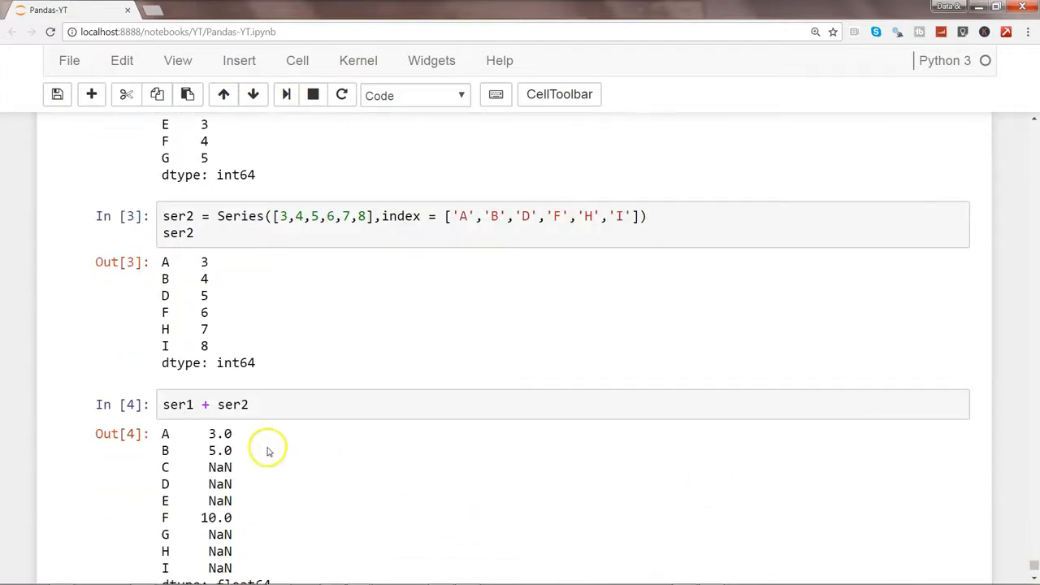
{"action": "mouse_move", "coordinate": [208, 436]}
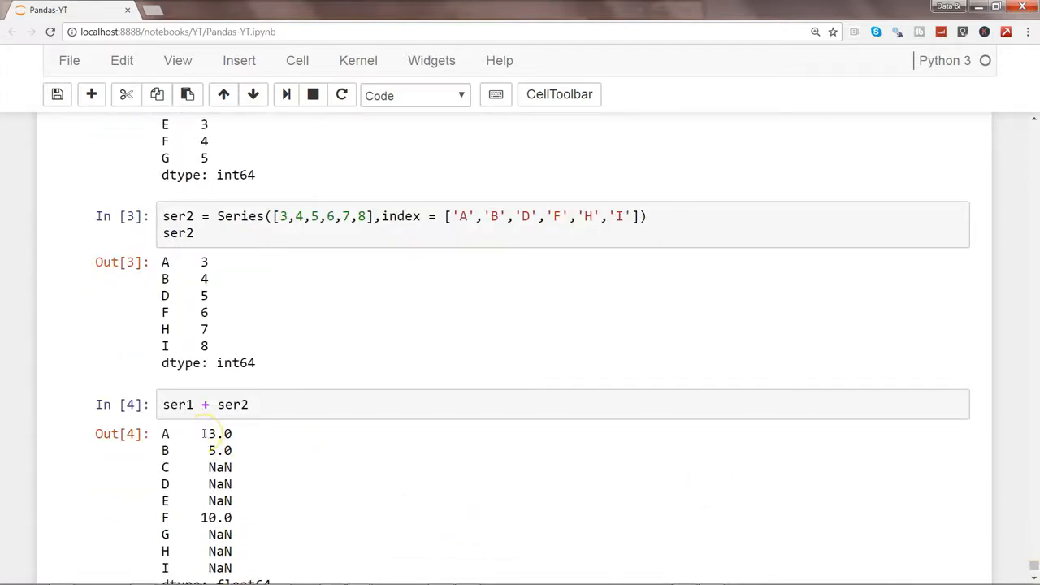
{"action": "mouse_move", "coordinate": [172, 439]}
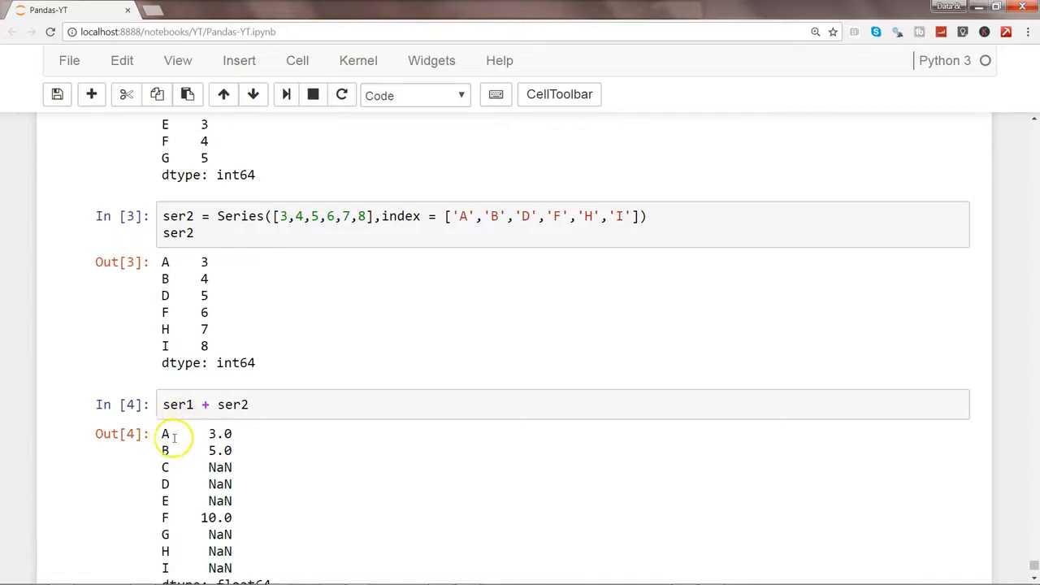
{"action": "left_click_drag", "start_coordinate": [166, 433], "coordinate": [231, 452]}
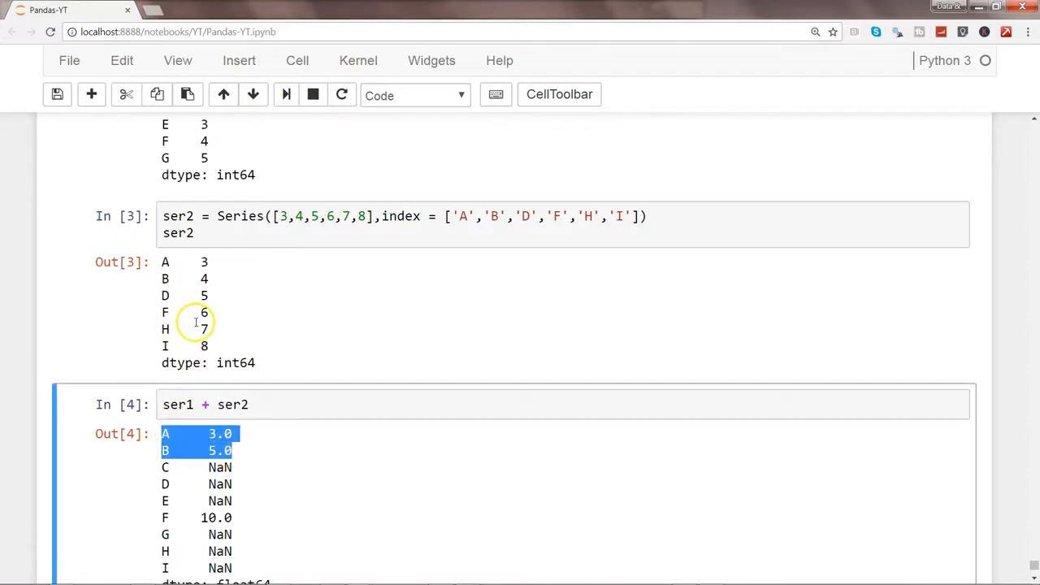
{"action": "mouse_move", "coordinate": [1020, 151]}
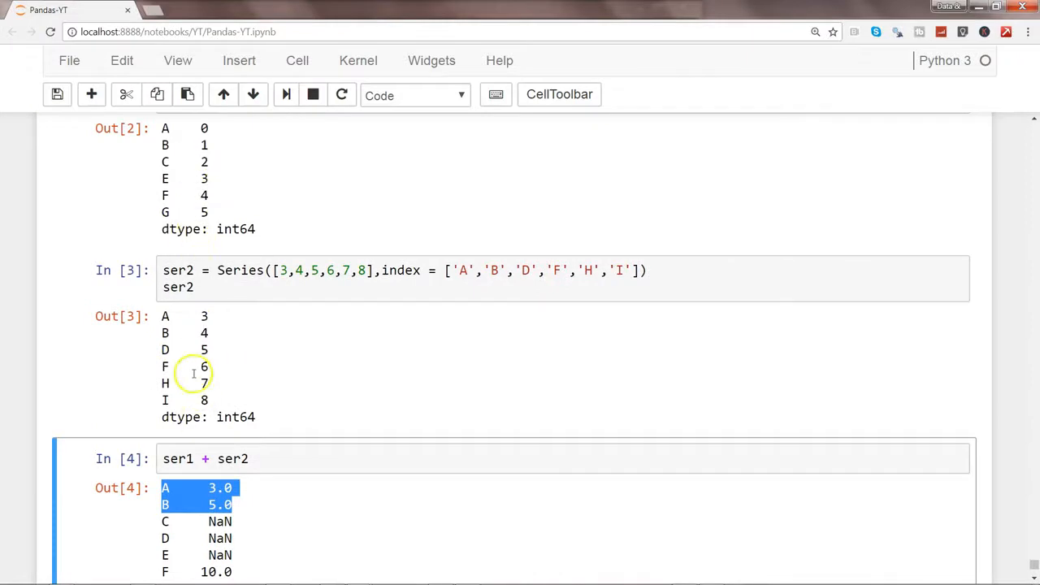
{"action": "mouse_move", "coordinate": [161, 530]}
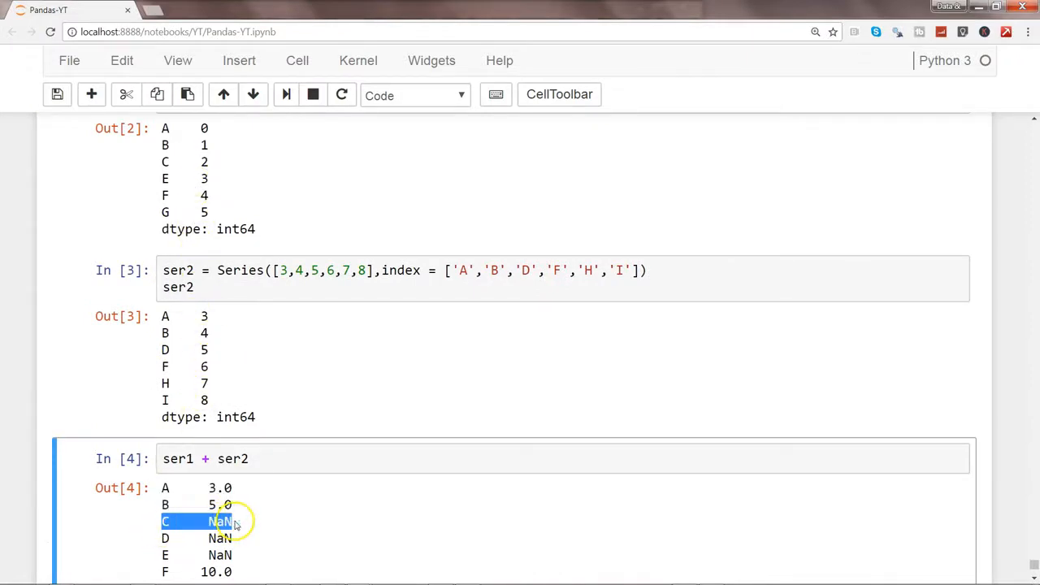
{"action": "mouse_move", "coordinate": [614, 430]}
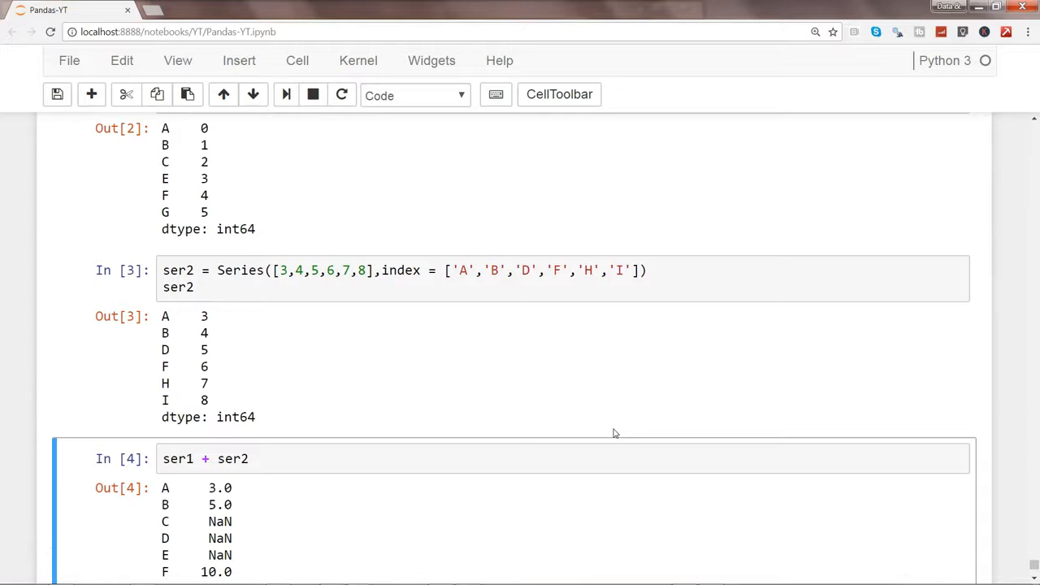
{"action": "mouse_move", "coordinate": [236, 528]}
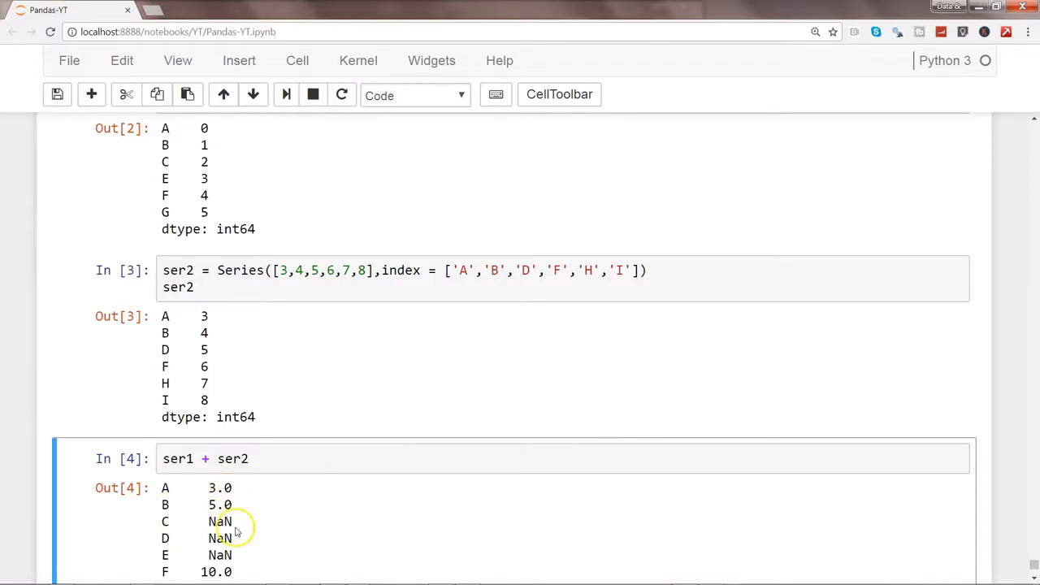
{"action": "mouse_move", "coordinate": [236, 528]}
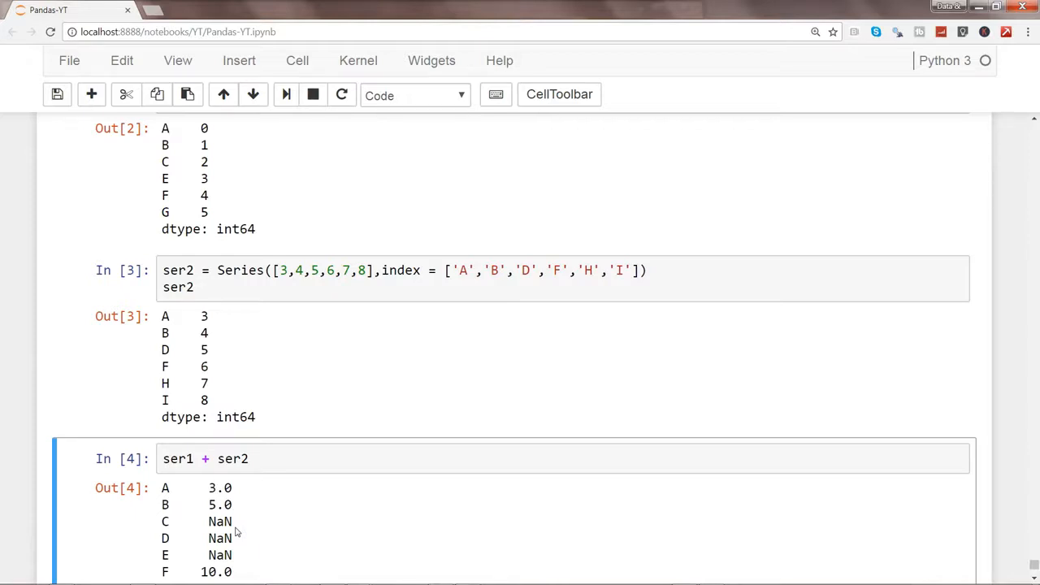
{"action": "mouse_move", "coordinate": [273, 488]}
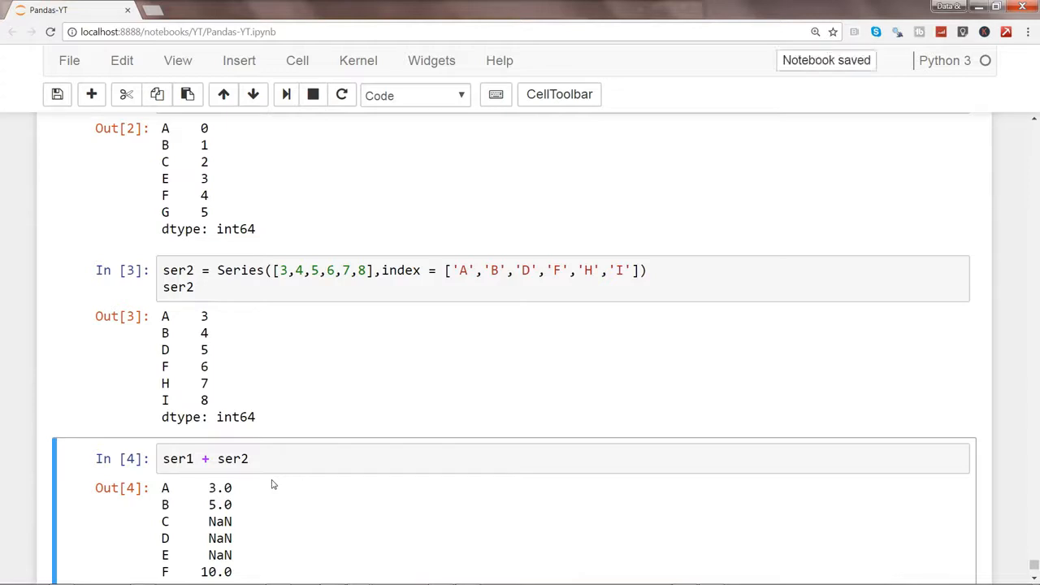
{"action": "mouse_move", "coordinate": [210, 146]}
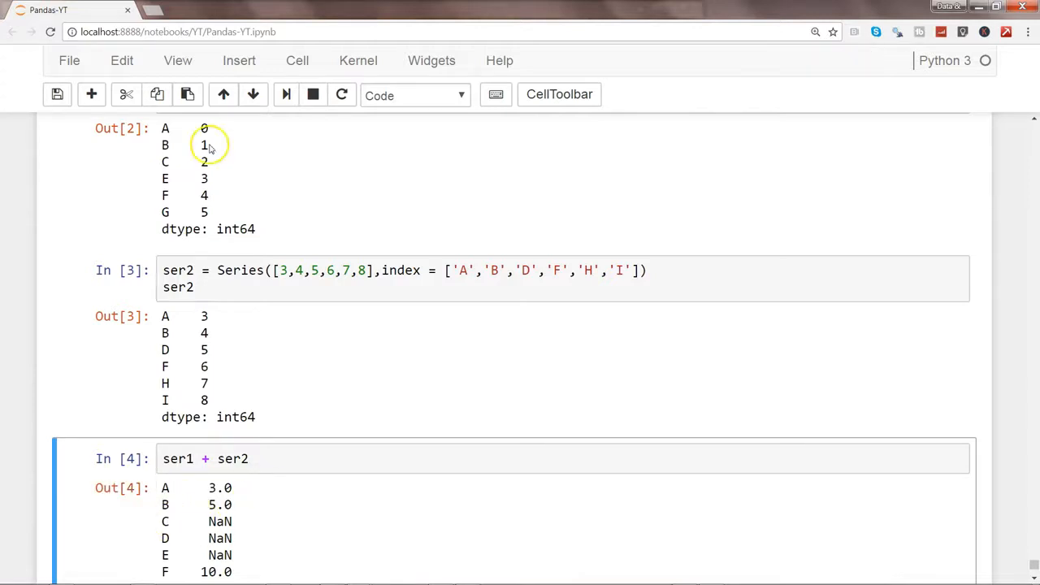
{"action": "mouse_move", "coordinate": [171, 349]}
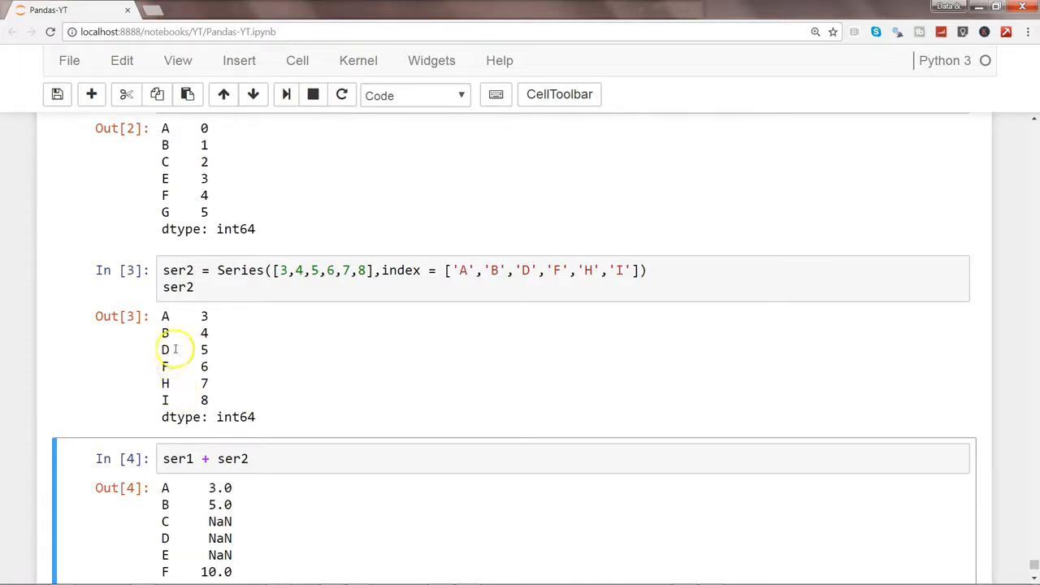
{"action": "mouse_move", "coordinate": [210, 351]}
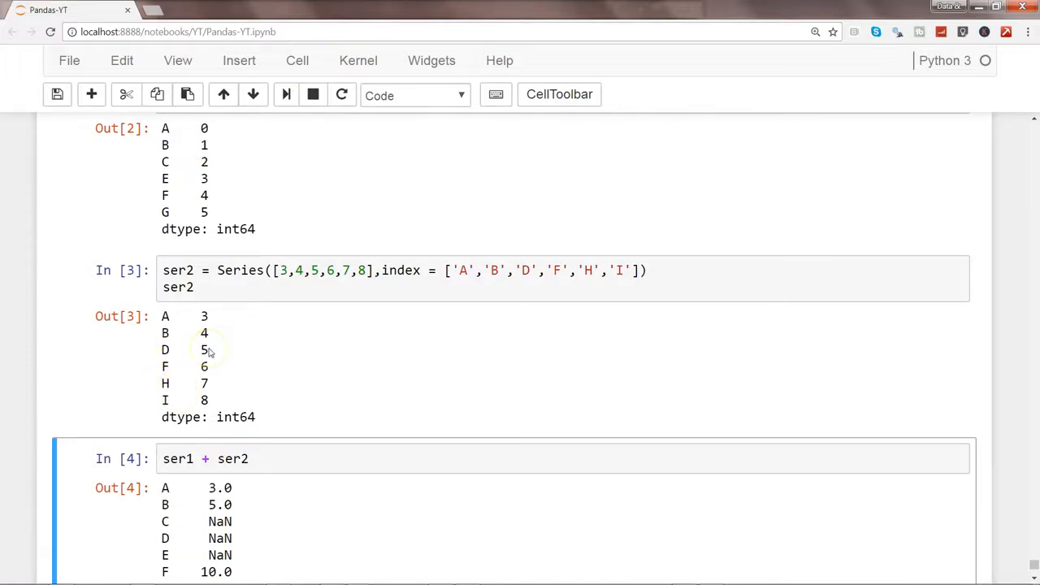
{"action": "mouse_move", "coordinate": [276, 496]}
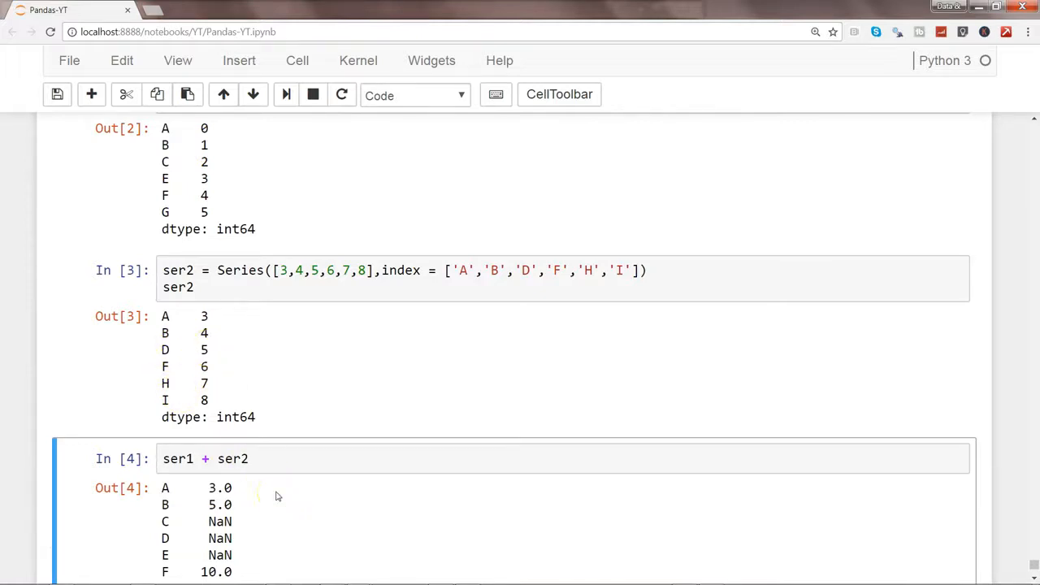
{"action": "mouse_move", "coordinate": [308, 486]}
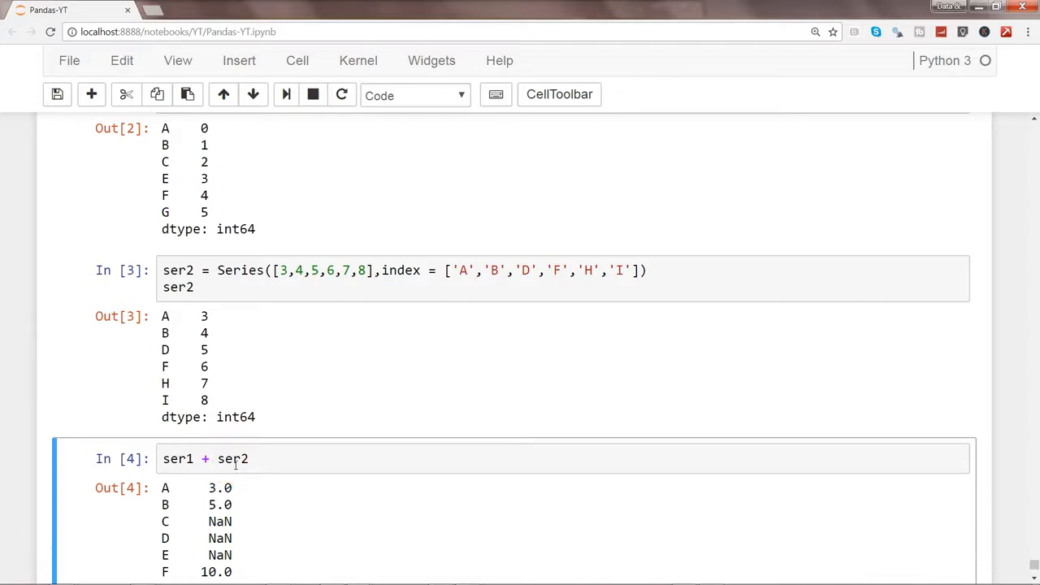
{"action": "mouse_move", "coordinate": [926, 534]}
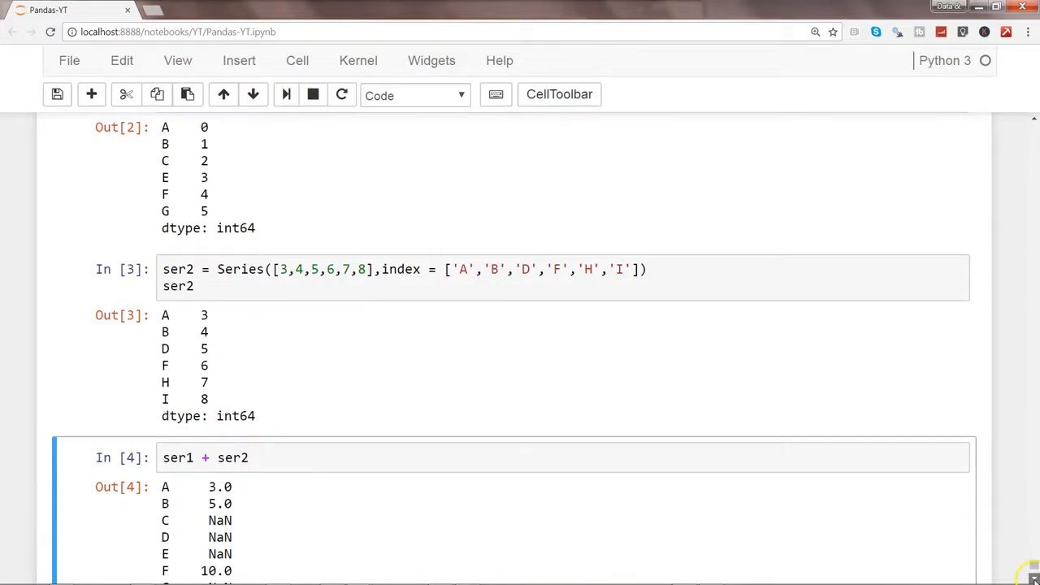
Start df1 as DataFrame(np.arange(4).reshape(2,2))
{"action": "scroll", "scroll_direction": "down", "scroll_amount": 3}
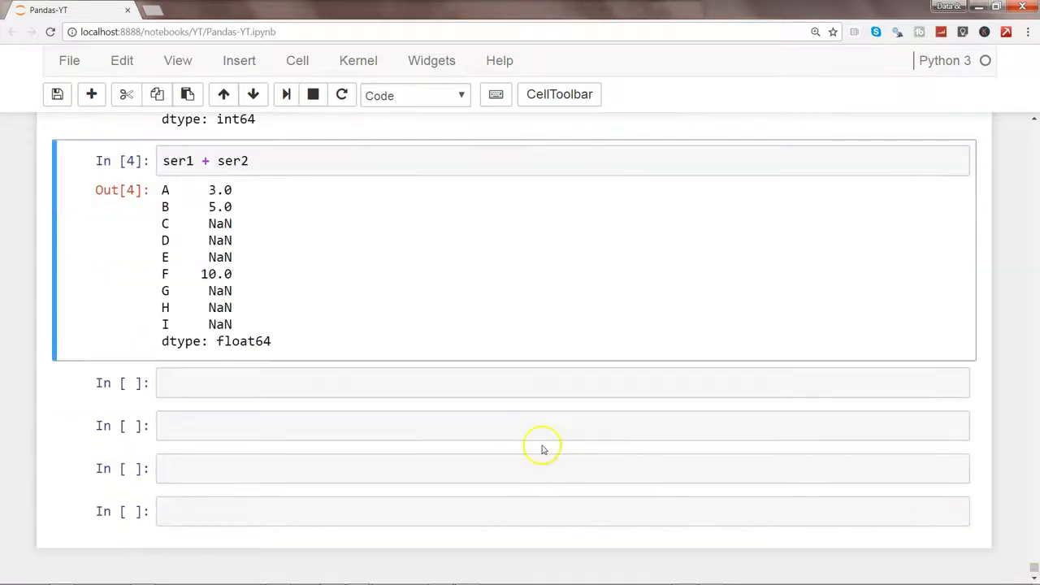
{"action": "left_click", "coordinate": [419, 383]}
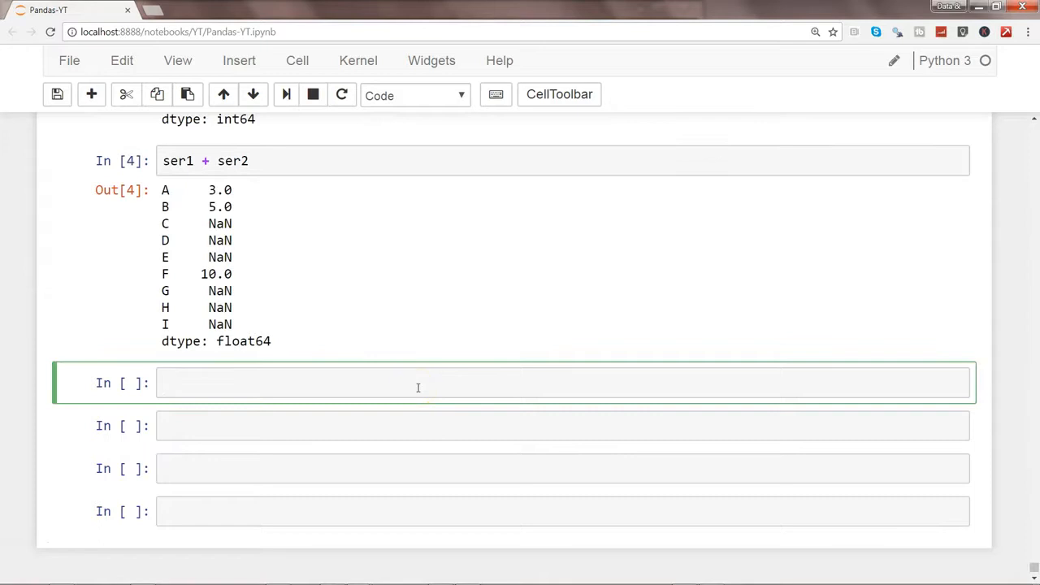
{"action": "type", "text": "df1 ="}
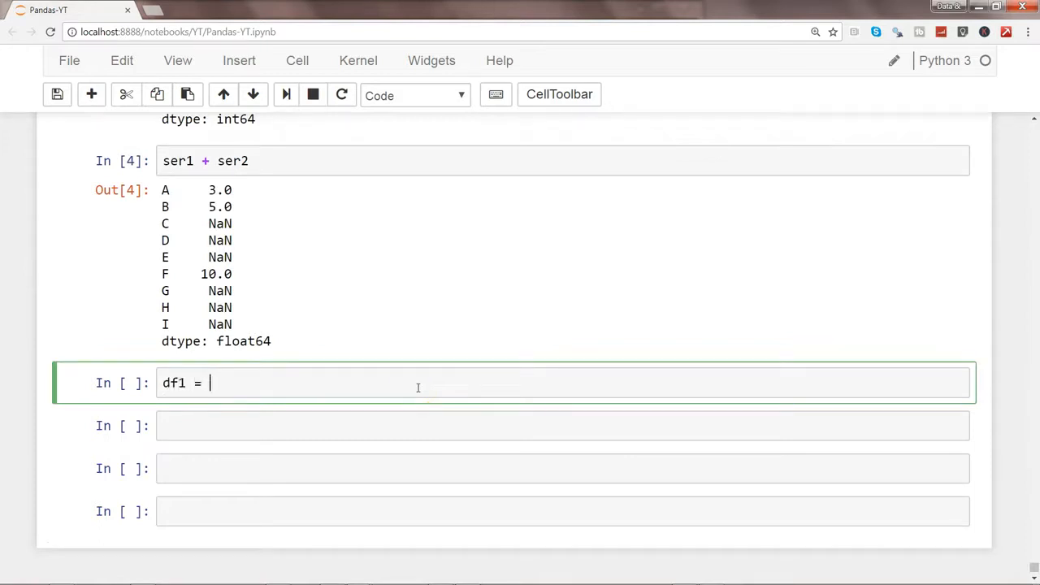
{"action": "type", "text": "DataFra"}
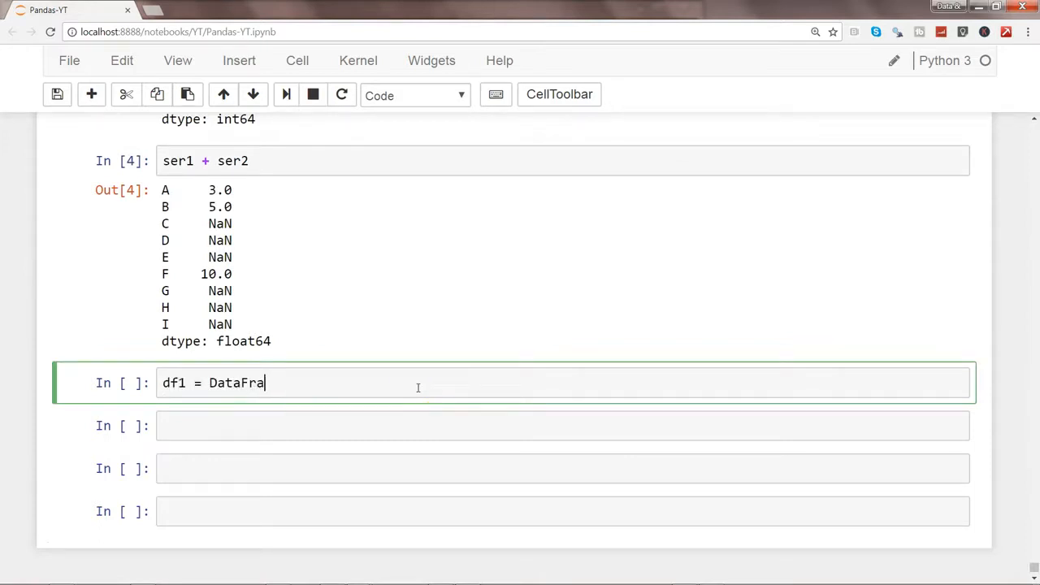
{"action": "type", "text": "me(n"}
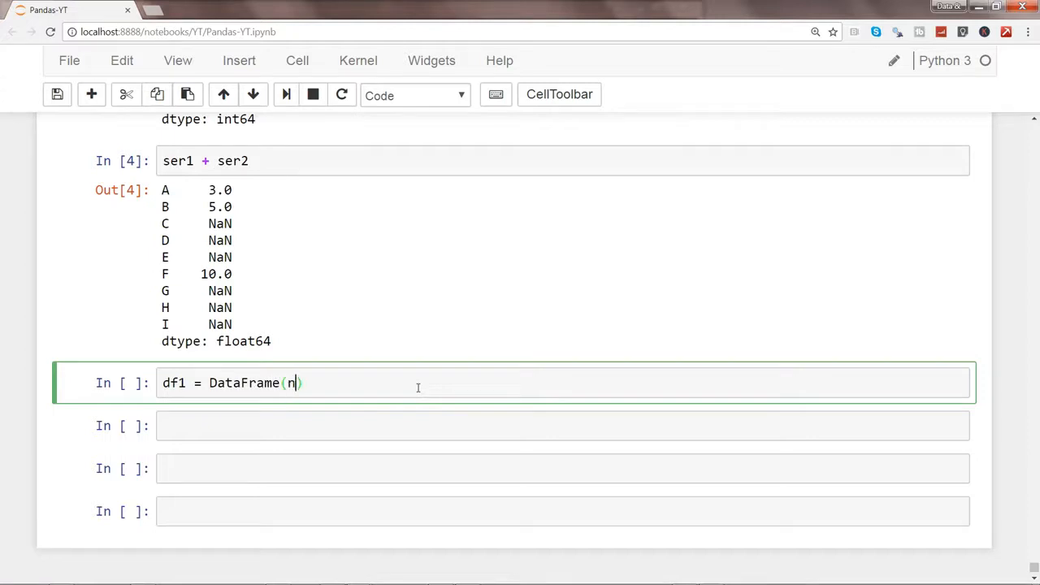
{"action": "type", "text": "p.arange"}
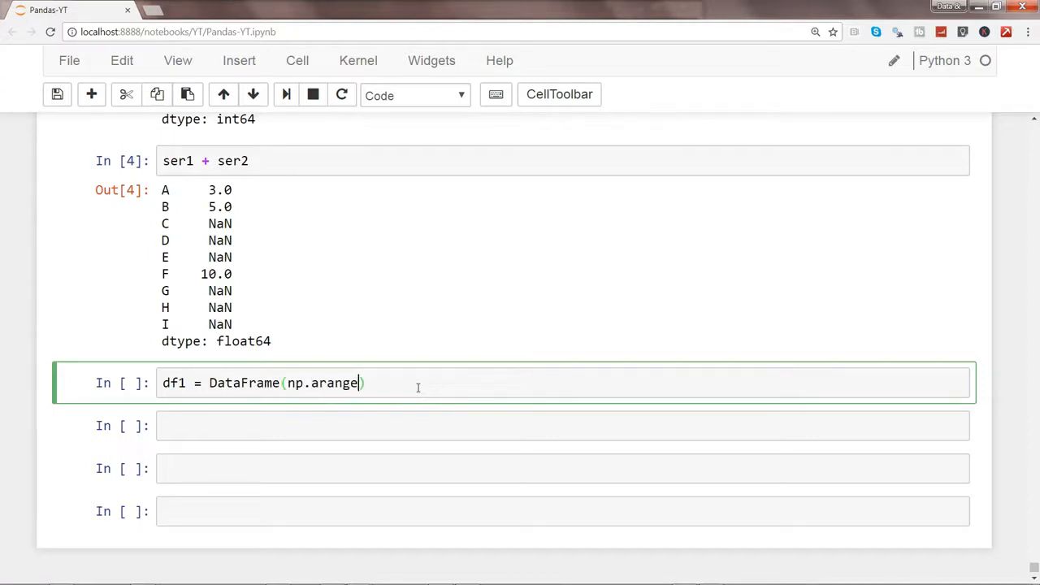
{"action": "type", "text": "("}
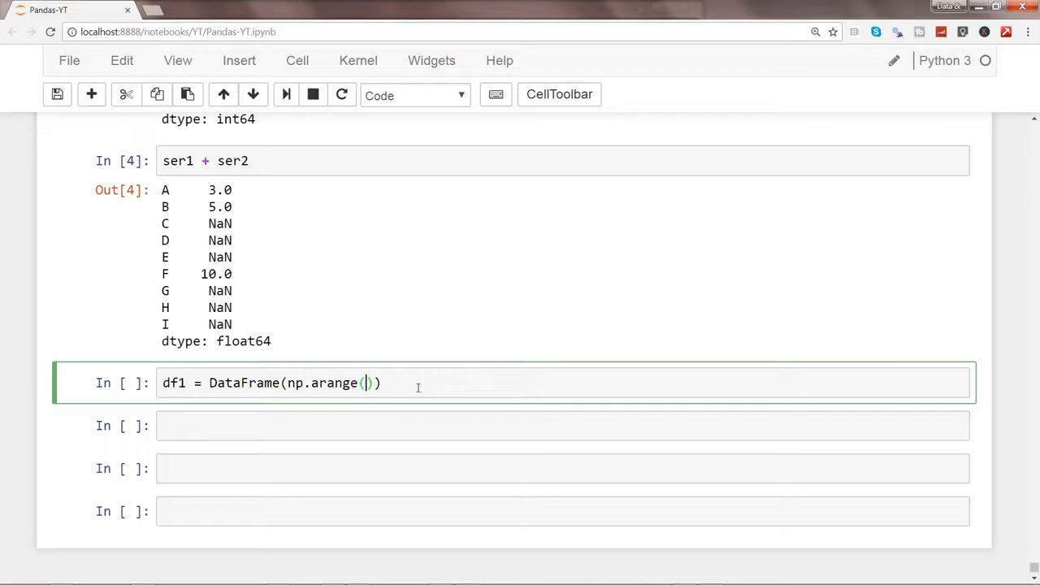
{"action": "type", "text": "4"}
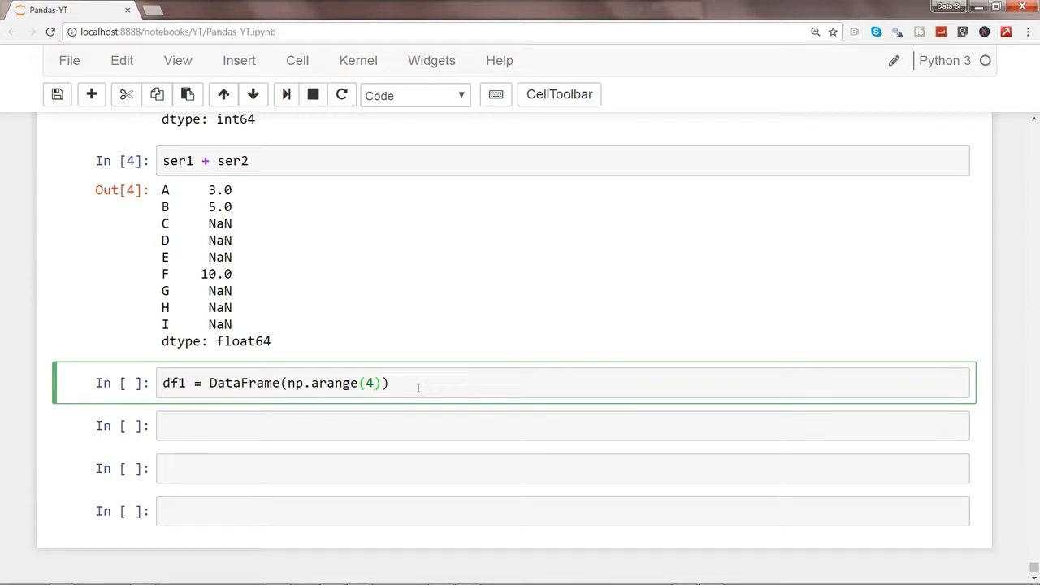
{"action": "type", "text": "."}
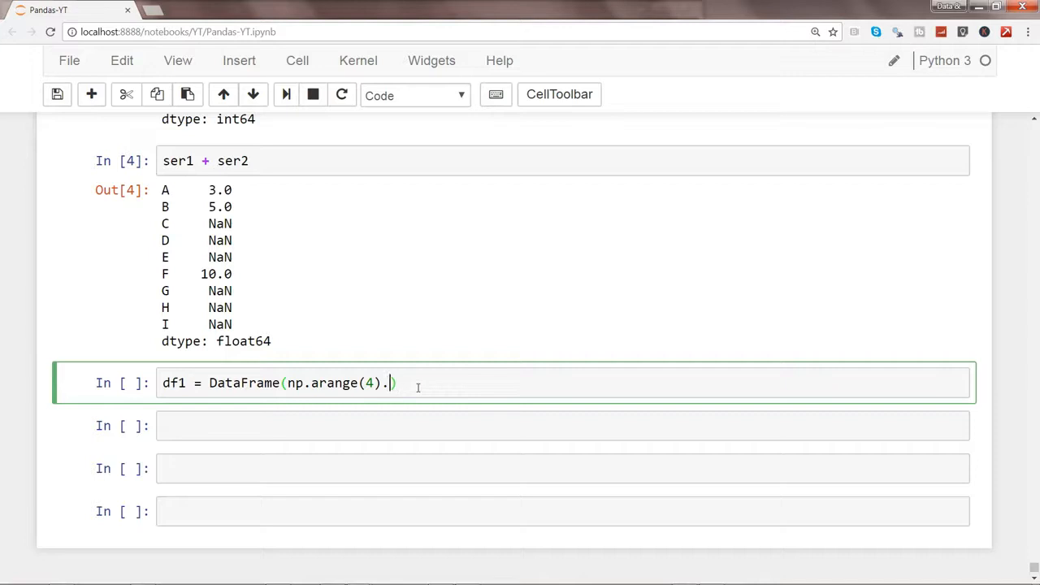
{"action": "type", "text": "resp"}
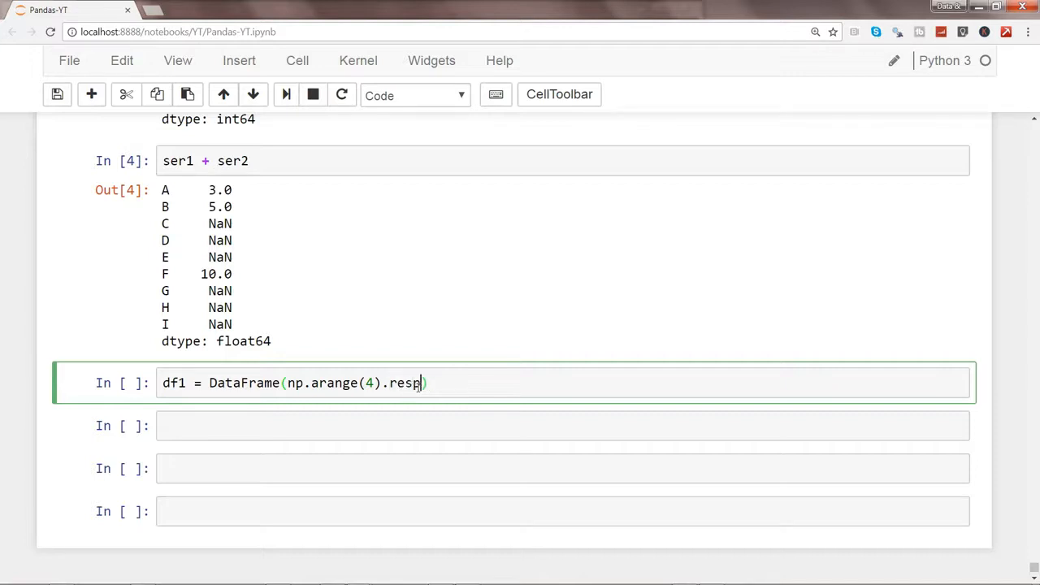
{"action": "type", "text": "hape(2,2"}
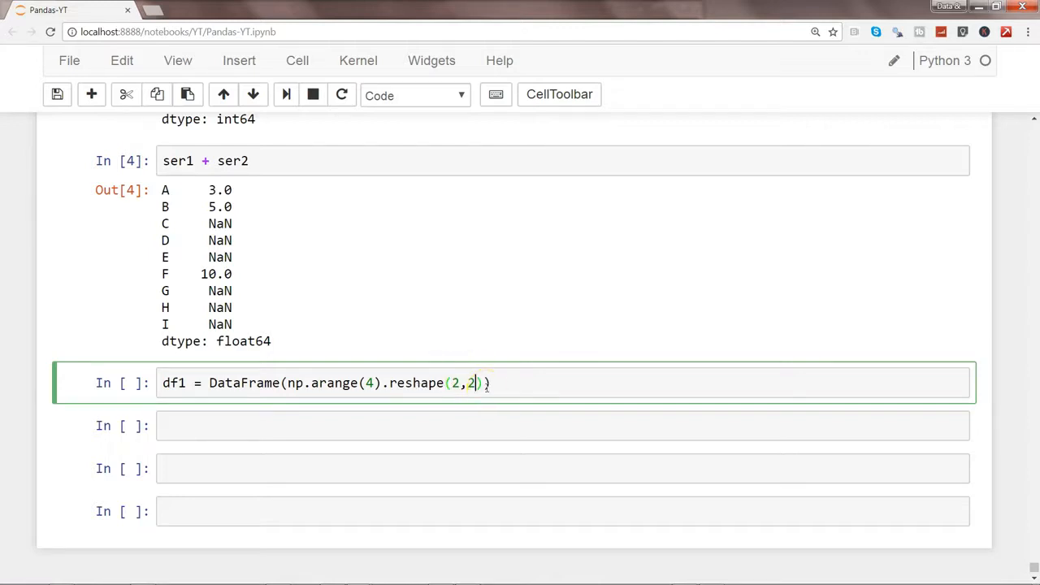
{"action": "type", "text": ")"}
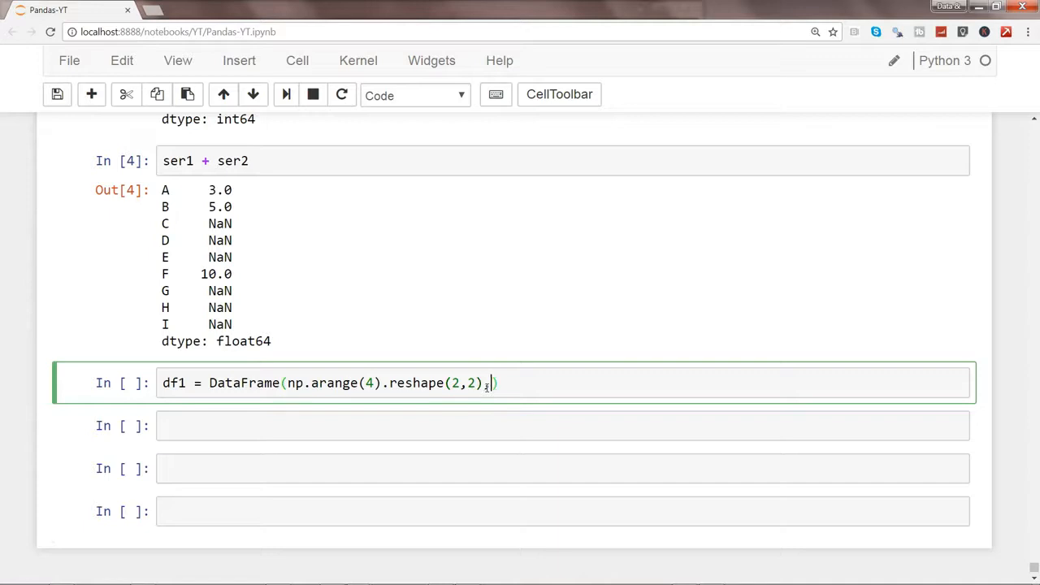
Add columns=list('AB') and index ['Prod1','Prod2'], then run the cell showing df1
{"action": "type", "text": ",columns="}
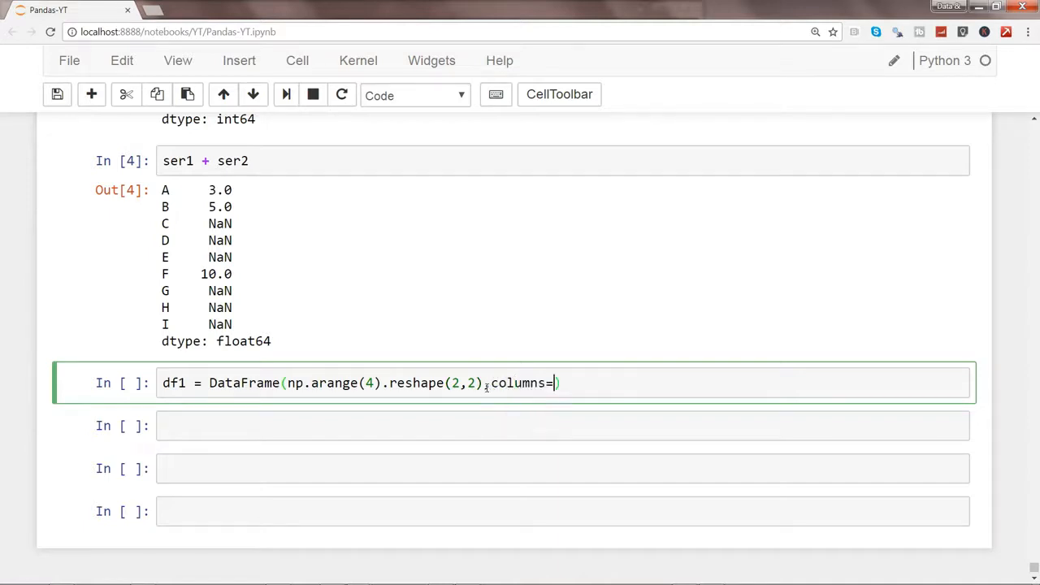
{"action": "type", "text": "list"}
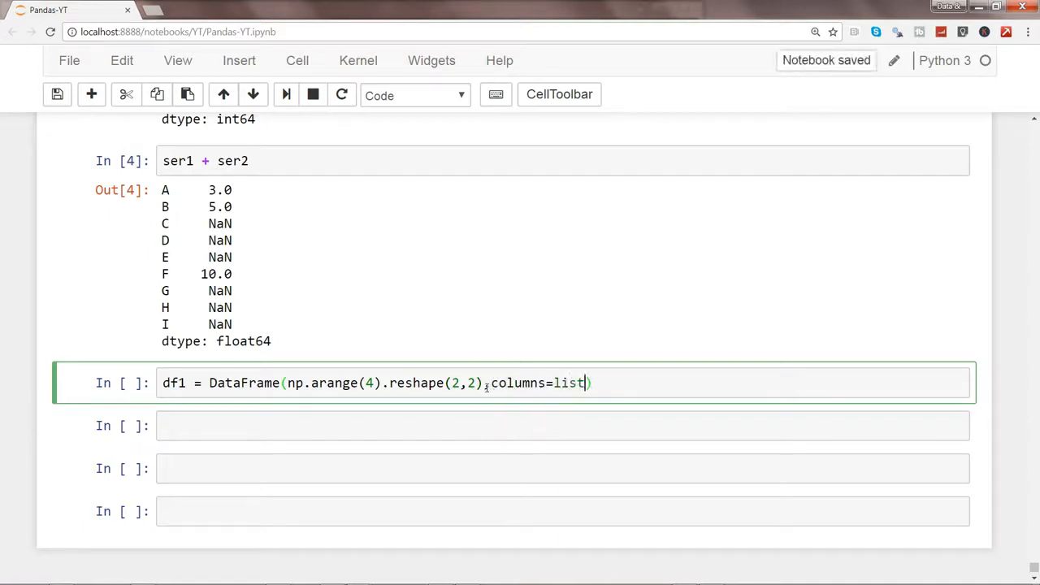
{"action": "type", "text": "('AB'"}
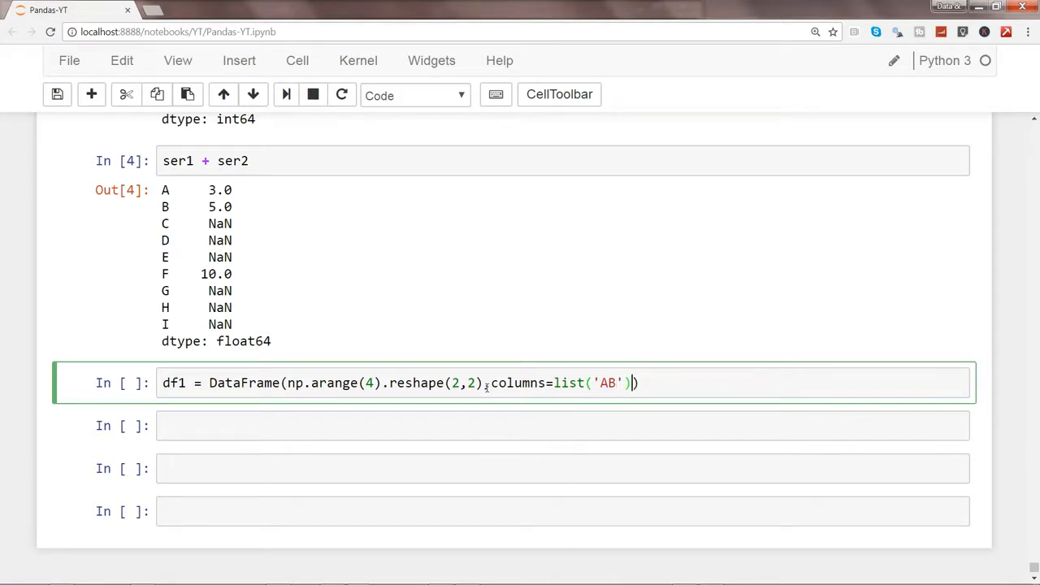
{"action": "type", "text": ",index"}
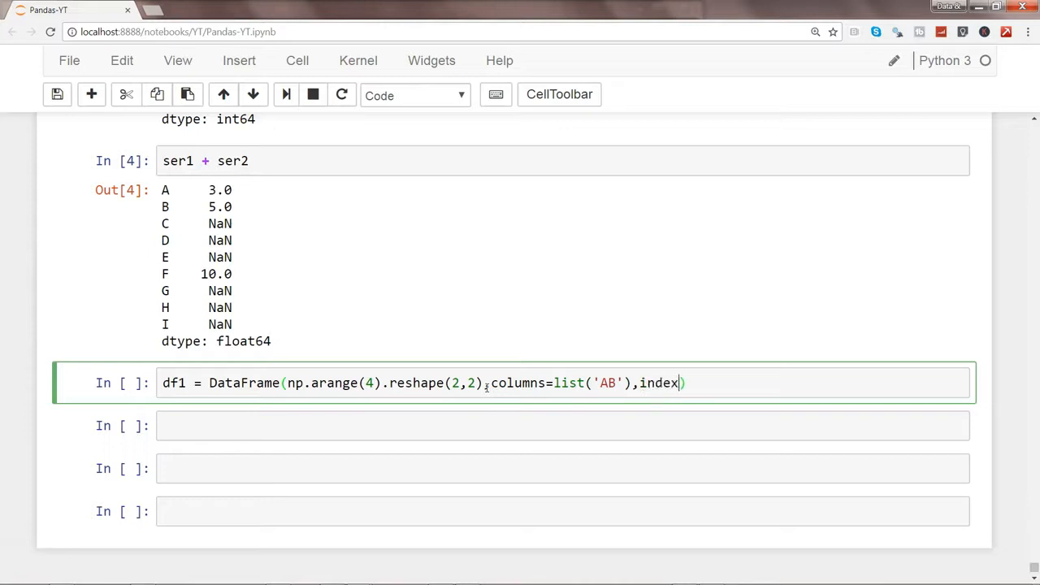
{"action": "type", "text": "="}
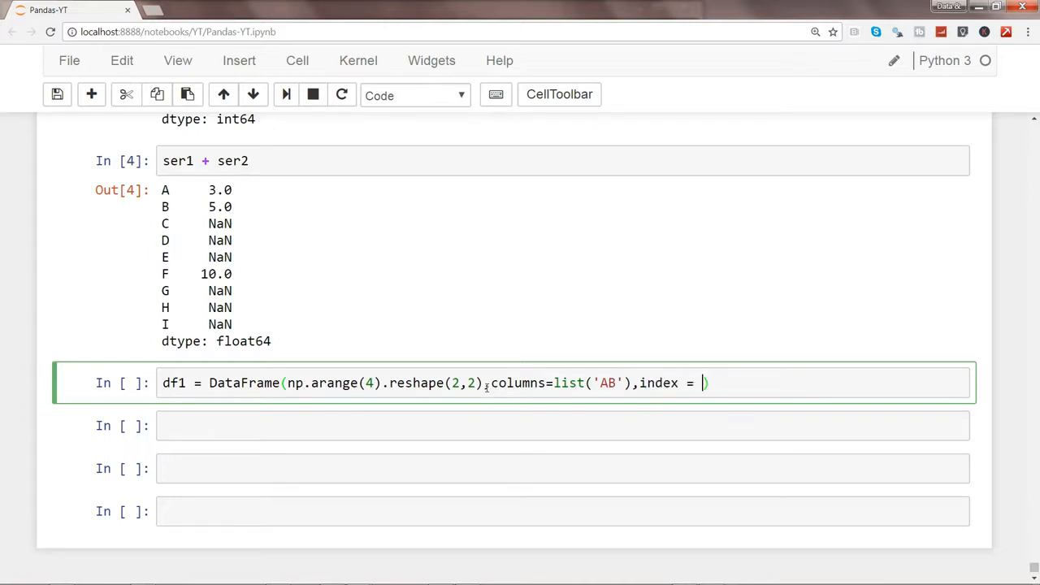
{"action": "type", "text": "['Pro'"}
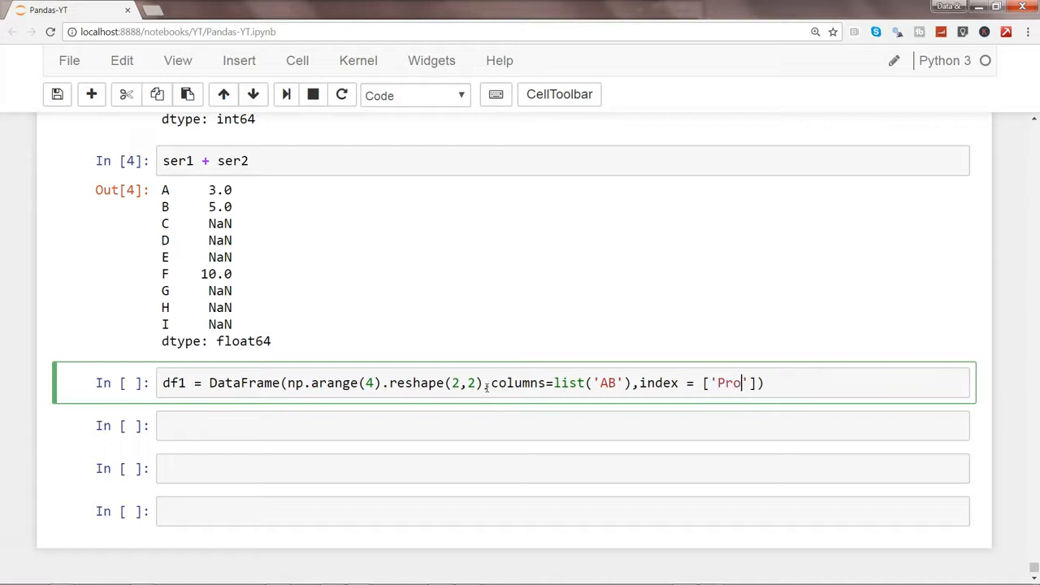
{"action": "type", "text": "d1"}
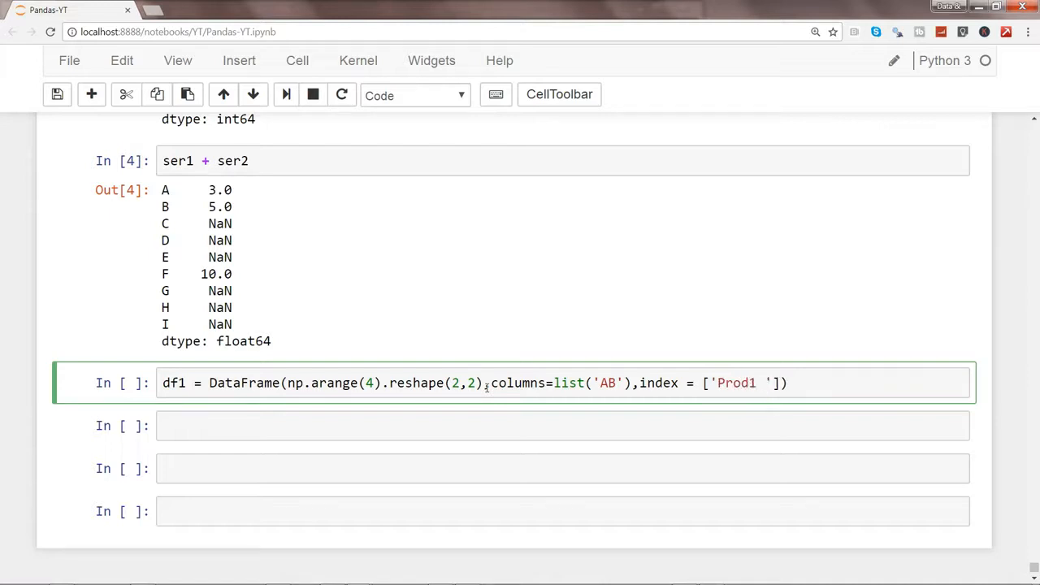
{"action": "type", "text": ",'Prod"}
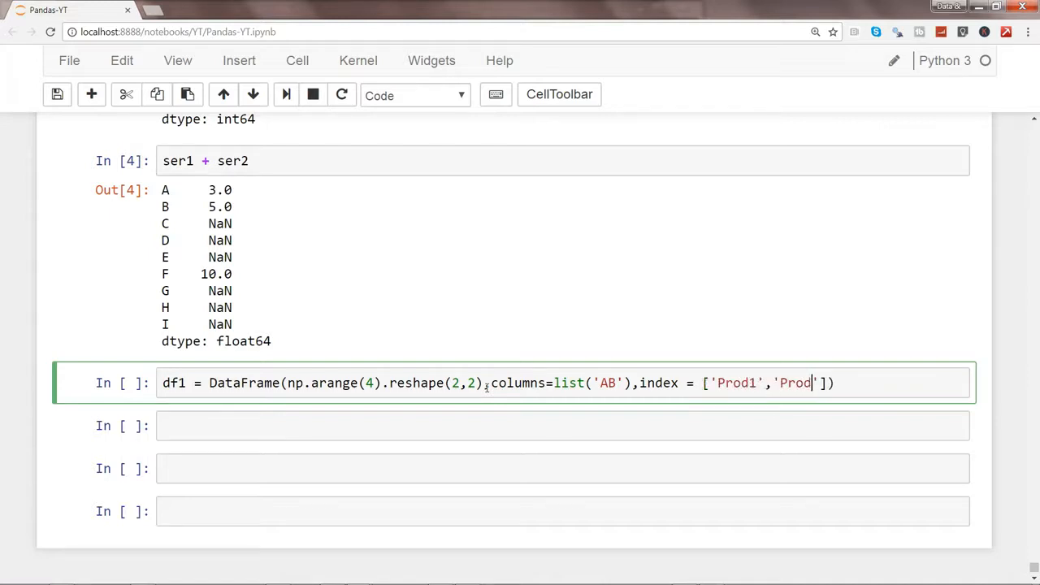
{"action": "type", "text": "2"}
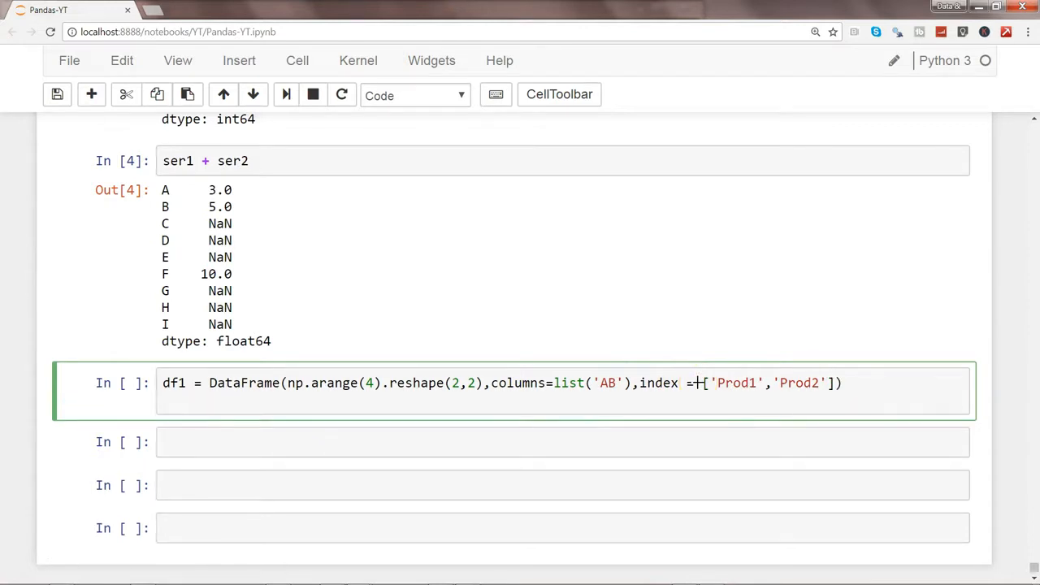
{"action": "type", "text": "df1"}
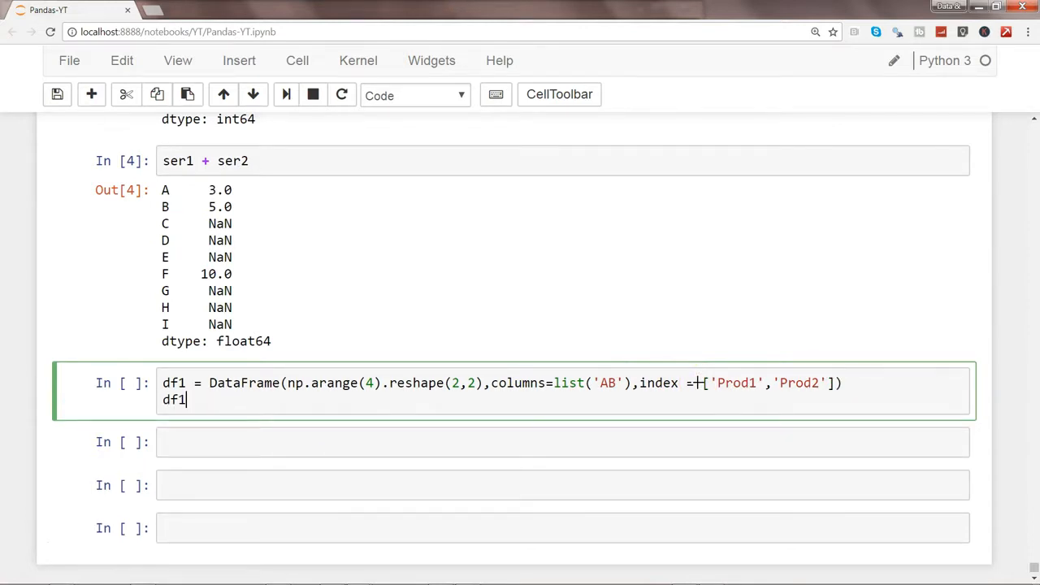
{"action": "key", "text": "shift+enter"}
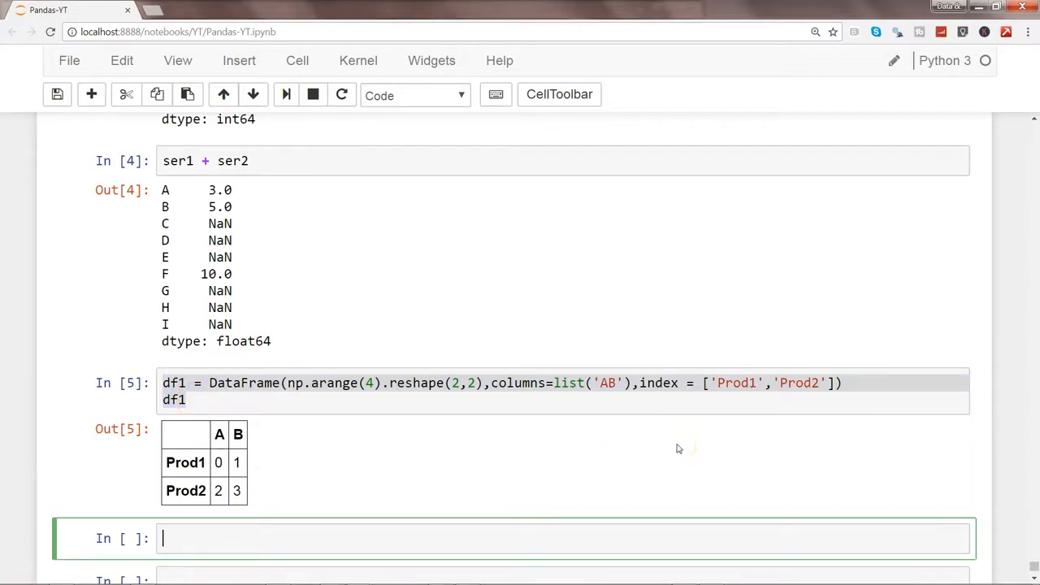
Paste the df1 line and change it to df2 with np.arange(9).reshape(3,3)
{"action": "type", "text": "df1 = DataFrame(np.arange(4).reshape(2,2),columns=list('AB'),index = ['Prod1','Prod2'])"}
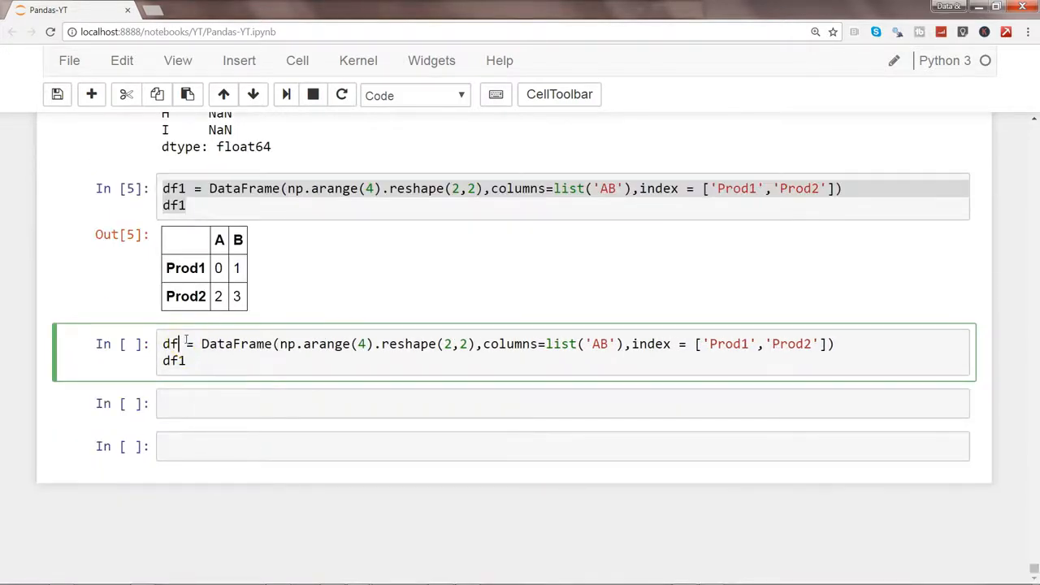
{"action": "type", "text": "2"}
{"action": "left_click", "coordinate": [565, 360]}
{"action": "type", "text": "2"}
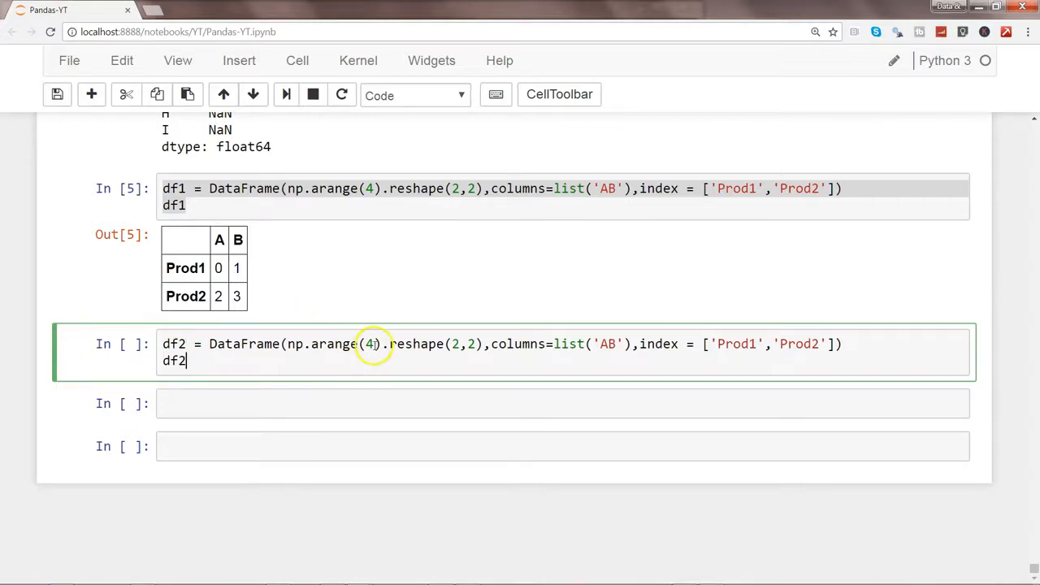
{"action": "key", "text": "Backspace"}
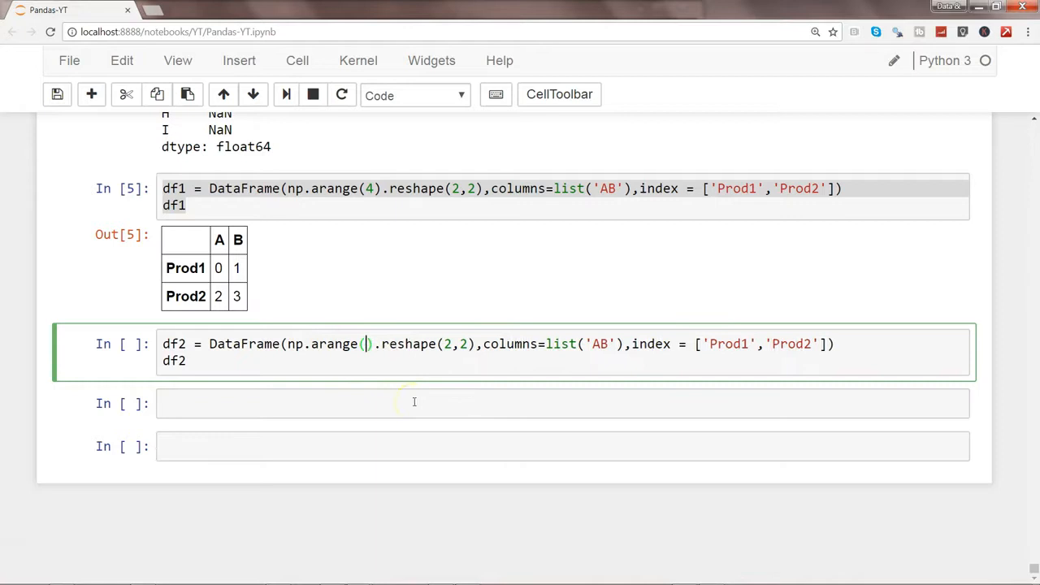
{"action": "type", "text": "9"}
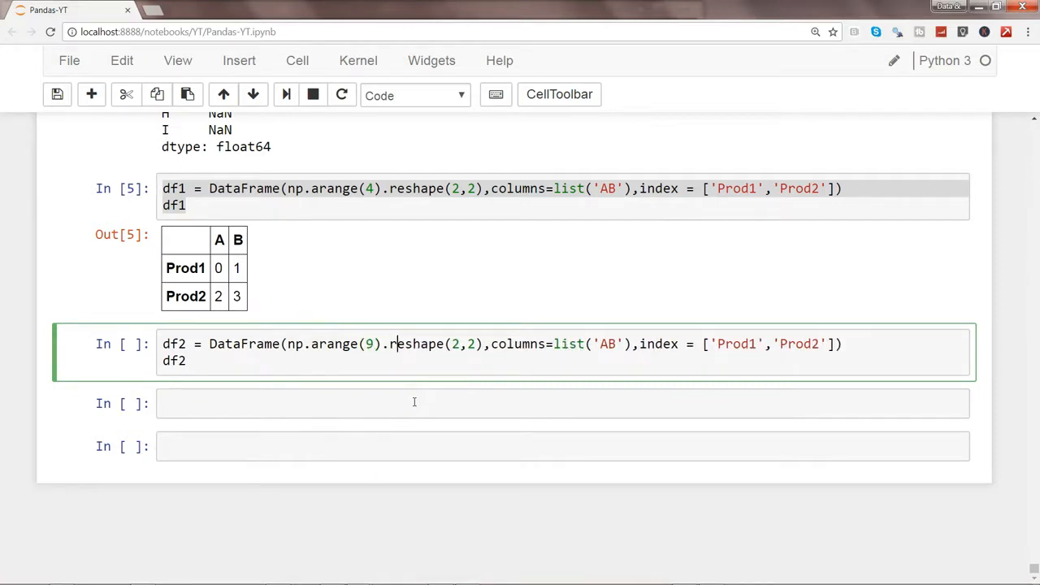
{"action": "type", "text": "3"}
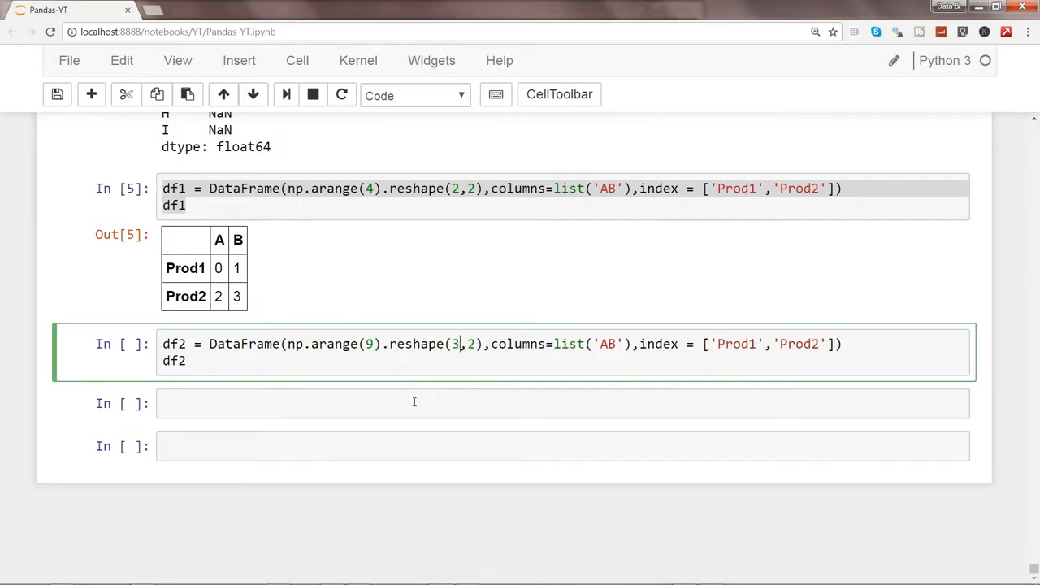
{"action": "type", "text": "3"}
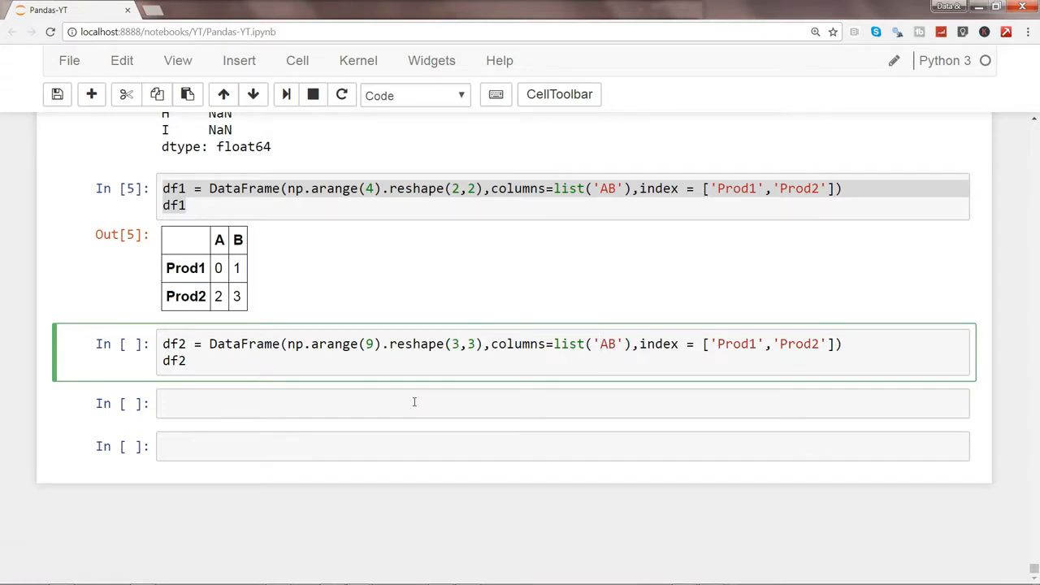
Change df2's columns to 'ADC' and its index to 'Prod1','Prod3','Prod5'
{"action": "double_click", "coordinate": [608, 344]}
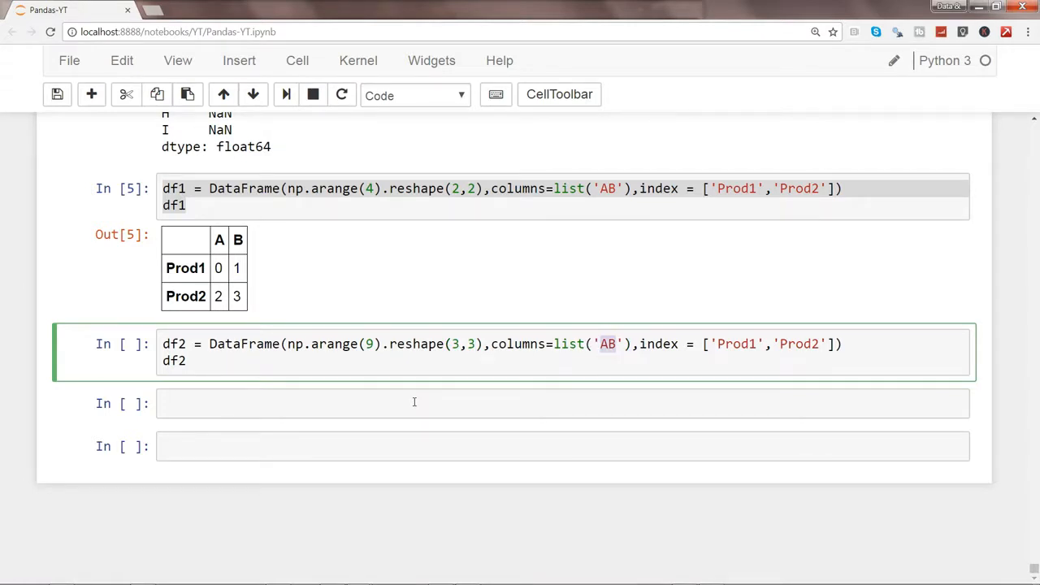
{"action": "key", "text": "Backspace"}
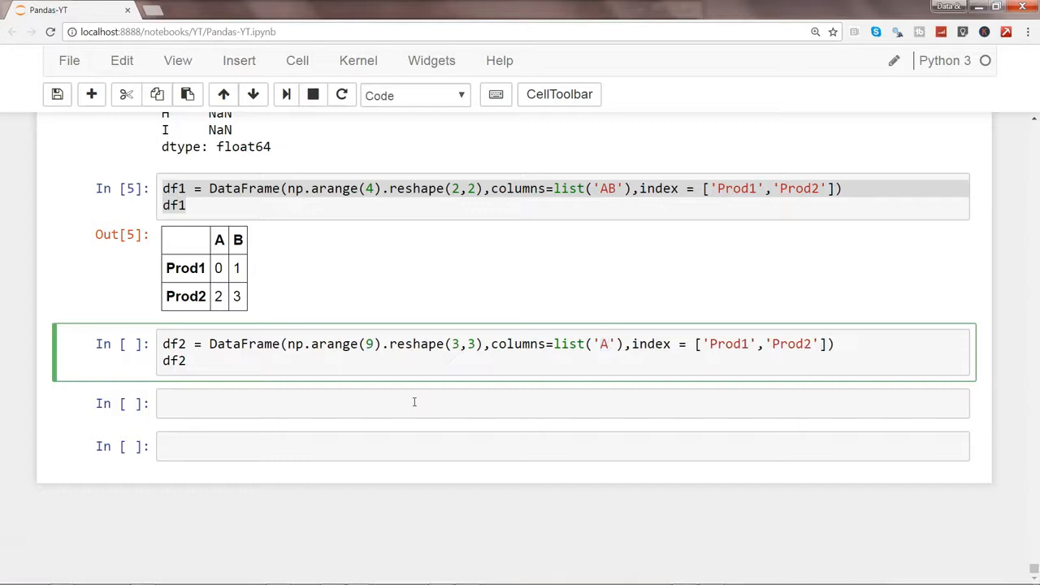
{"action": "type", "text": "D"}
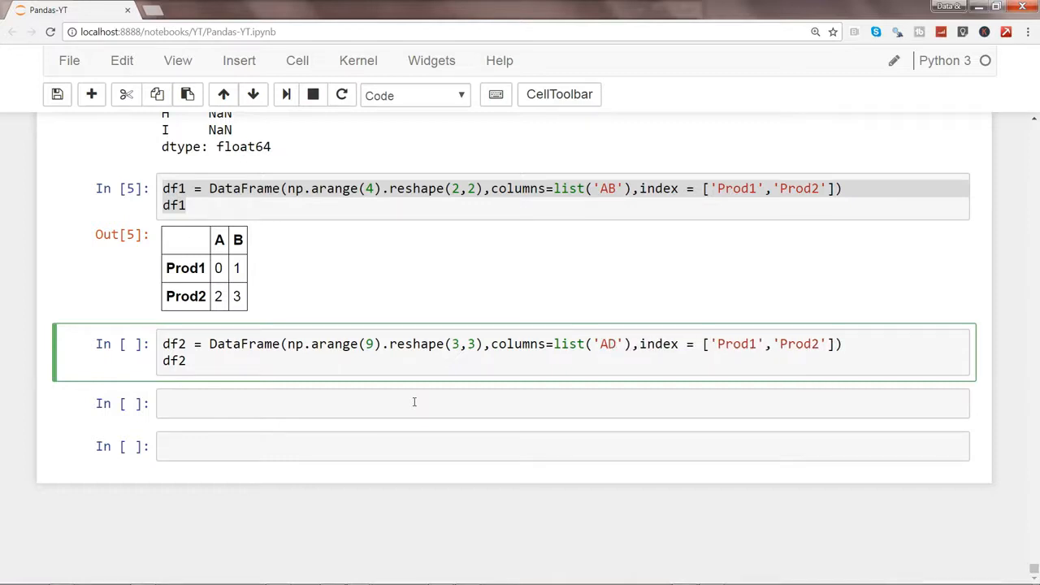
{"action": "type", "text": "C"}
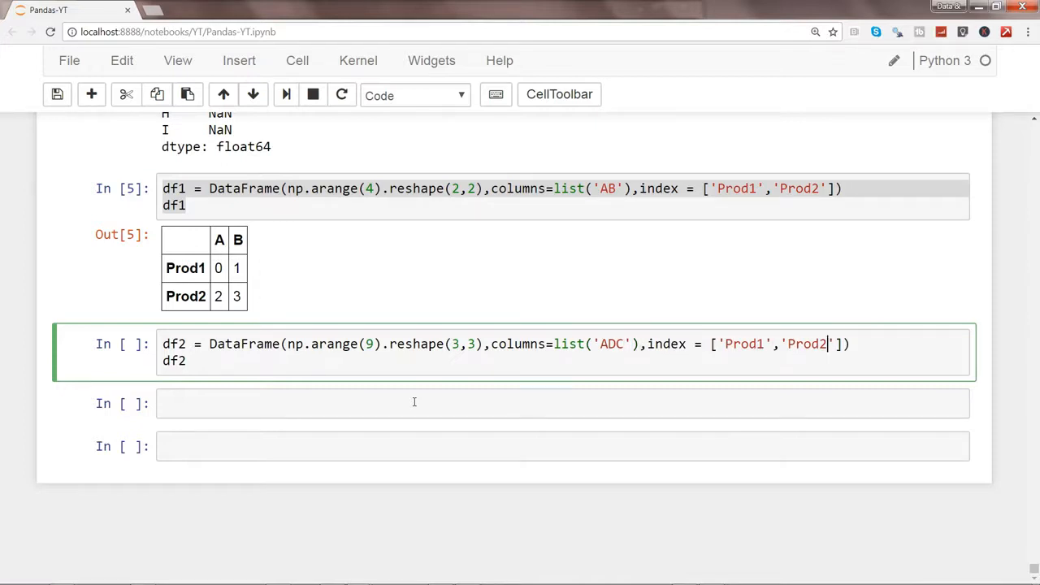
{"action": "type", "text": "3"}
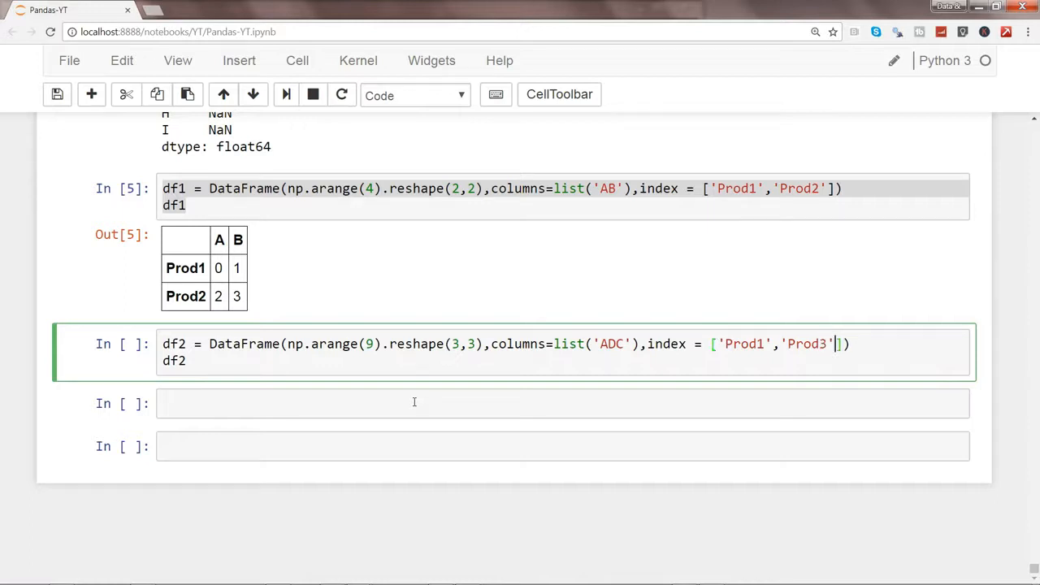
{"action": "type", "text": "'Prod"}
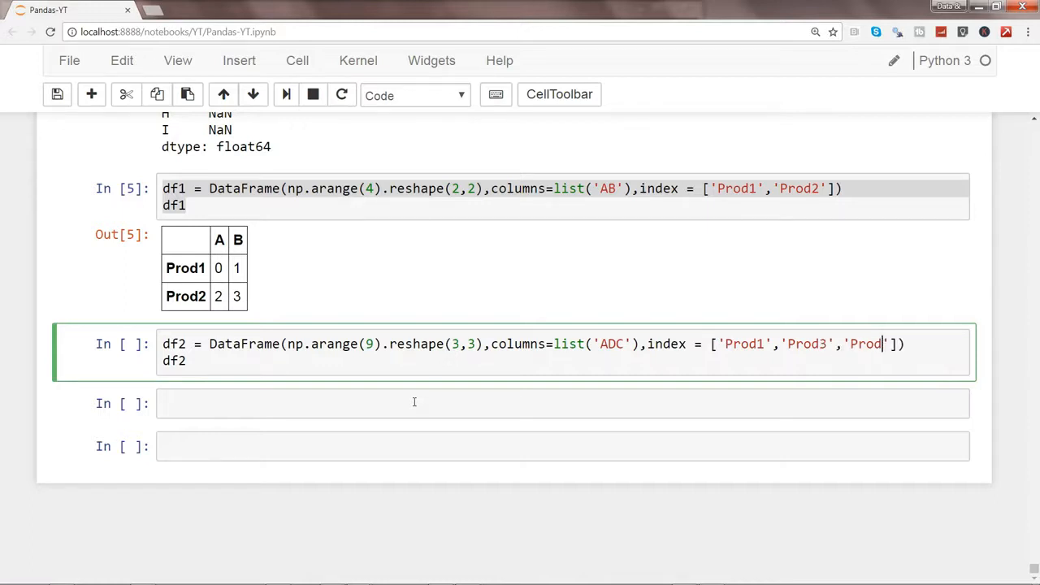
{"action": "type", "text": "5"}
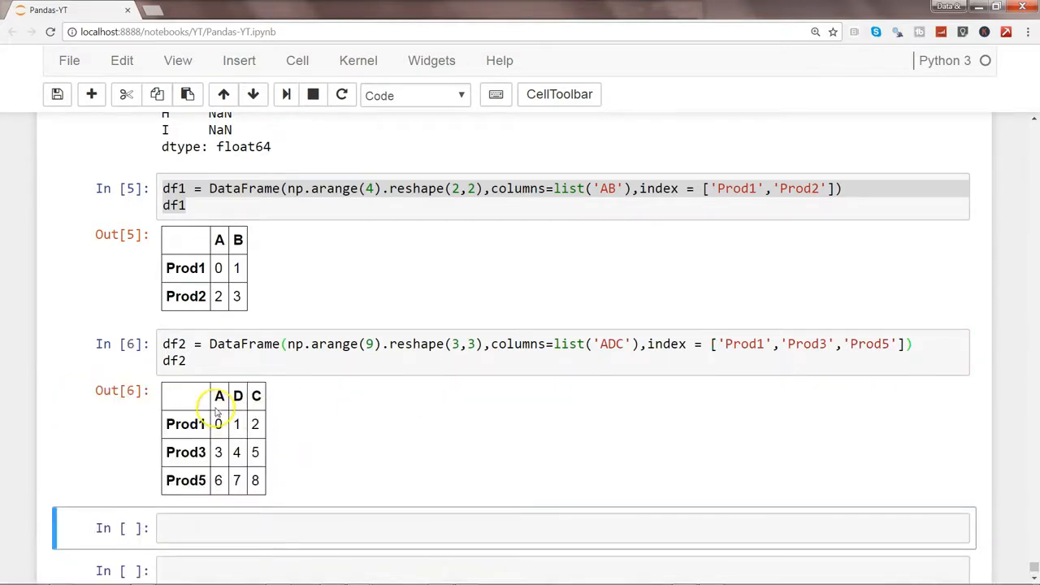
{"action": "mouse_move", "coordinate": [237, 241]}
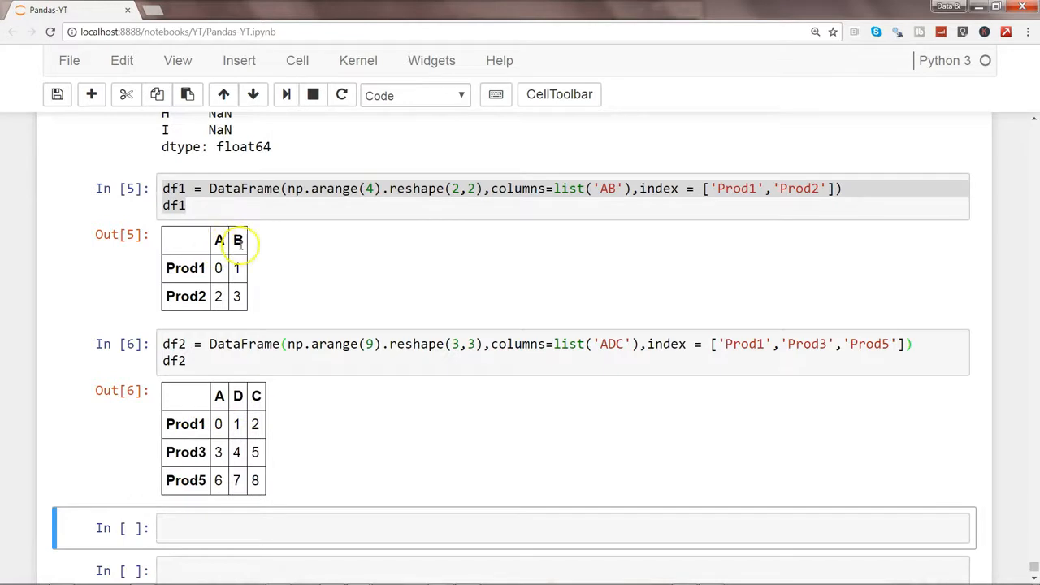
{"action": "mouse_move", "coordinate": [185, 422]}
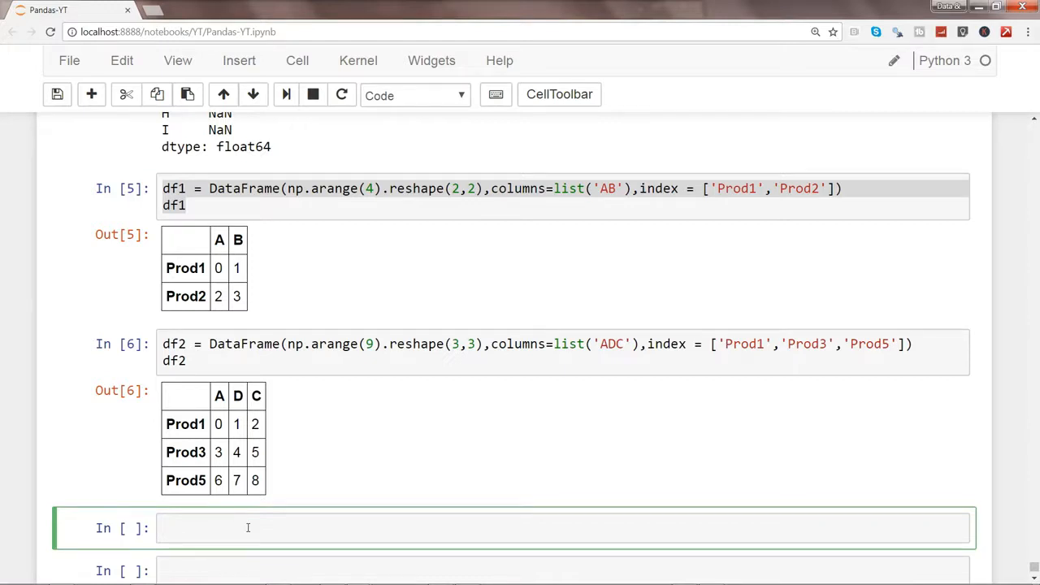
Run df1 + df2 and scroll to its mostly-NaN result
{"action": "type", "text": "df1 + df2"}
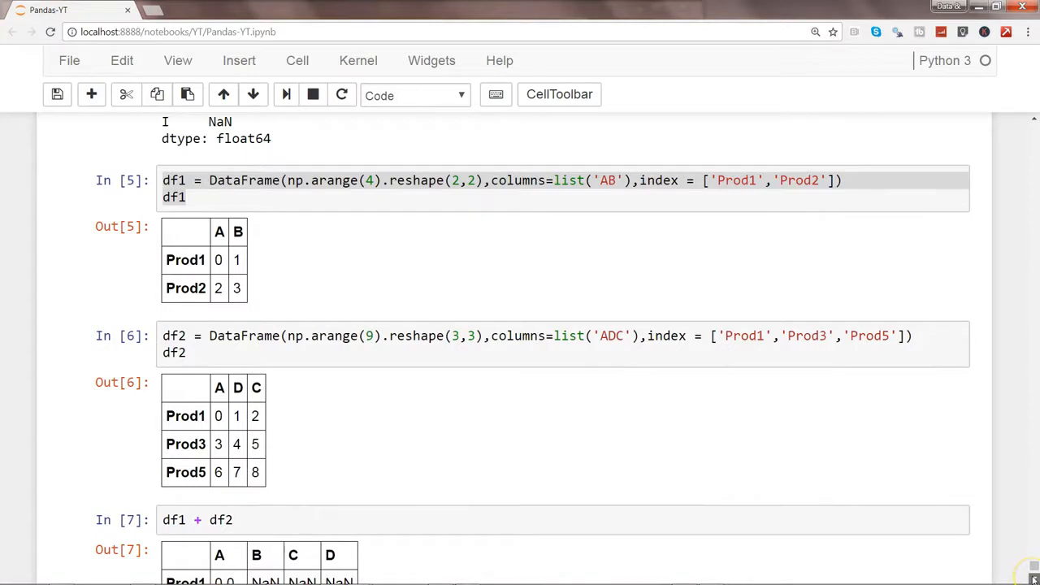
{"action": "scroll", "scroll_direction": "down", "scroll_amount": 3}
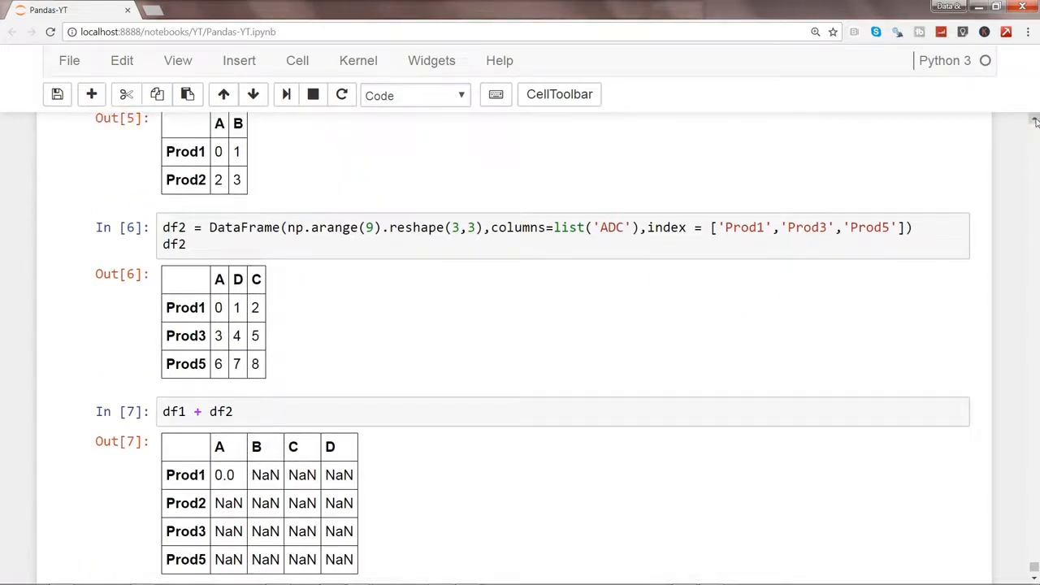
{"action": "mouse_move", "coordinate": [201, 159]}
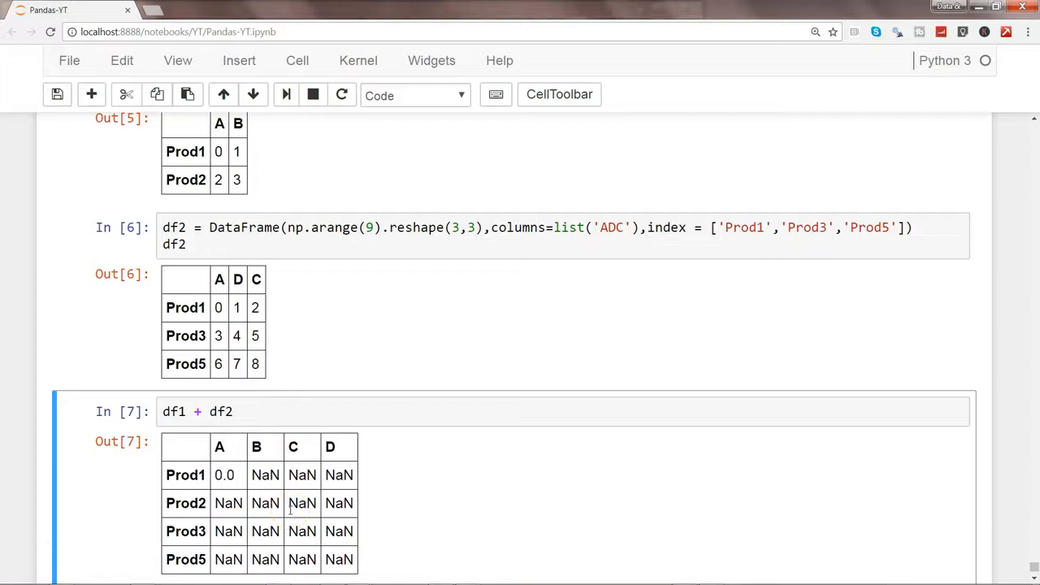
{"action": "mouse_move", "coordinate": [1032, 577]}
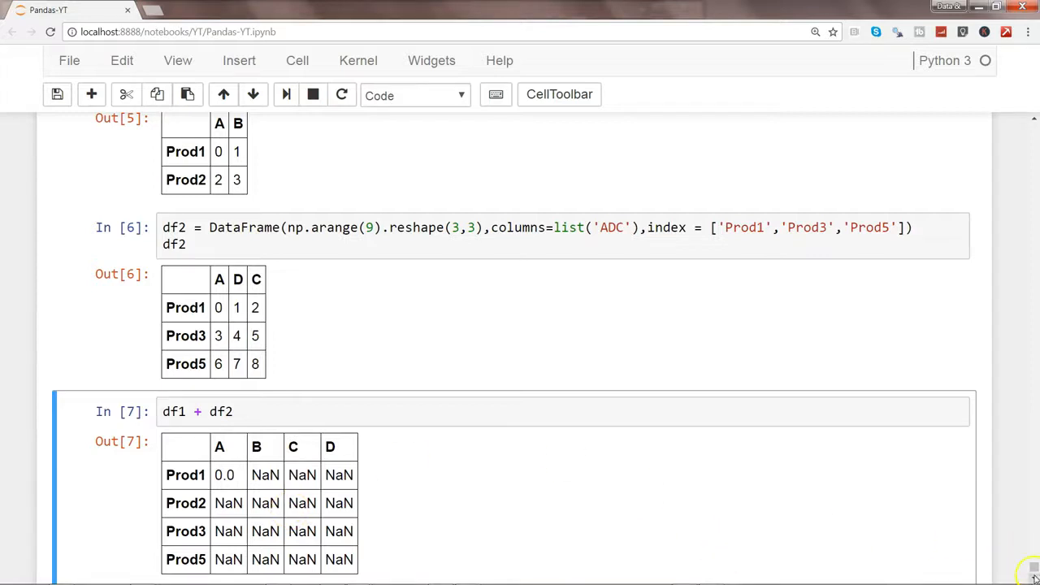
{"action": "scroll", "scroll_direction": "down", "scroll_amount": 3}
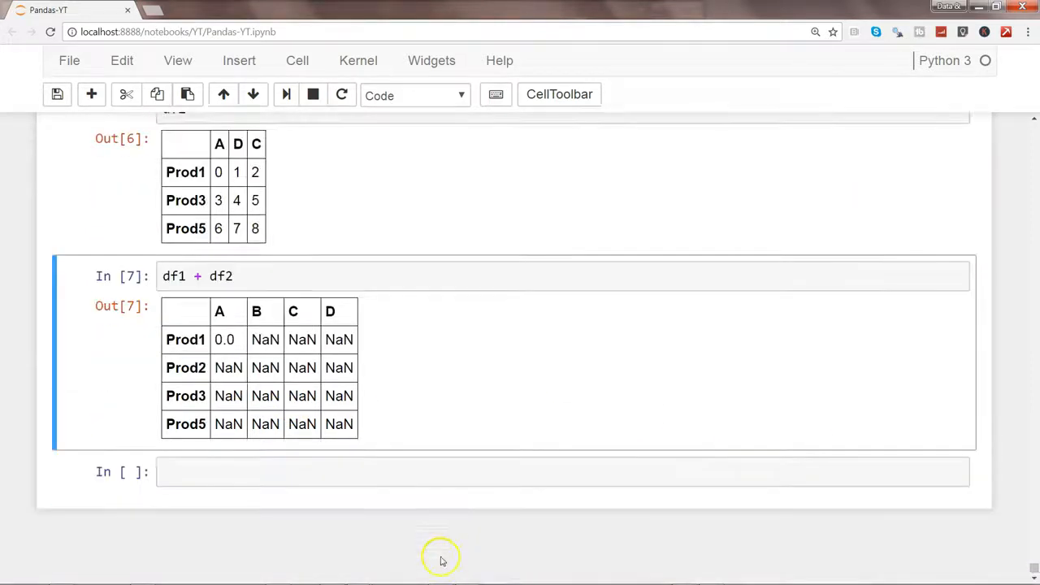
Write df1.add(df2, fill_value=0) in a new cell and look through its docstring
{"action": "type", "text": "df"}
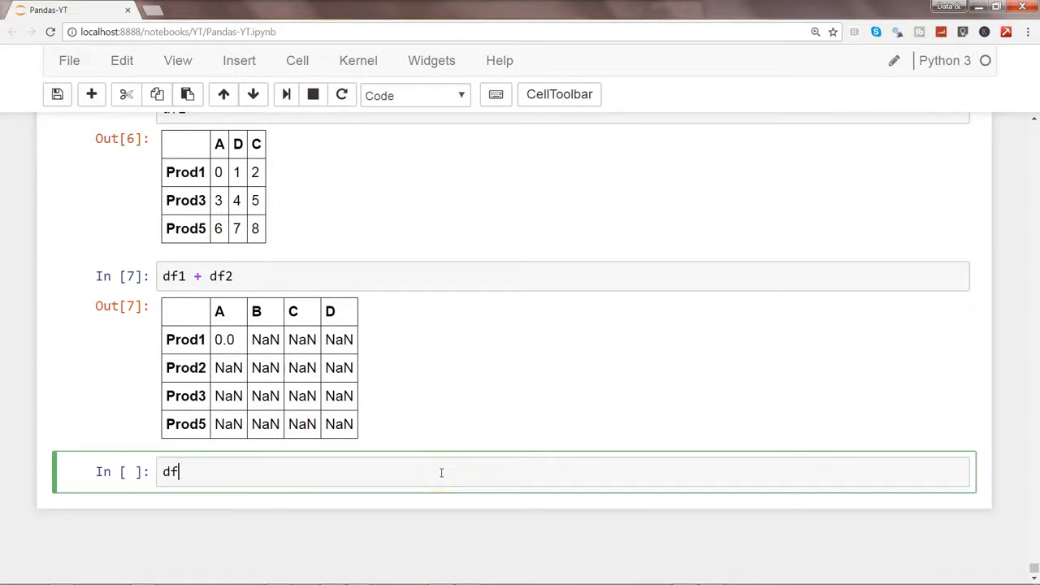
{"action": "type", "text": "1.ad"}
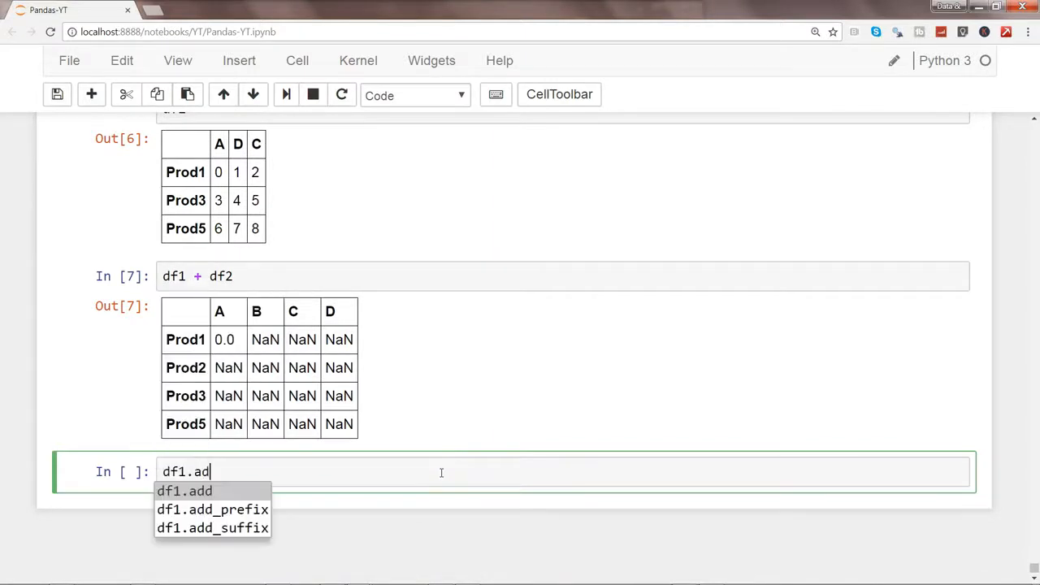
{"action": "type", "text": "d("}
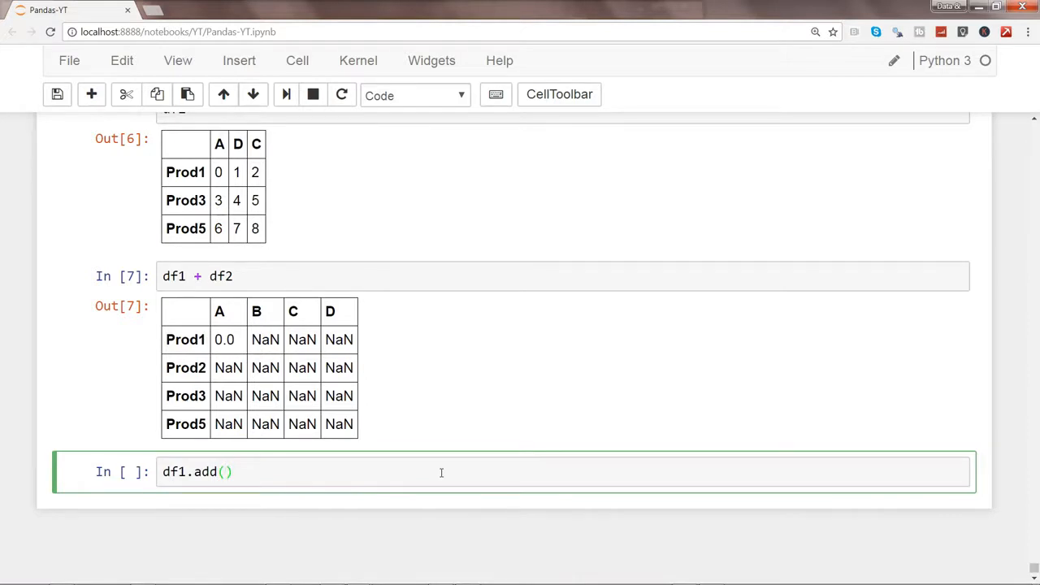
{"action": "type", "text": "df2, fi"}
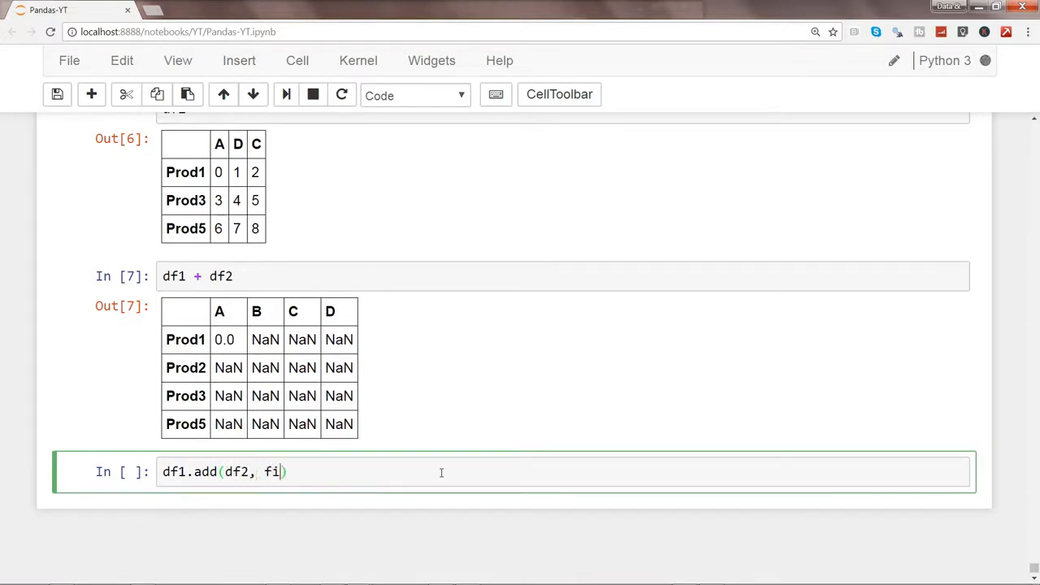
{"action": "type", "text": "ll_value="}
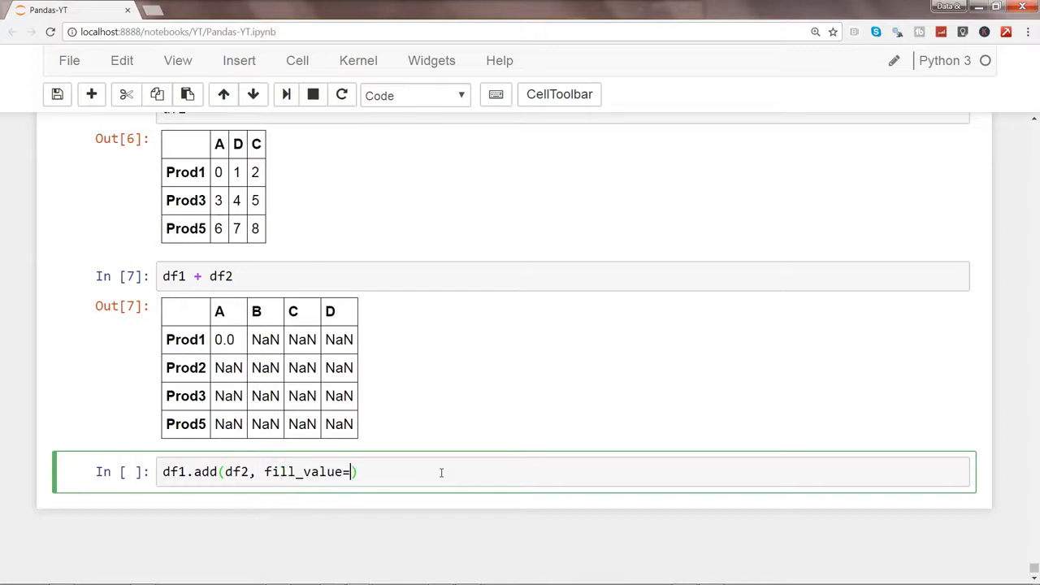
{"action": "type", "text": "0"}
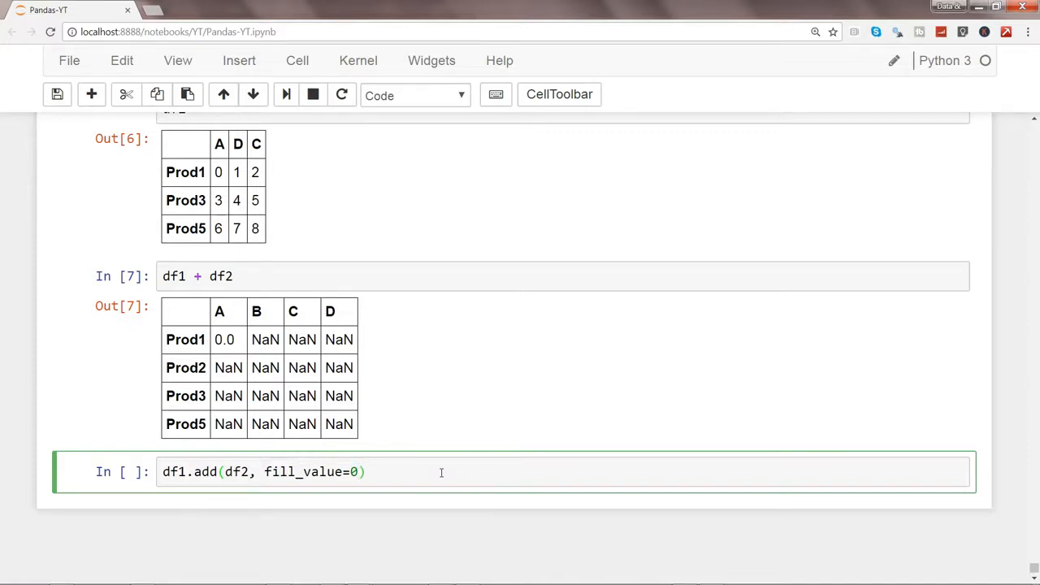
{"action": "mouse_move", "coordinate": [1035, 137]}
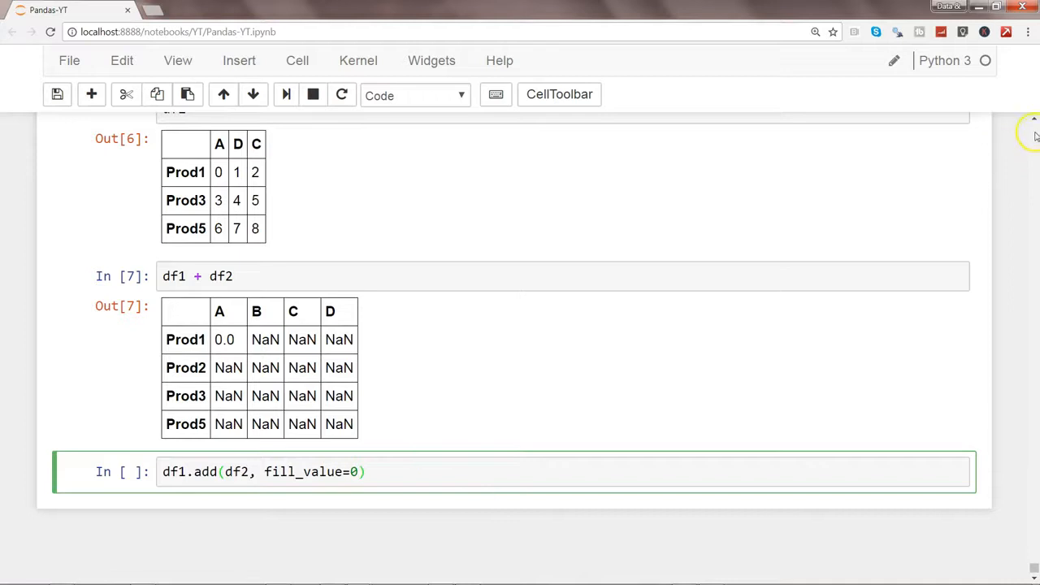
{"action": "scroll", "scroll_direction": "up", "scroll_amount": 3}
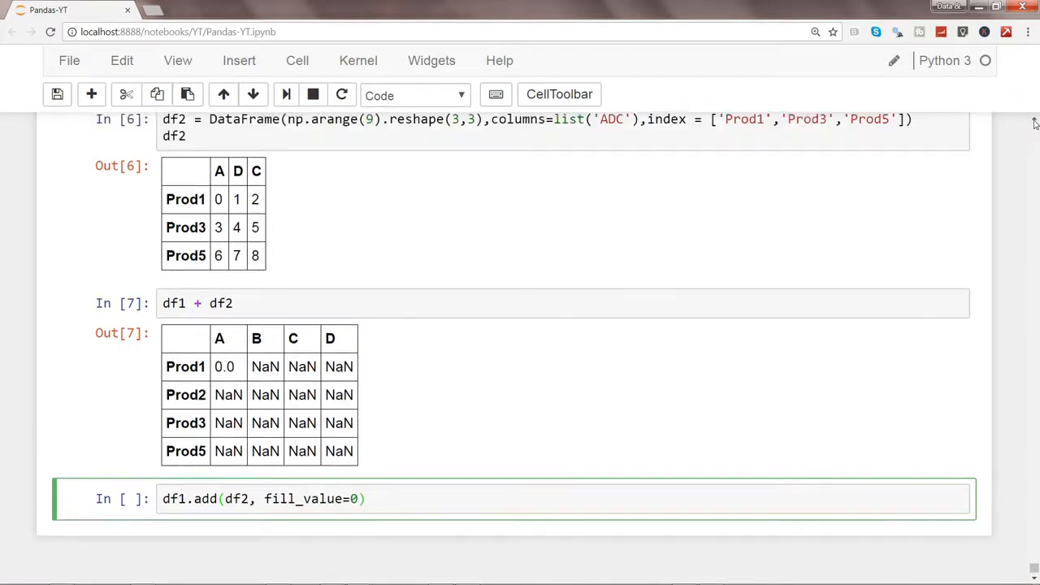
{"action": "scroll", "scroll_direction": "down", "scroll_amount": 3}
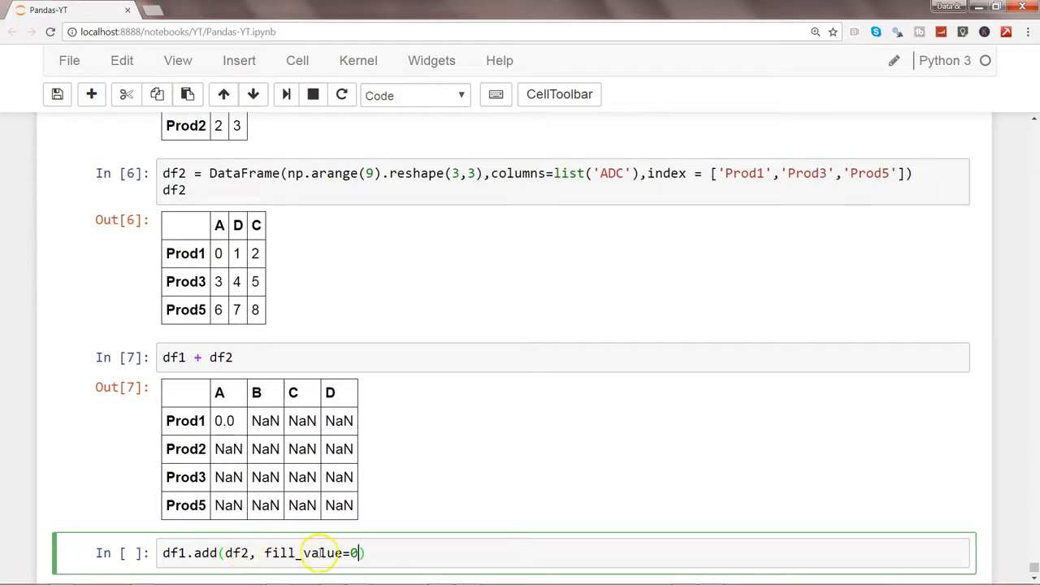
{"action": "mouse_move", "coordinate": [290, 285]}
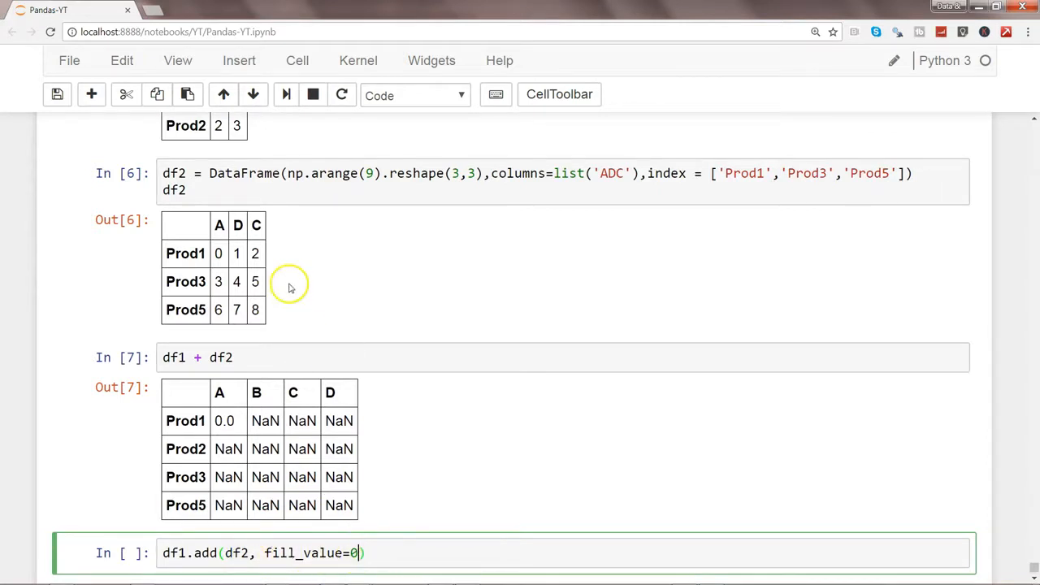
{"action": "mouse_move", "coordinate": [788, 291]}
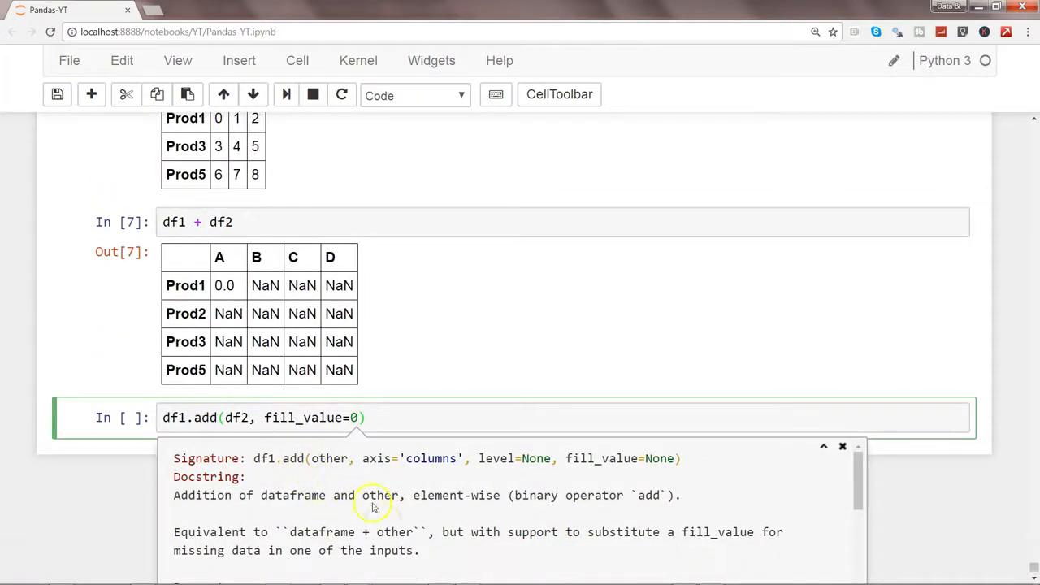
Save the notebook and scroll through the add method's documentation
{"action": "key", "text": "ctrl+s"}
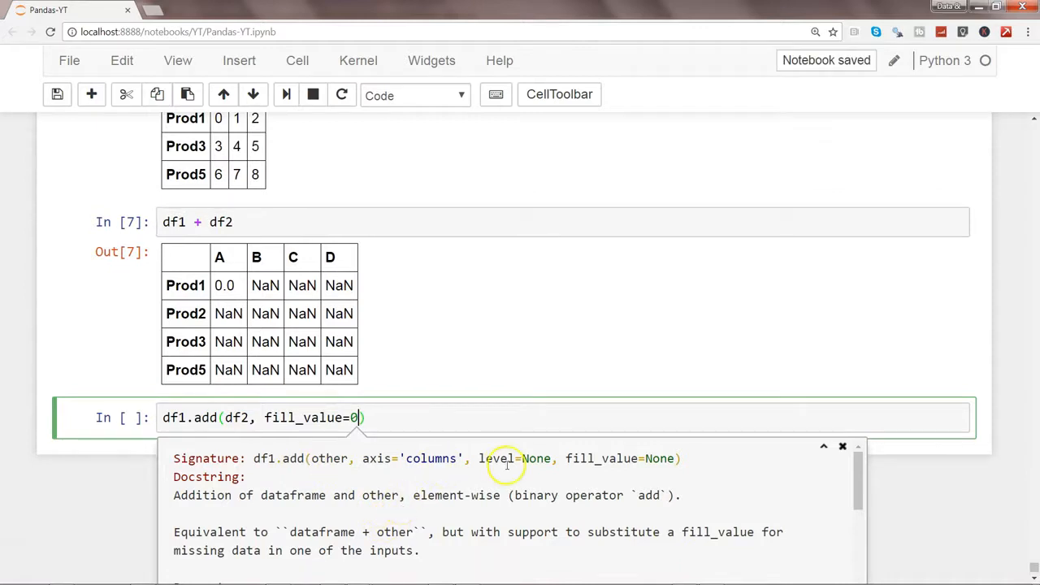
{"action": "scroll", "scroll_direction": "down", "scroll_amount": 3}
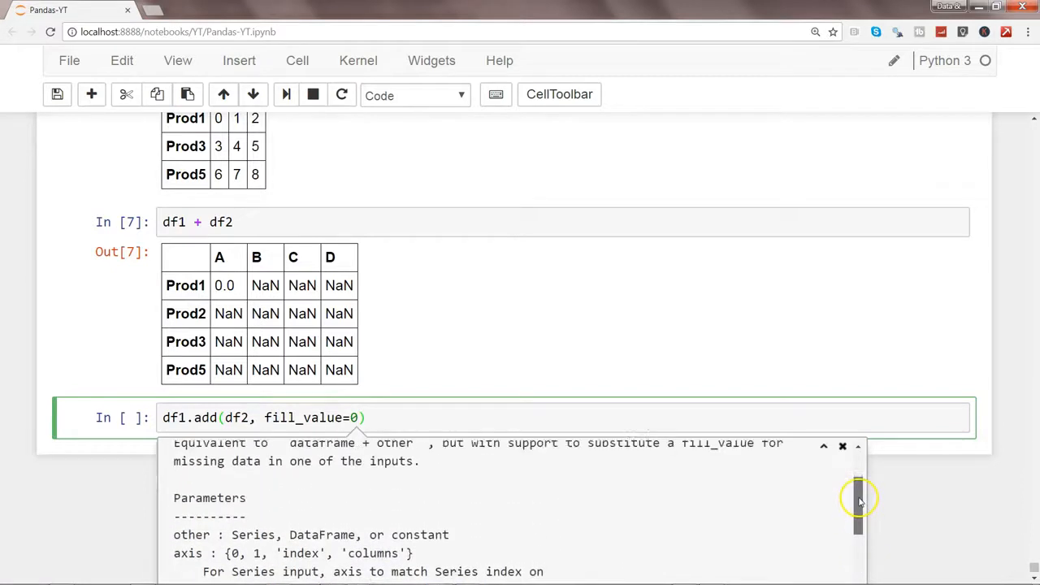
{"action": "scroll", "scroll_direction": "up", "scroll_amount": 3}
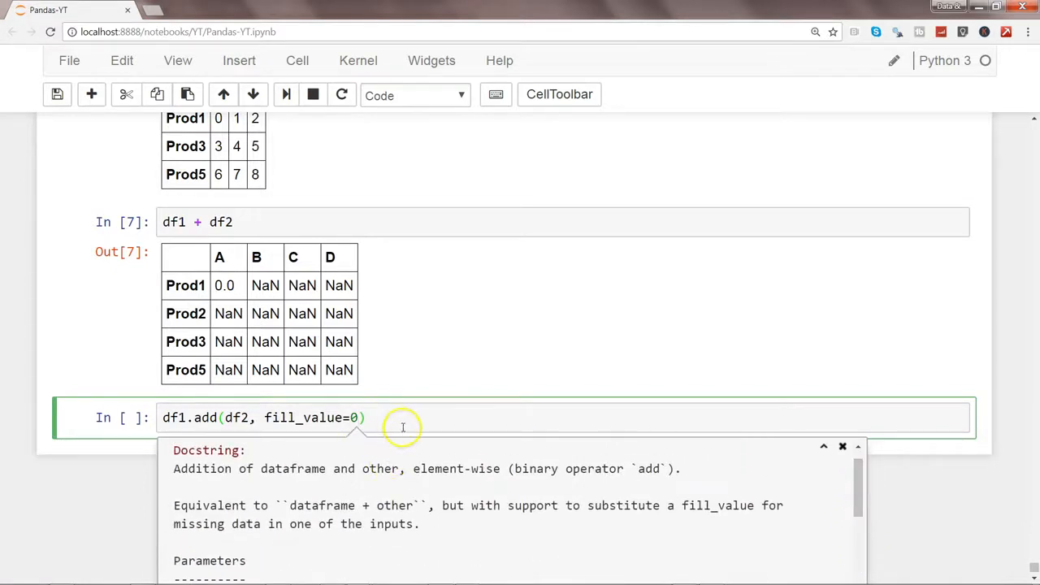
{"action": "mouse_move", "coordinate": [400, 422]}
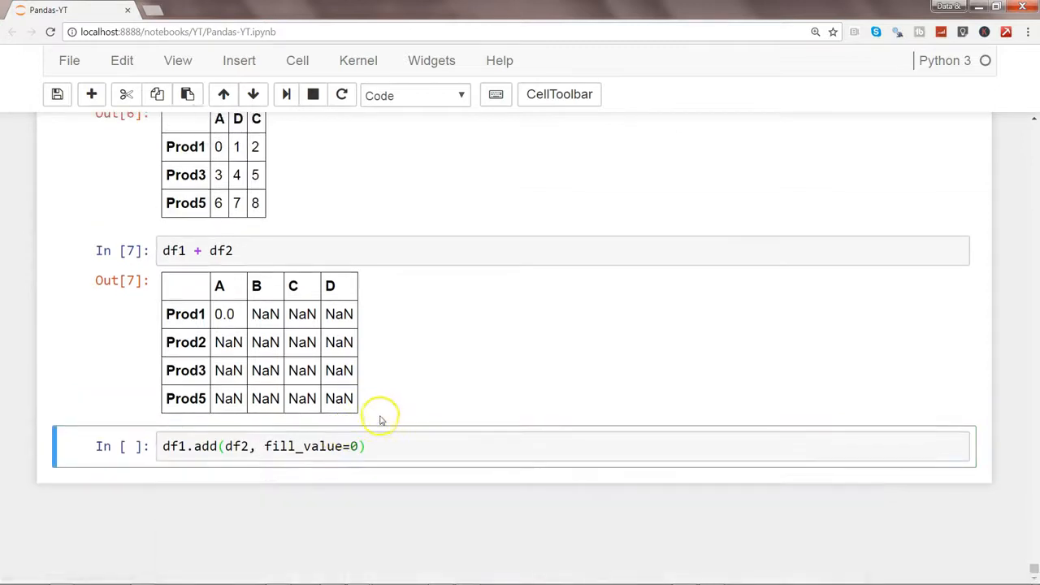
{"action": "left_click", "coordinate": [382, 446]}
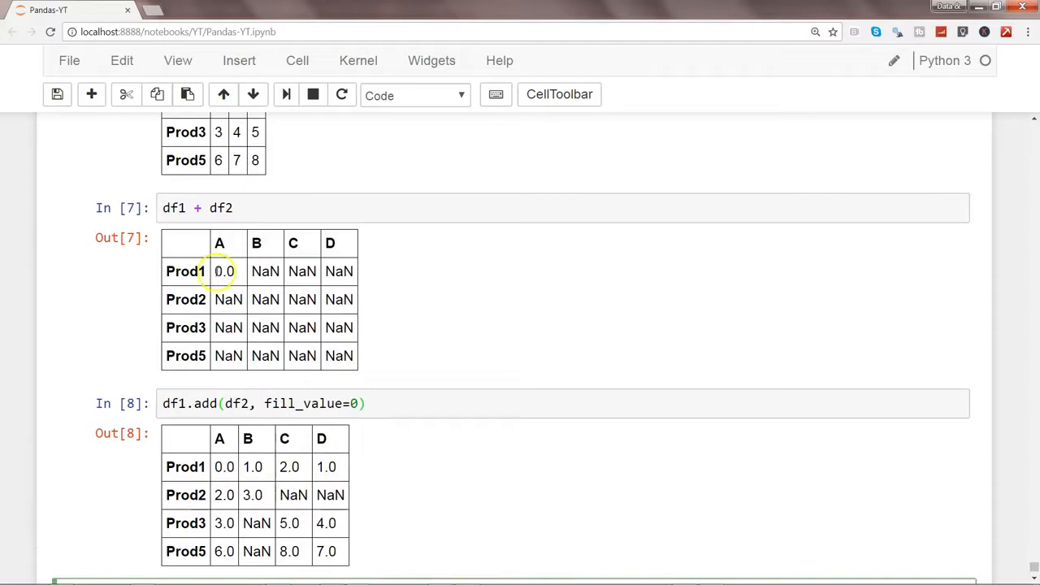
{"action": "mouse_move", "coordinate": [241, 549]}
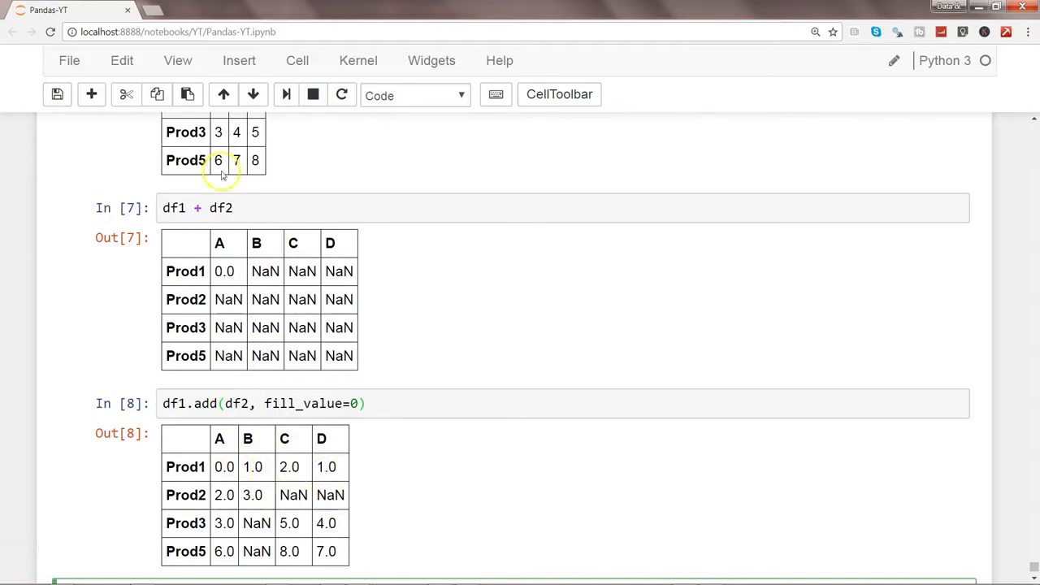
{"action": "mouse_move", "coordinate": [247, 494]}
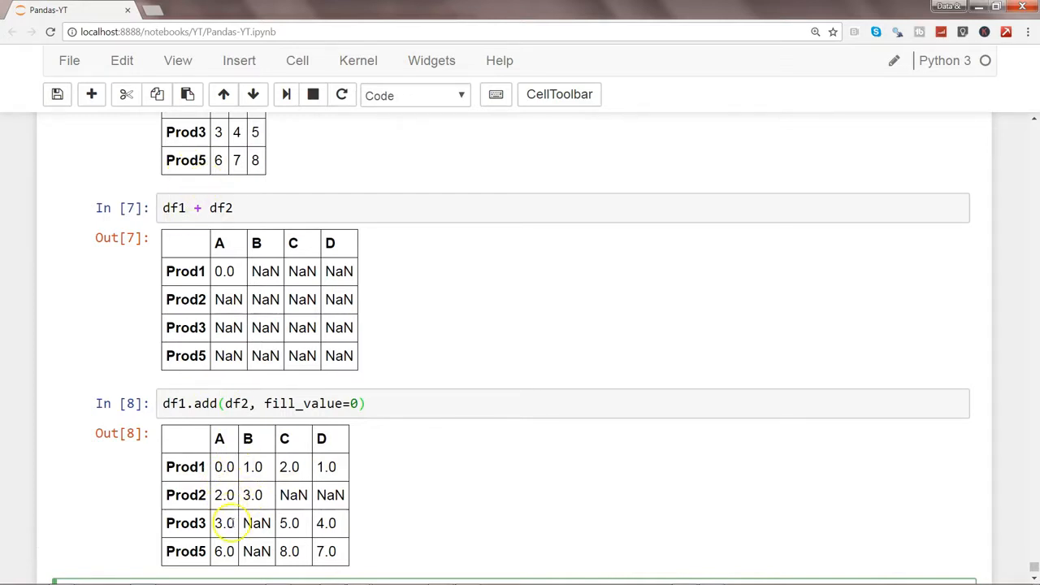
{"action": "mouse_move", "coordinate": [257, 540]}
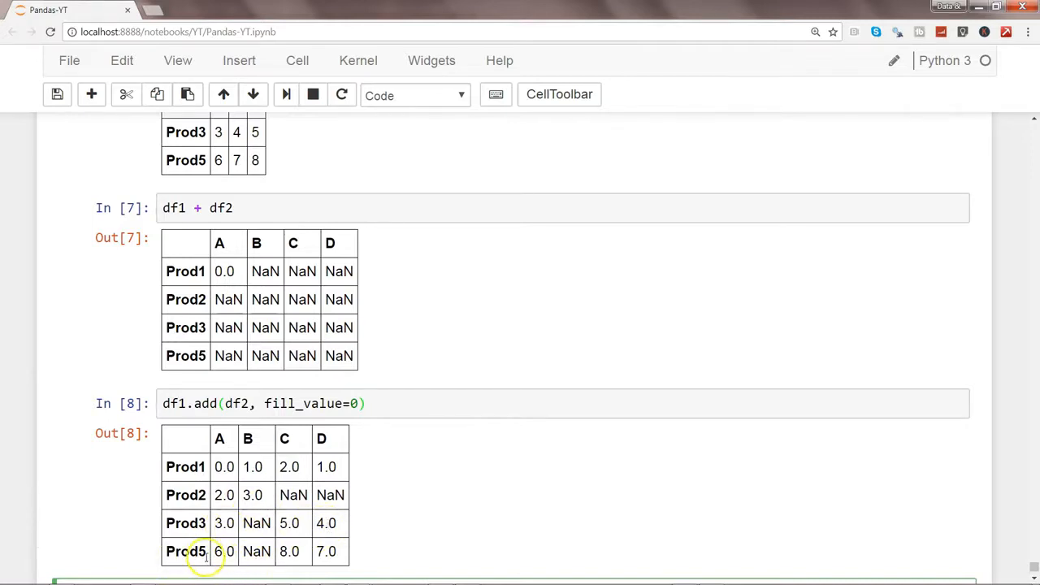
{"action": "mouse_move", "coordinate": [695, 398]}
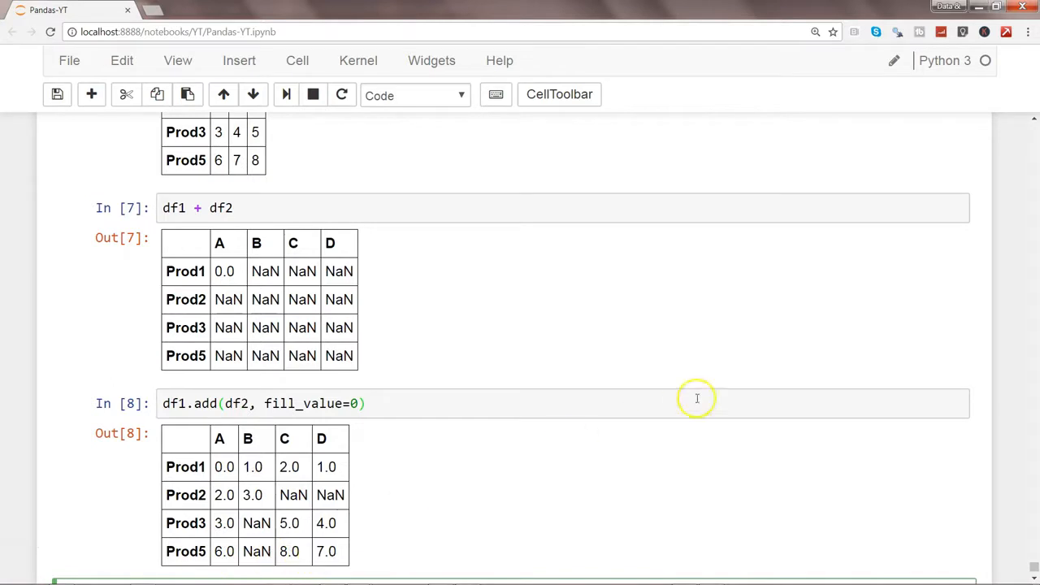
{"action": "mouse_move", "coordinate": [826, 335]}
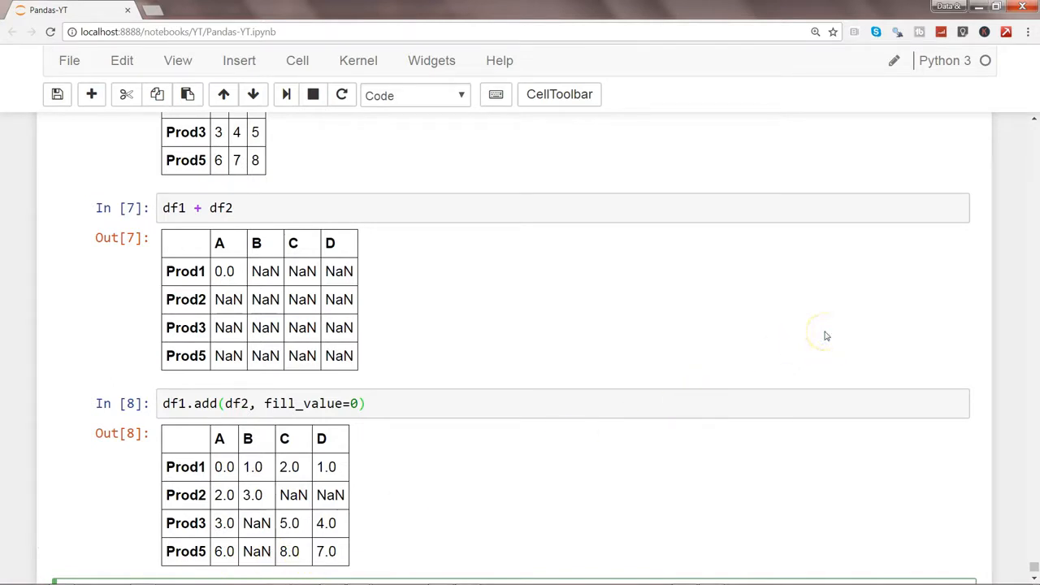
{"action": "mouse_move", "coordinate": [252, 510]}
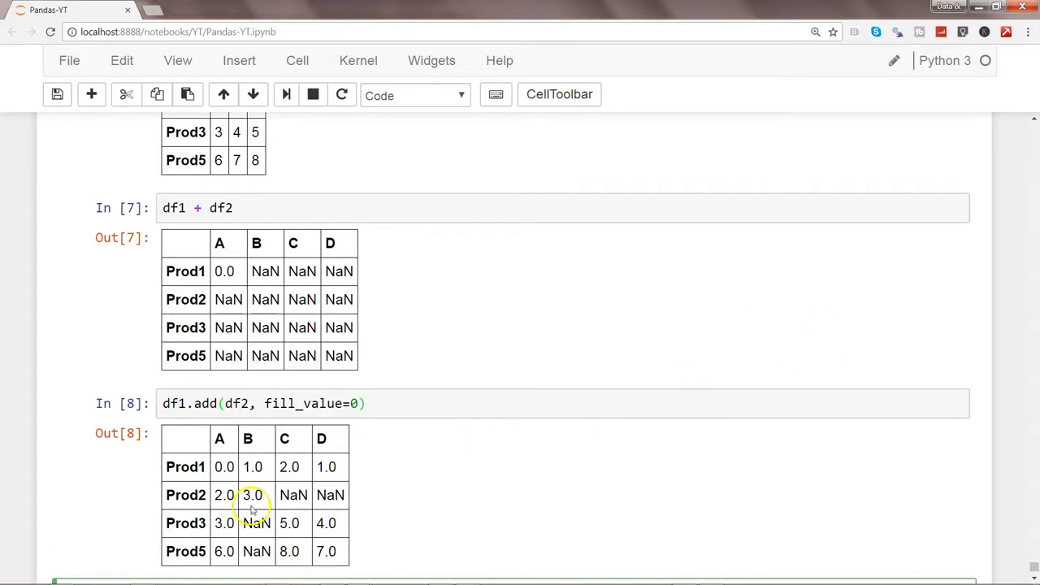
{"action": "mouse_move", "coordinate": [263, 244]}
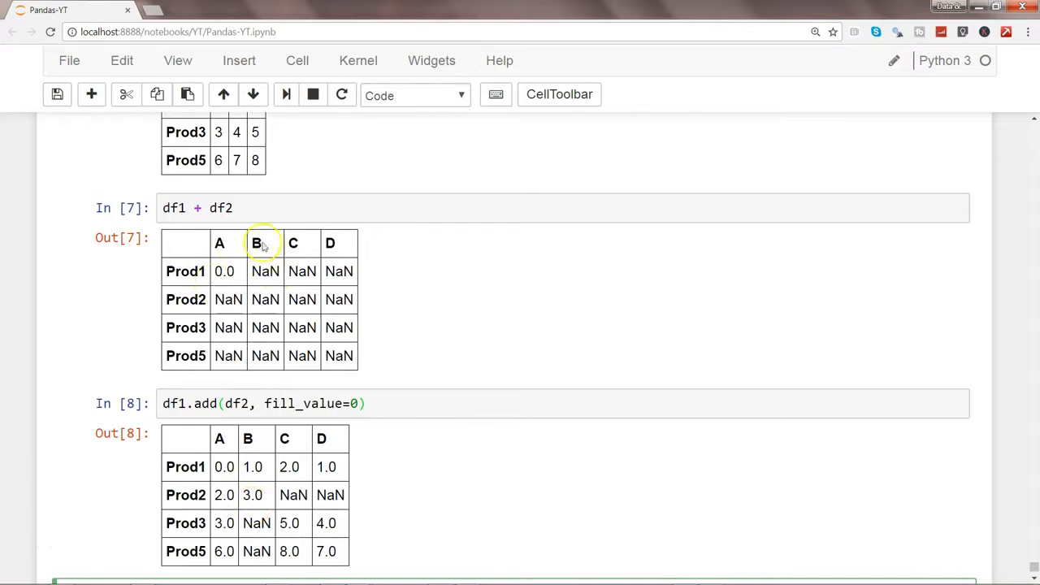
{"action": "mouse_move", "coordinate": [293, 290]}
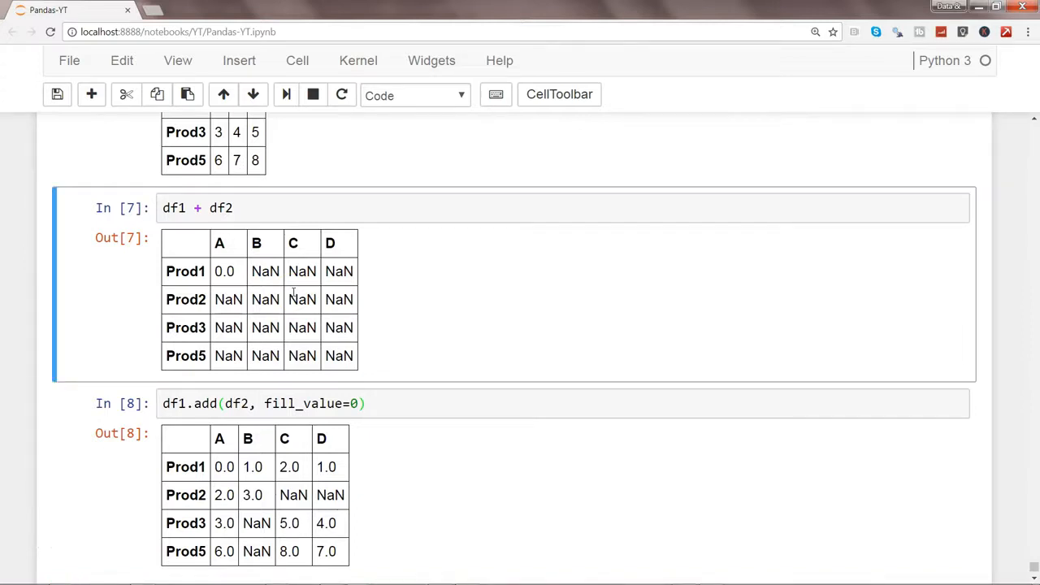
{"action": "mouse_move", "coordinate": [382, 351]}
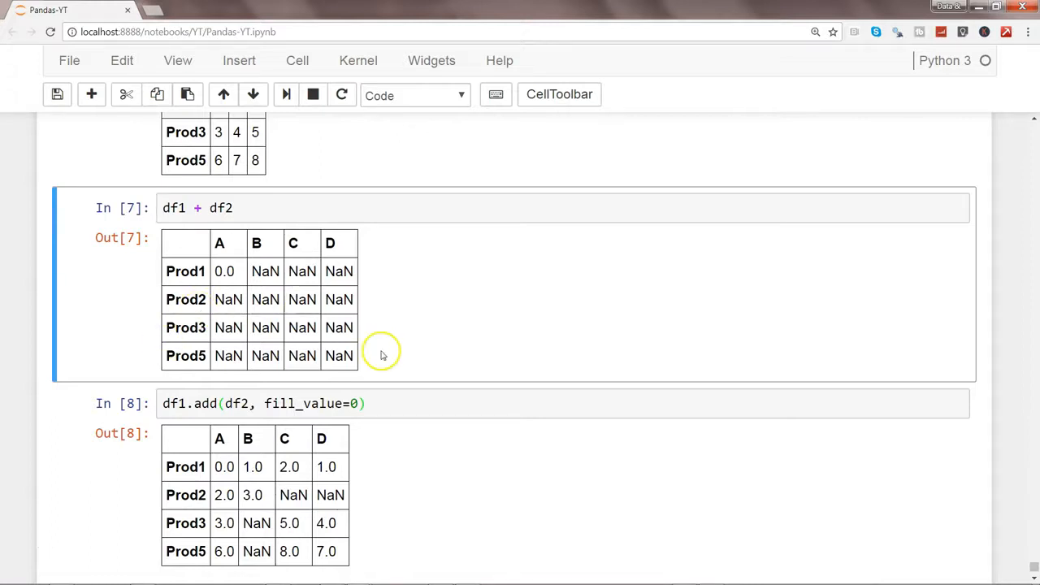
{"action": "mouse_move", "coordinate": [1032, 122]}
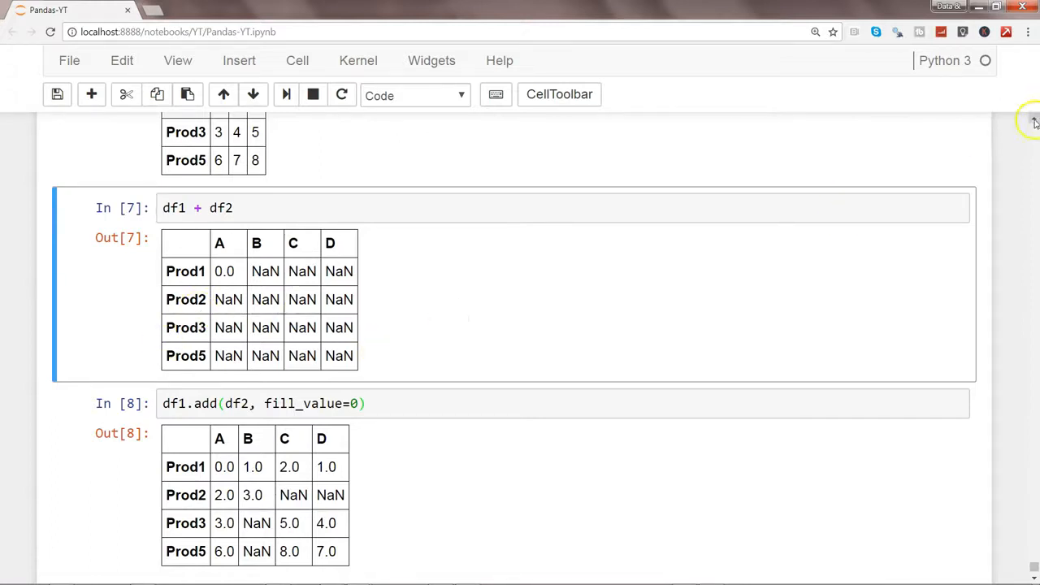
{"action": "scroll", "scroll_direction": "up", "scroll_amount": 3}
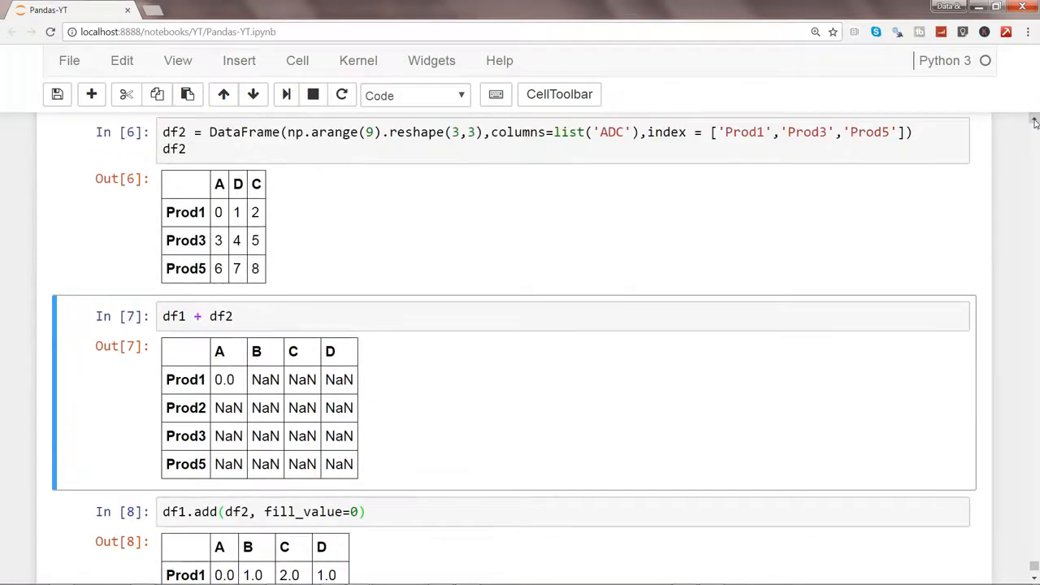
{"action": "mouse_move", "coordinate": [211, 286]}
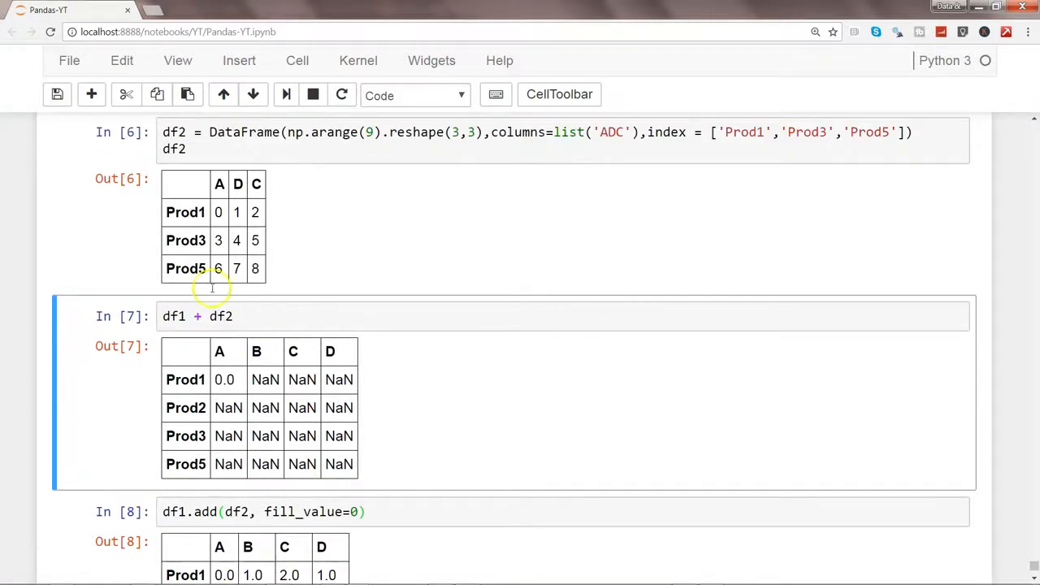
{"action": "mouse_move", "coordinate": [205, 231]}
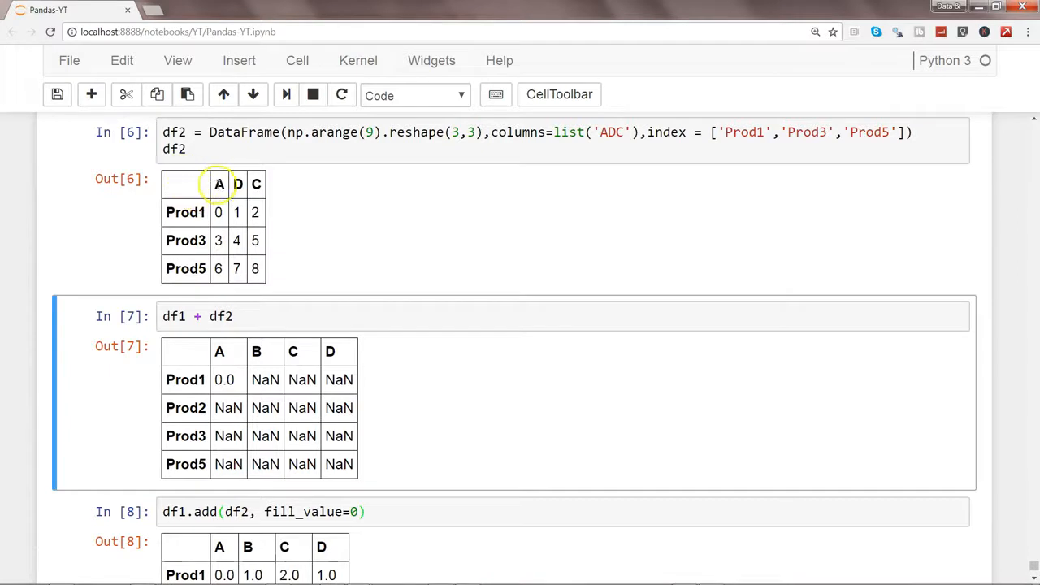
{"action": "mouse_move", "coordinate": [268, 192]}
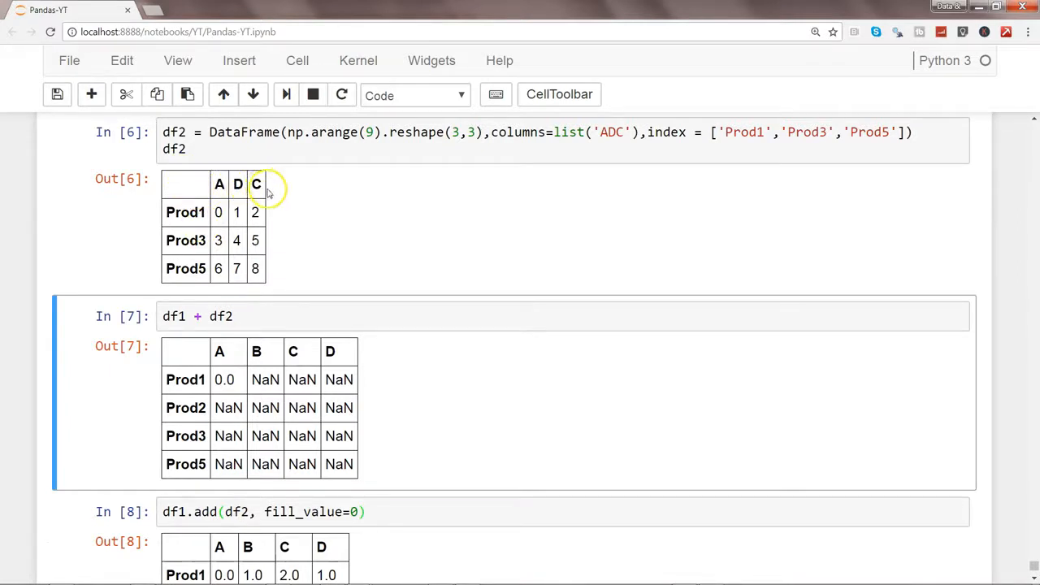
{"action": "mouse_move", "coordinate": [244, 213]}
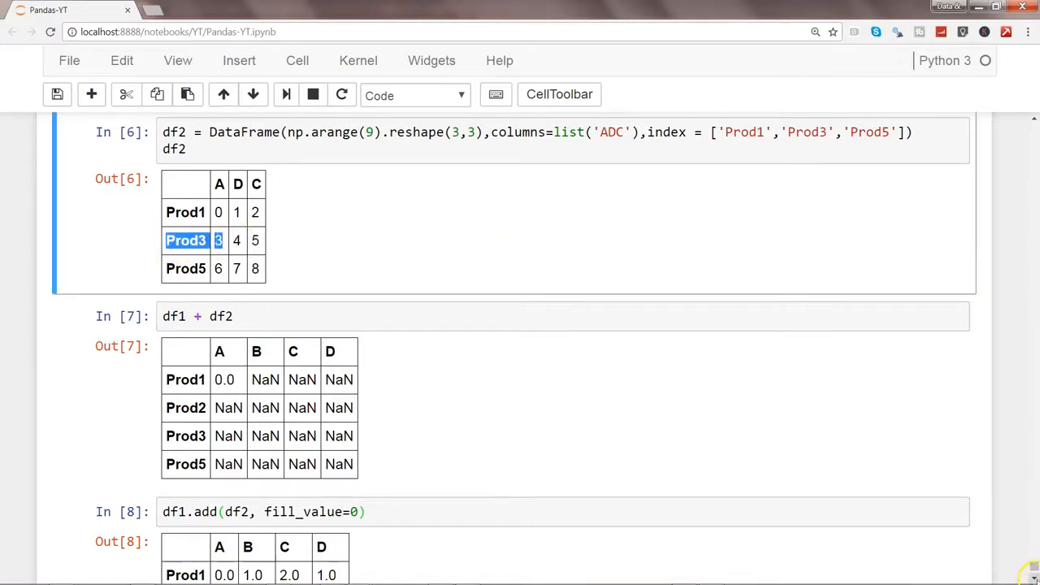
{"action": "scroll", "scroll_direction": "down", "scroll_amount": 3}
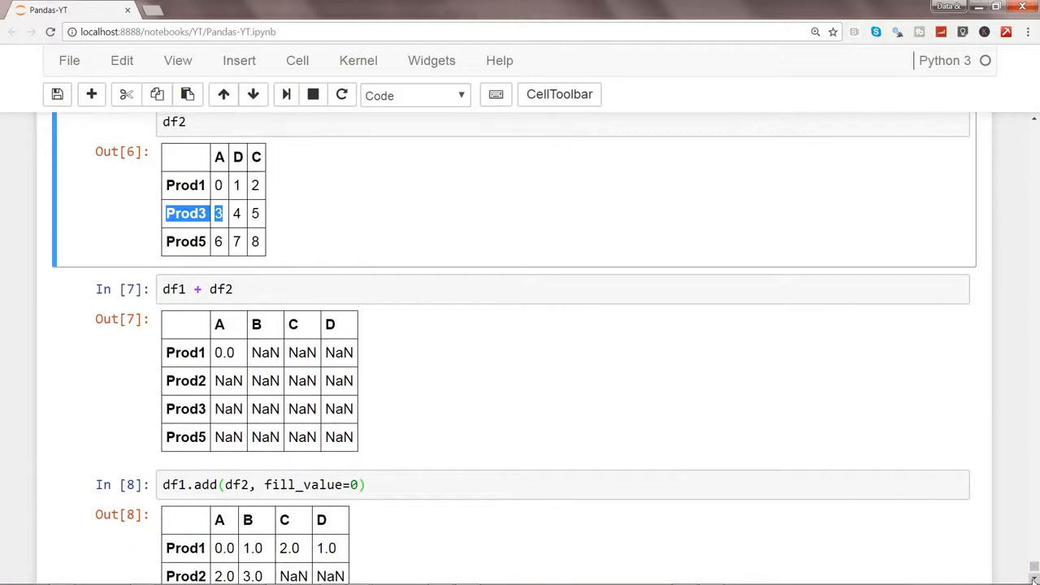
{"action": "scroll", "scroll_direction": "down", "scroll_amount": 3}
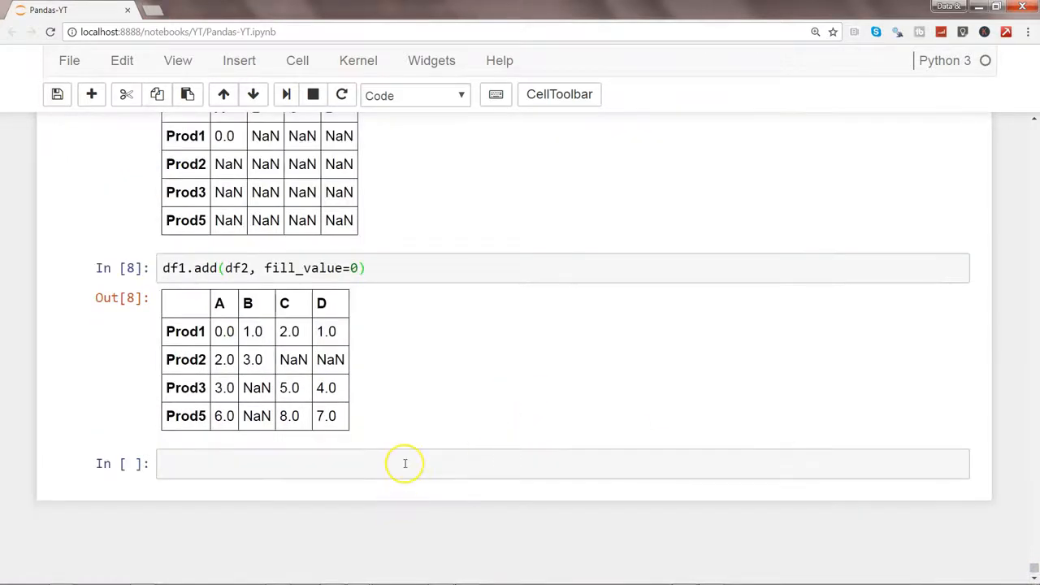
Run ser3 = df2.ix[1] to show the Prod3 row (A 3, D 4, C 5)
{"action": "type", "text": "ser"}
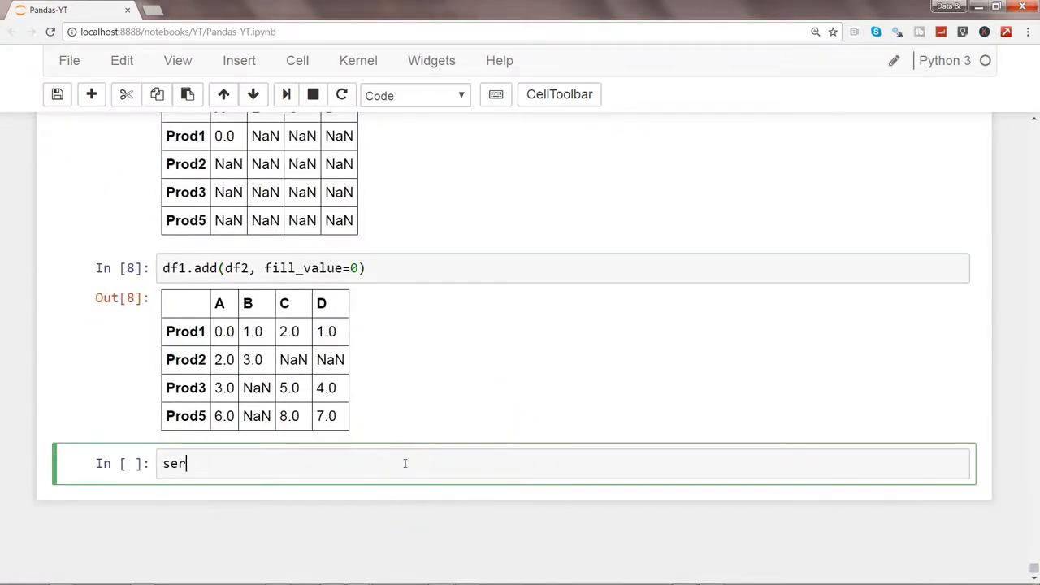
{"action": "type", "text": "3 ="}
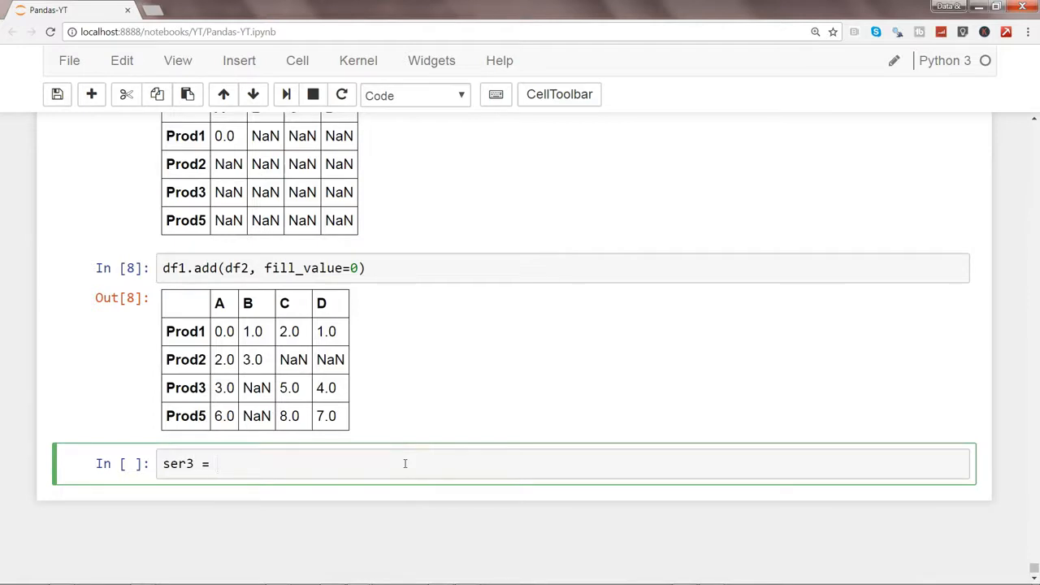
{"action": "type", "text": "df2"}
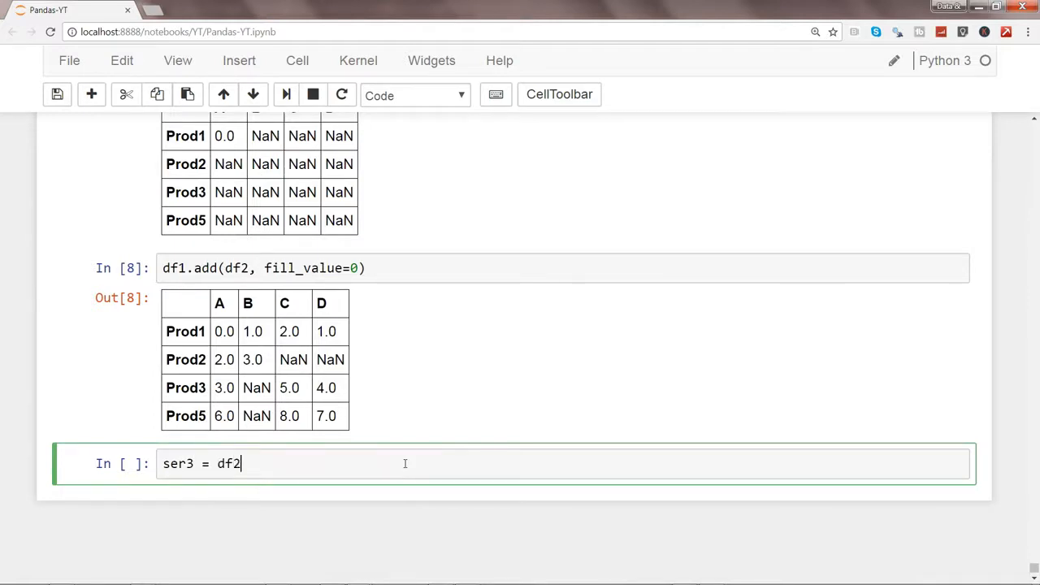
{"action": "type", "text": ".ix"}
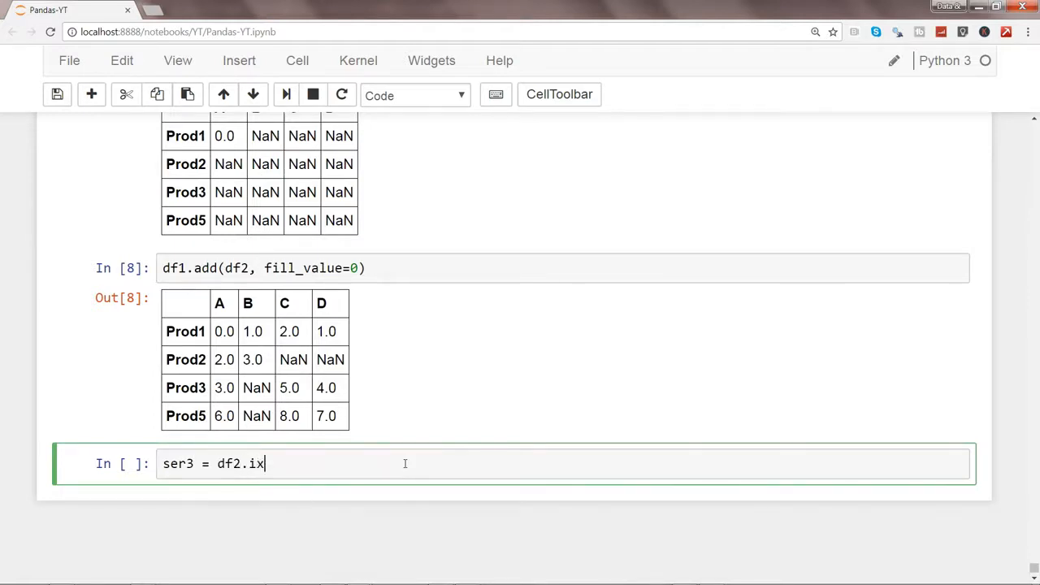
{"action": "type", "text": "[1]"}
{"action": "type", "text": "ser3"}
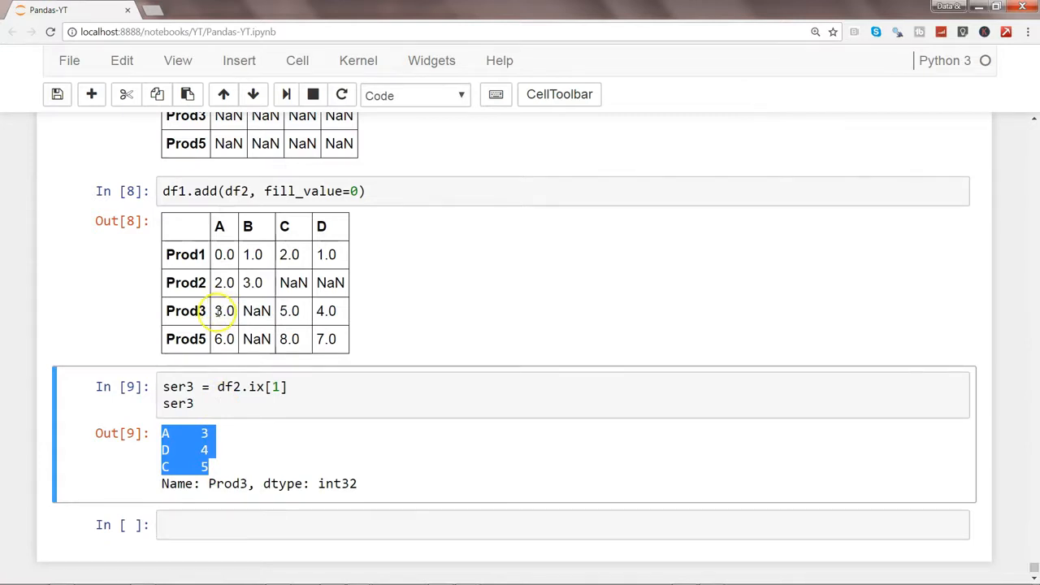
{"action": "mouse_move", "coordinate": [229, 420]}
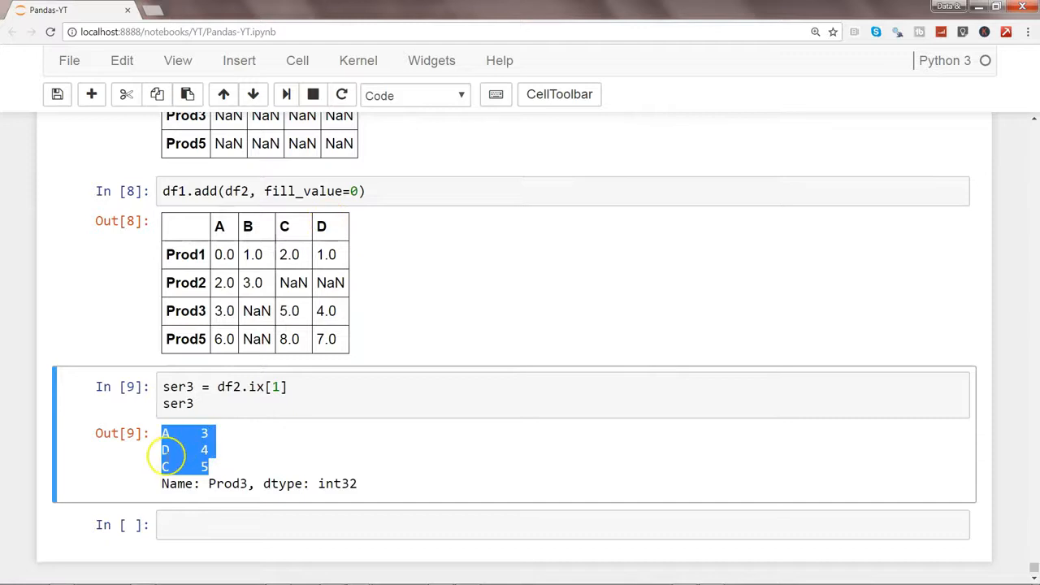
{"action": "mouse_move", "coordinate": [198, 504]}
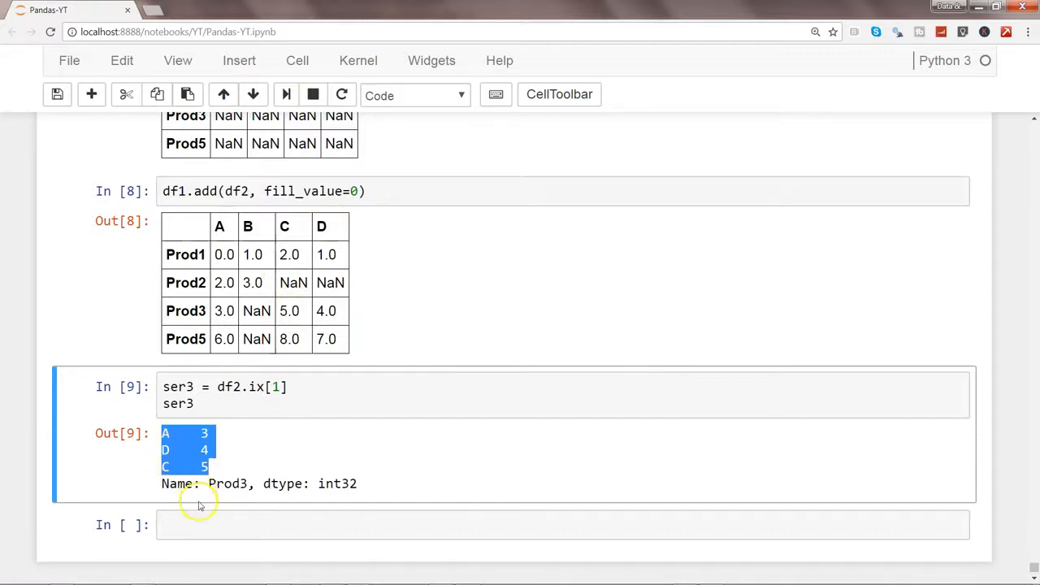
{"action": "left_click", "coordinate": [520, 523]}
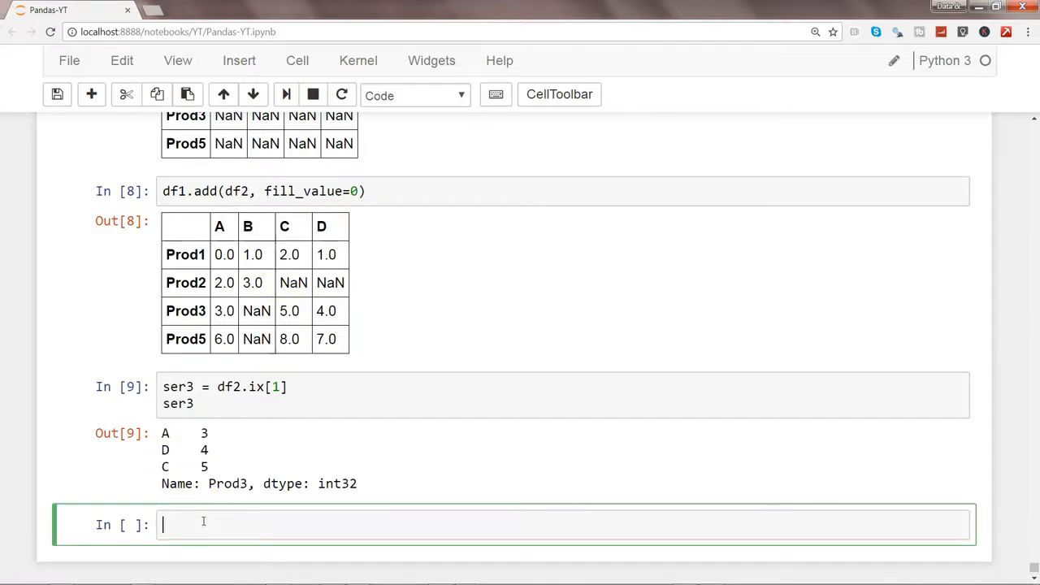
Run df2 - ser3 and review the broadcast result: -3, 0 and 3 rows
{"action": "type", "text": "df1 -"}
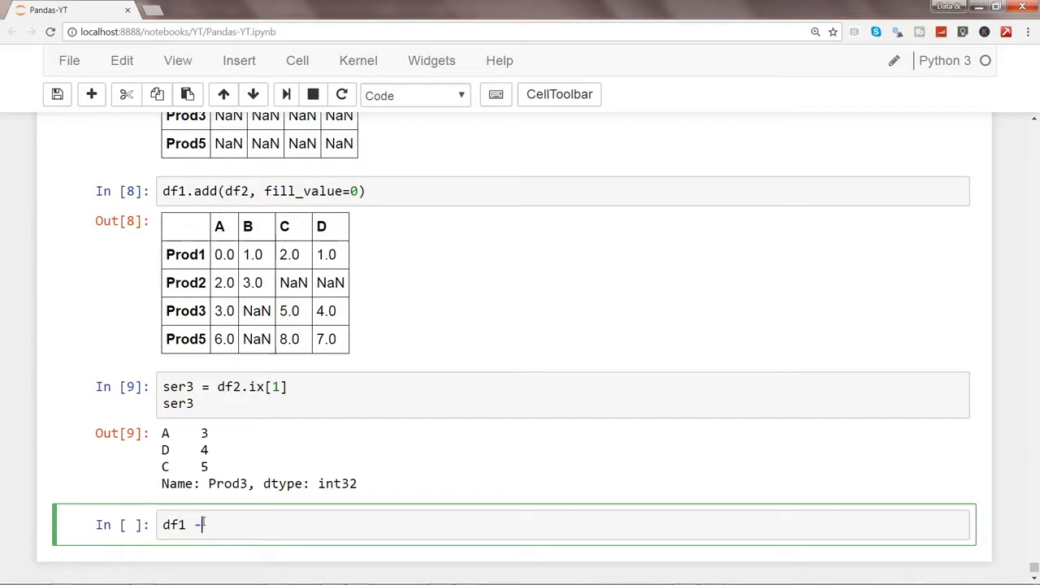
{"action": "type", "text": "ser3"}
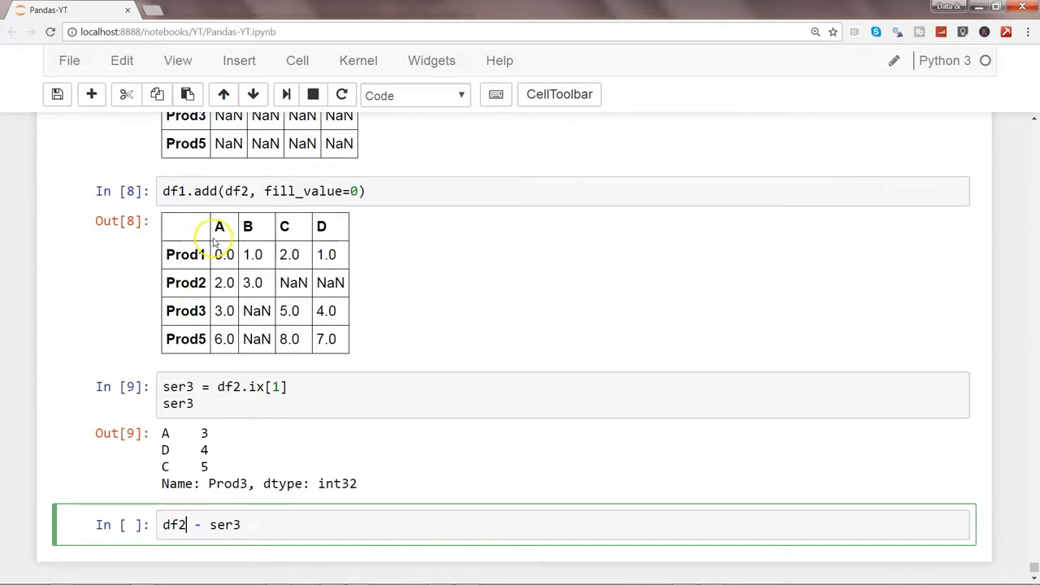
{"action": "mouse_move", "coordinate": [218, 235]}
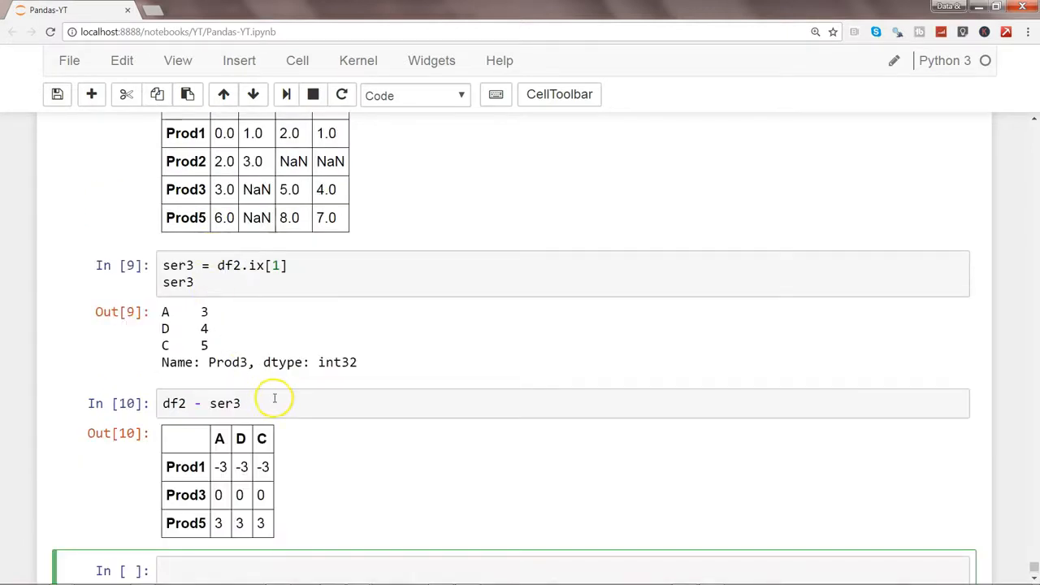
{"action": "mouse_move", "coordinate": [218, 453]}
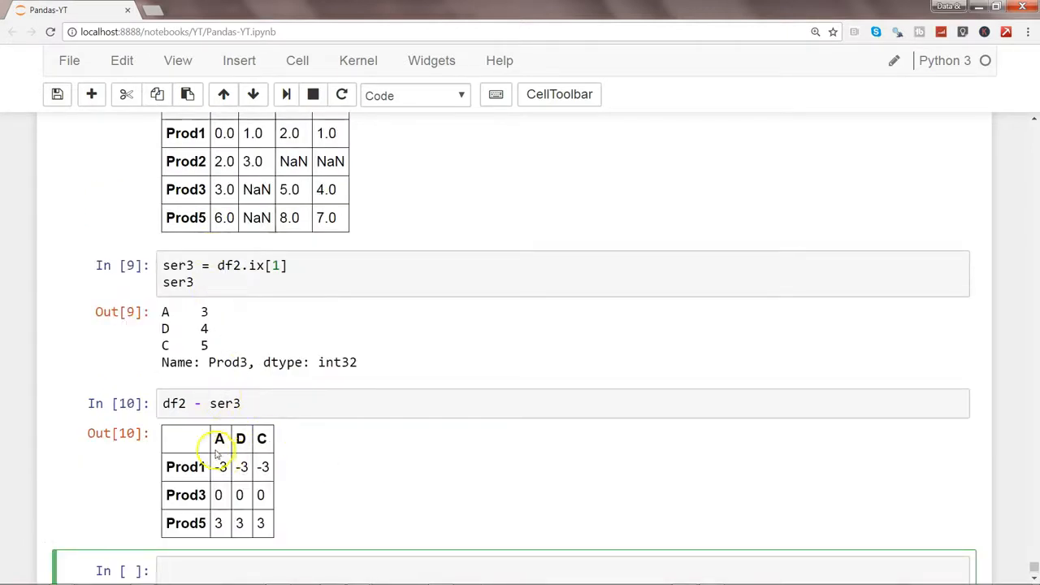
{"action": "mouse_move", "coordinate": [195, 273]}
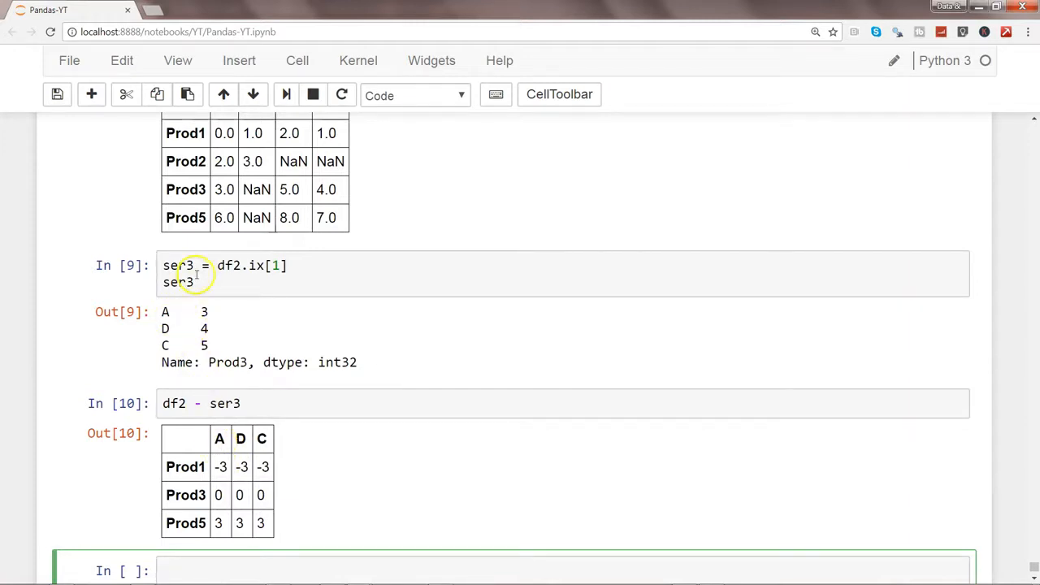
{"action": "mouse_move", "coordinate": [195, 146]}
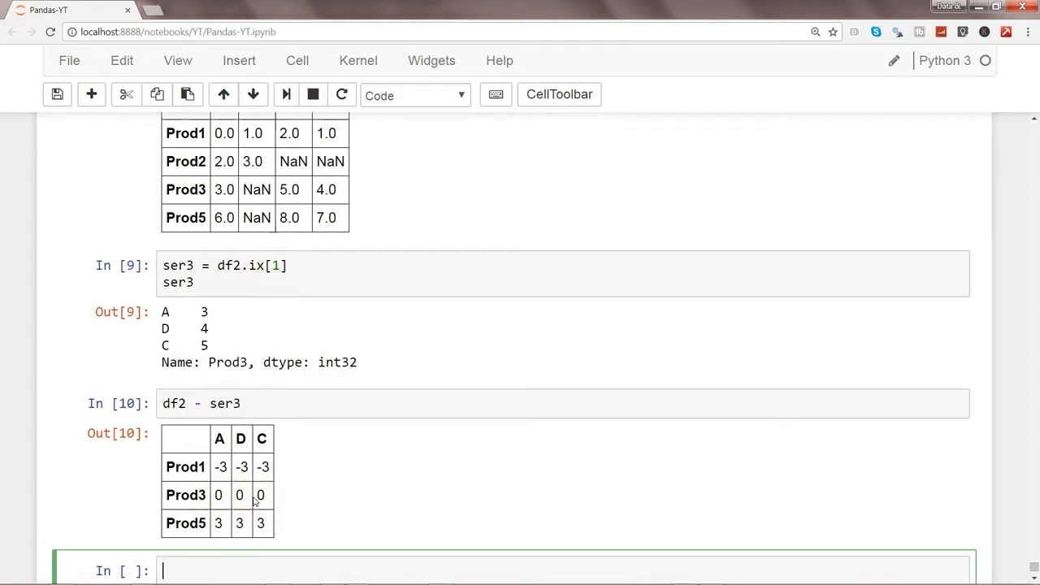
{"action": "mouse_move", "coordinate": [312, 487]}
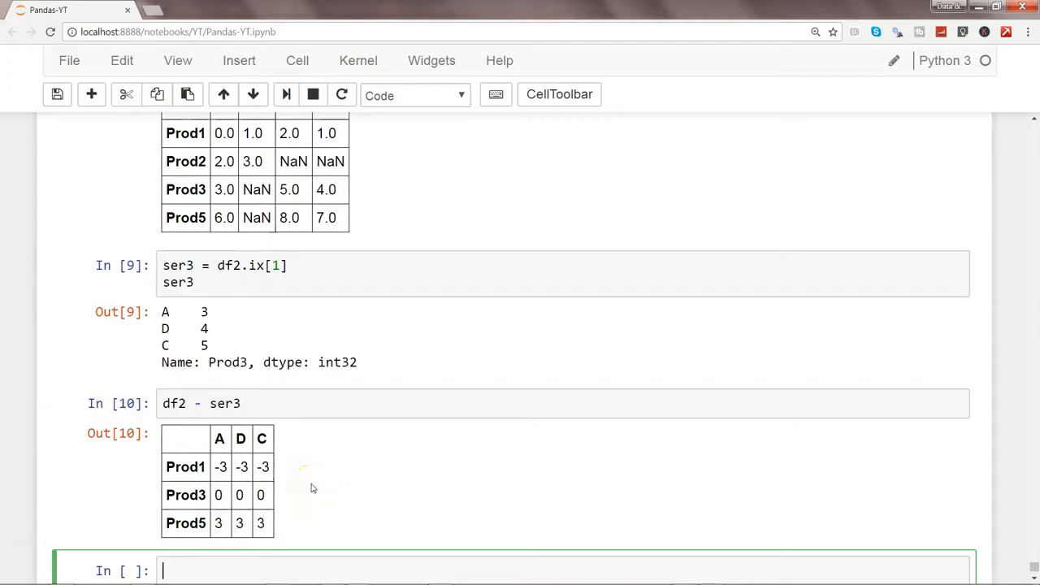
{"action": "mouse_move", "coordinate": [1032, 121]}
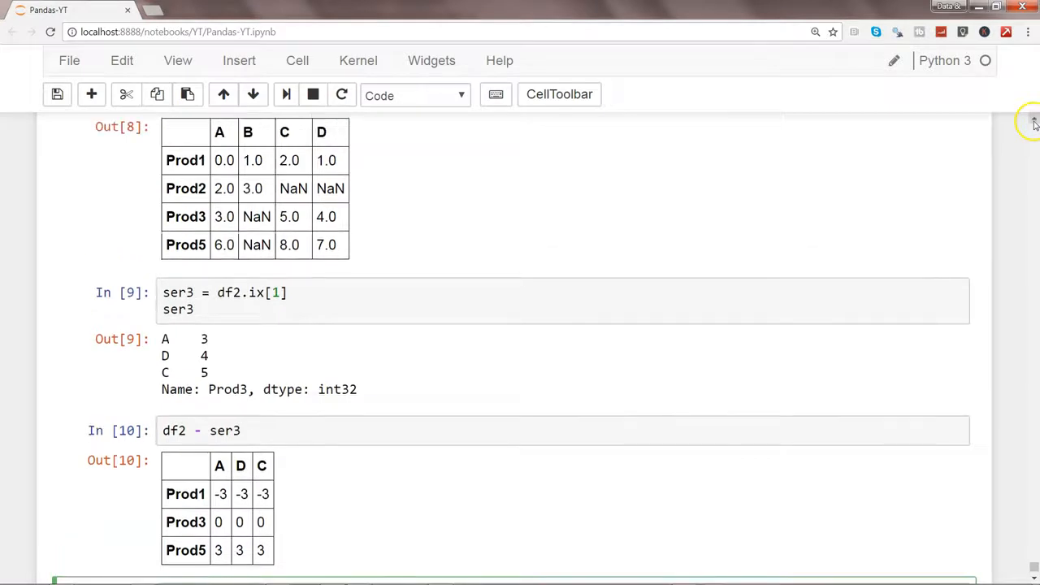
{"action": "scroll", "scroll_direction": "up", "scroll_amount": 3}
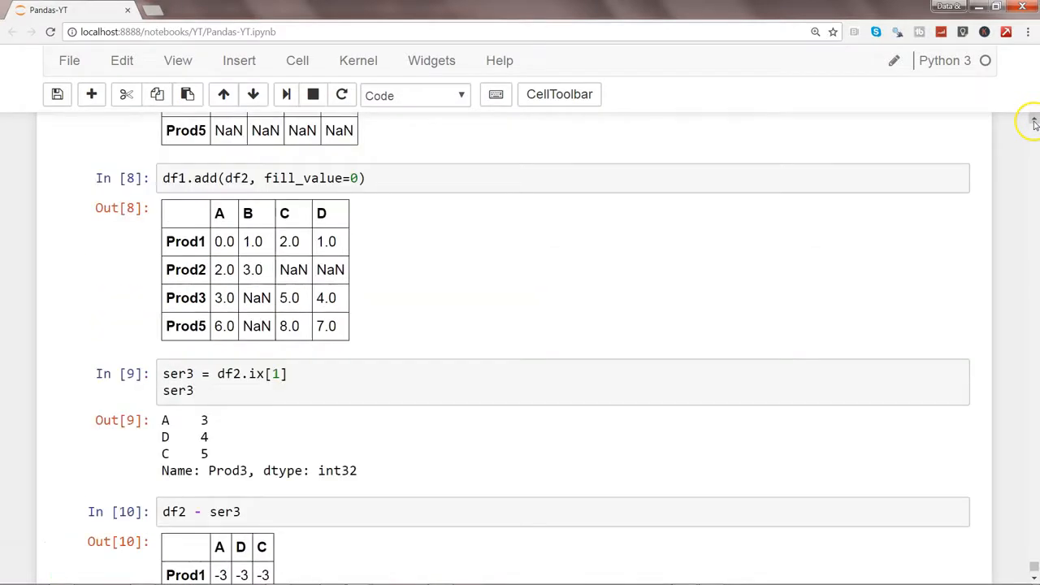